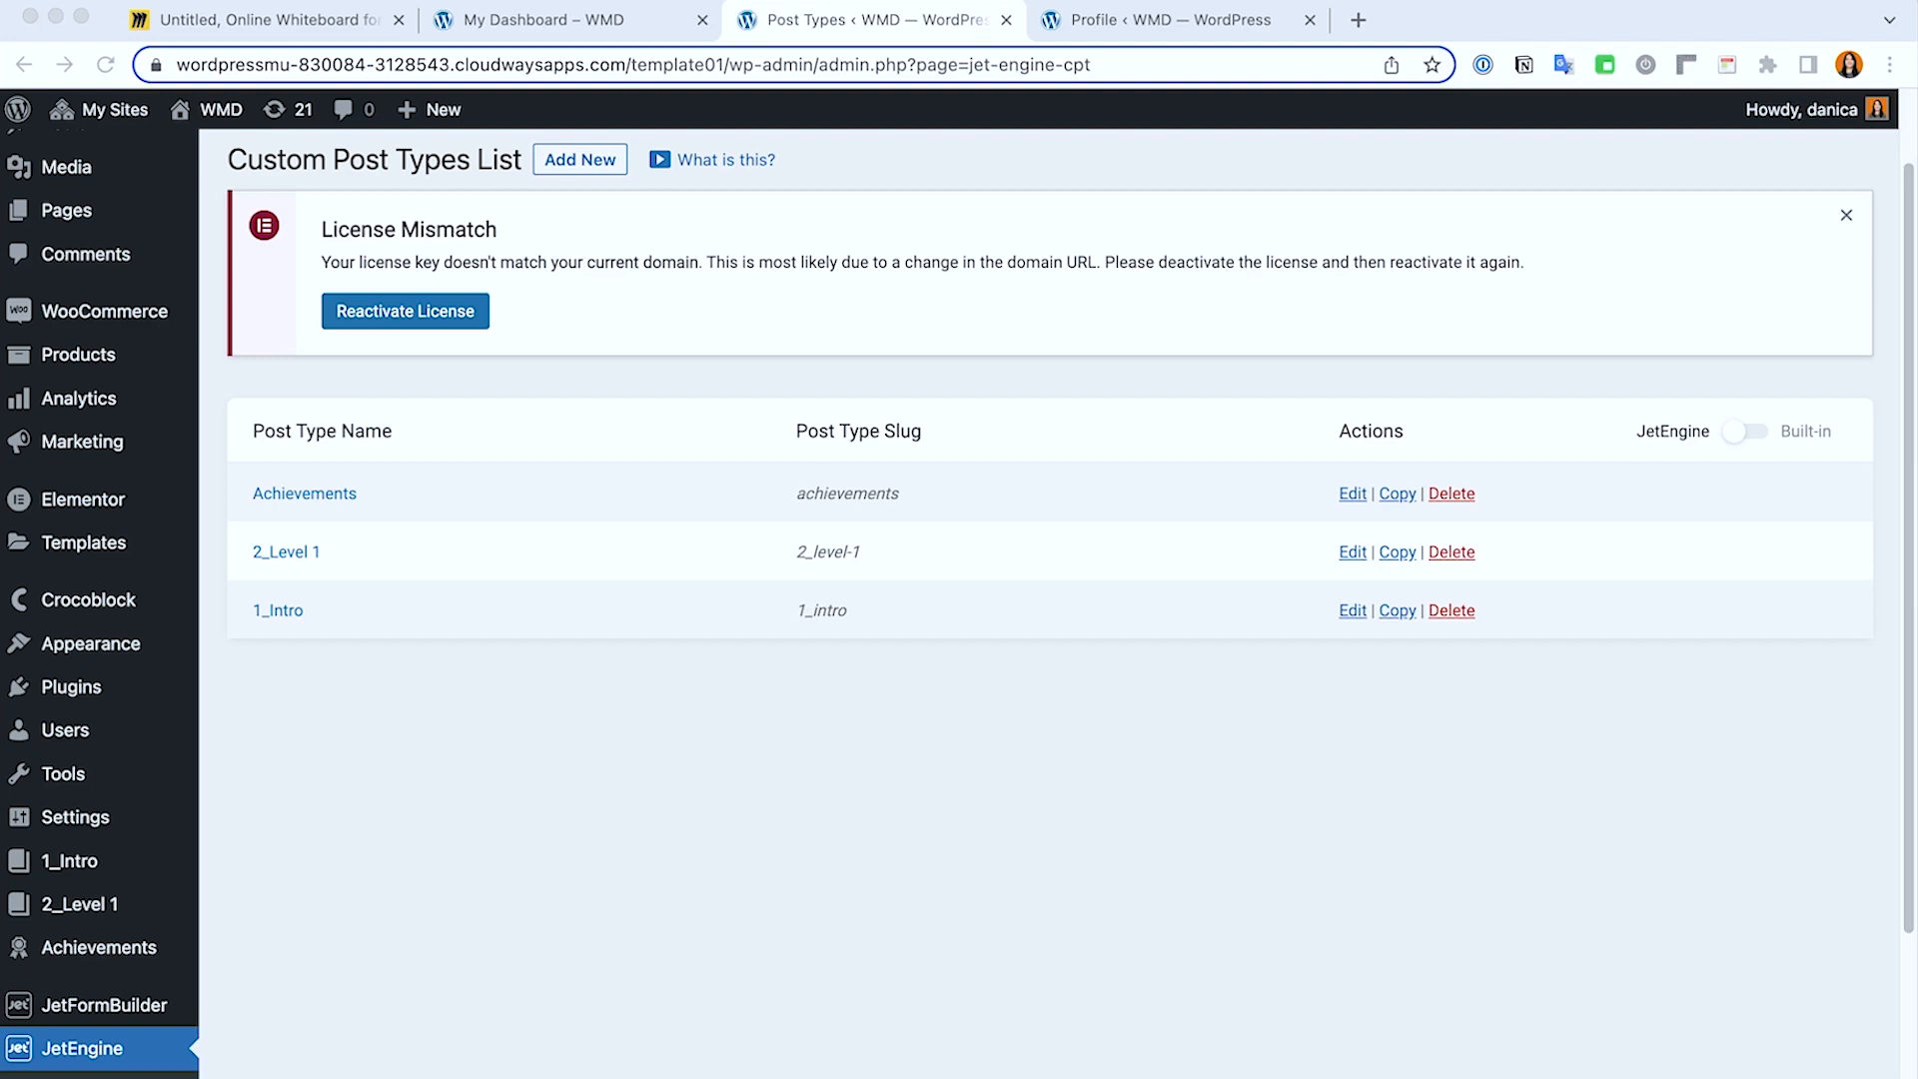
Step: Review the student dashboard with its Intro and Level 1 learning paths
left_click(538, 20)
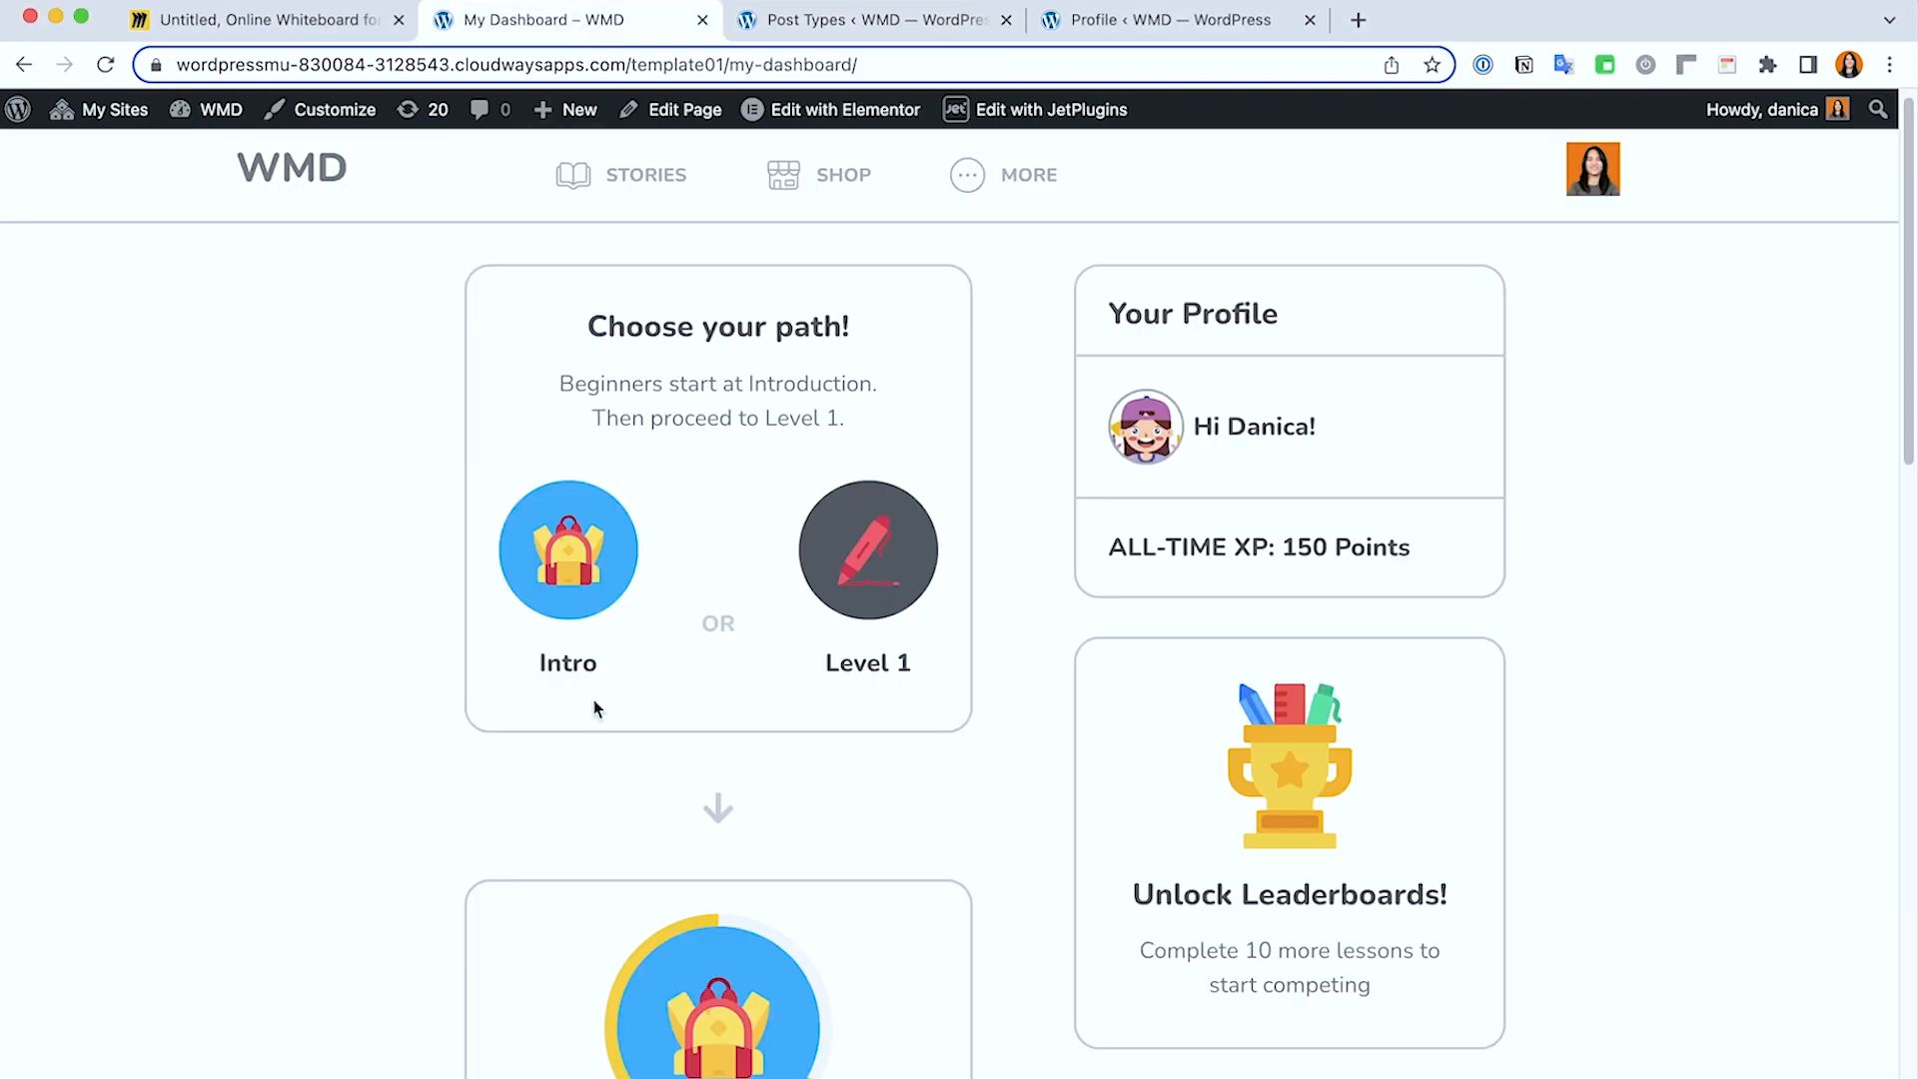
mouse_move(789, 110)
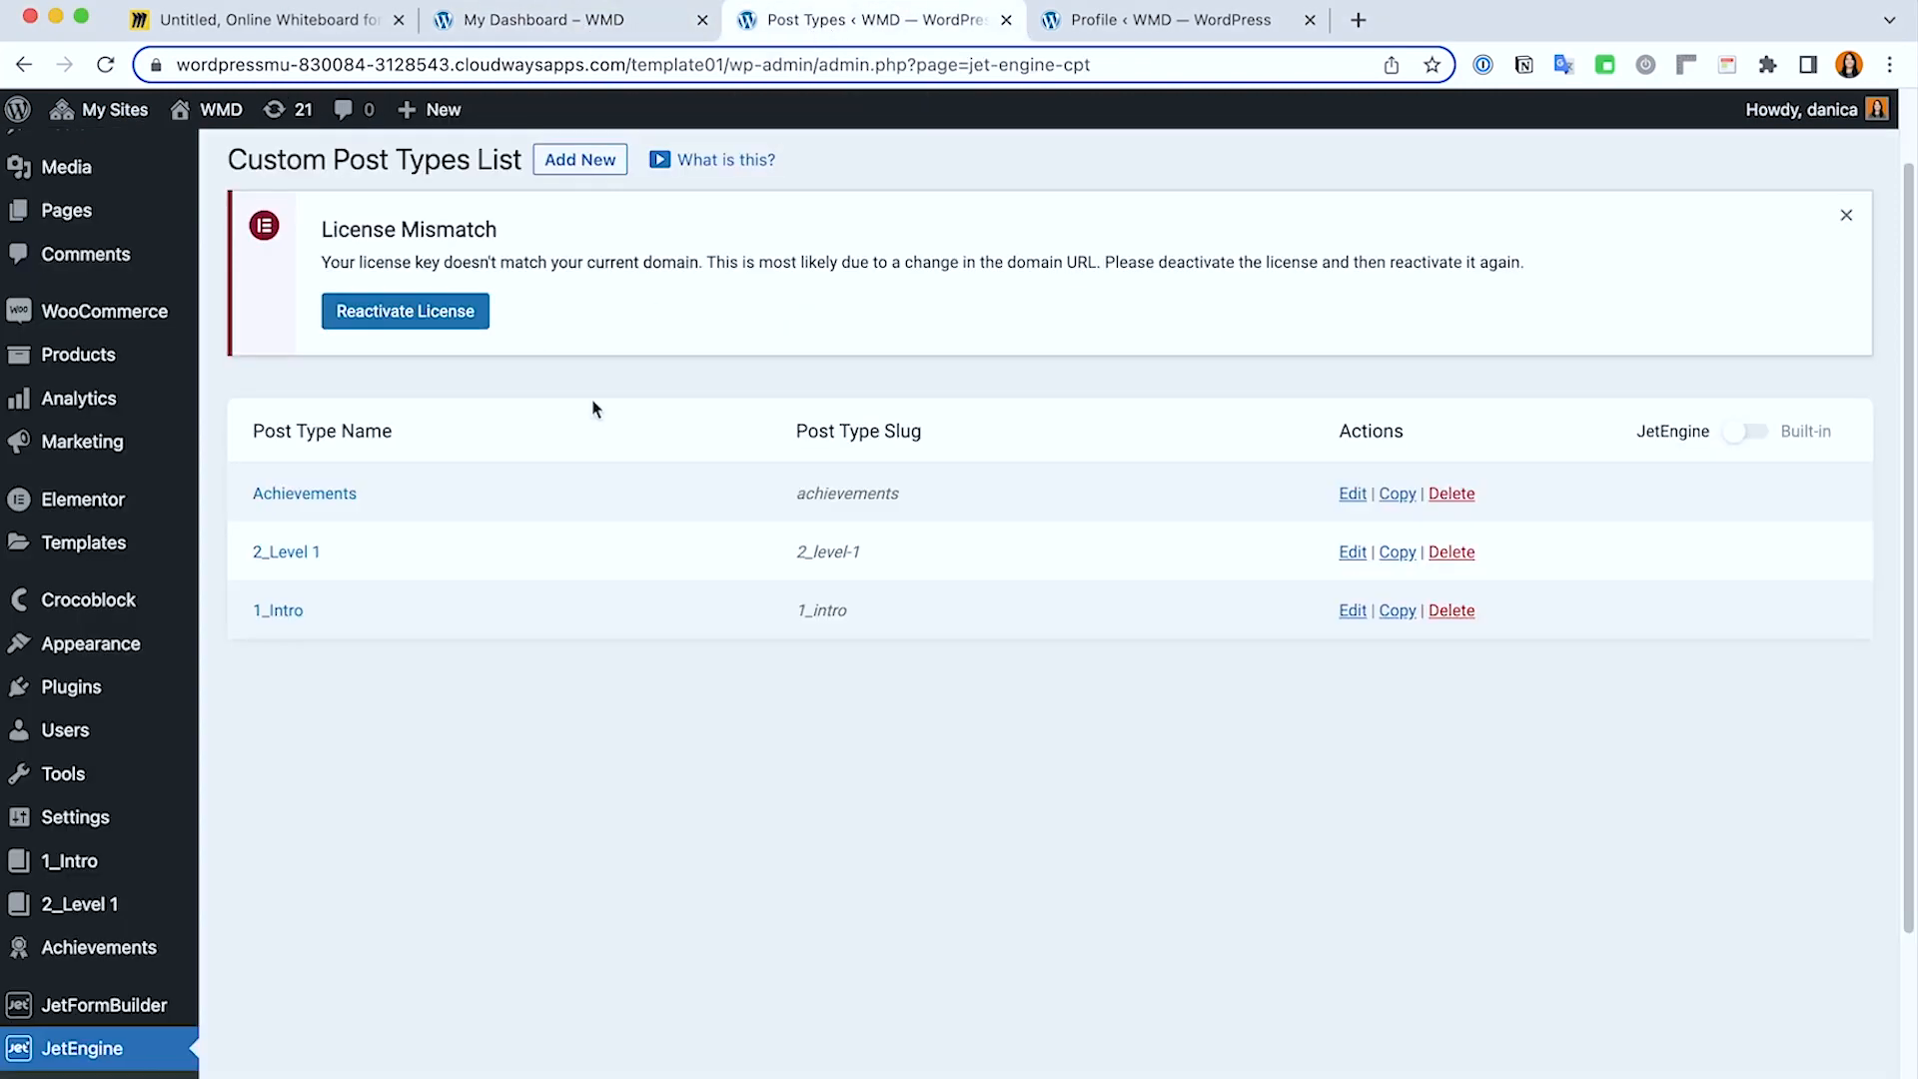
mouse_move(408, 543)
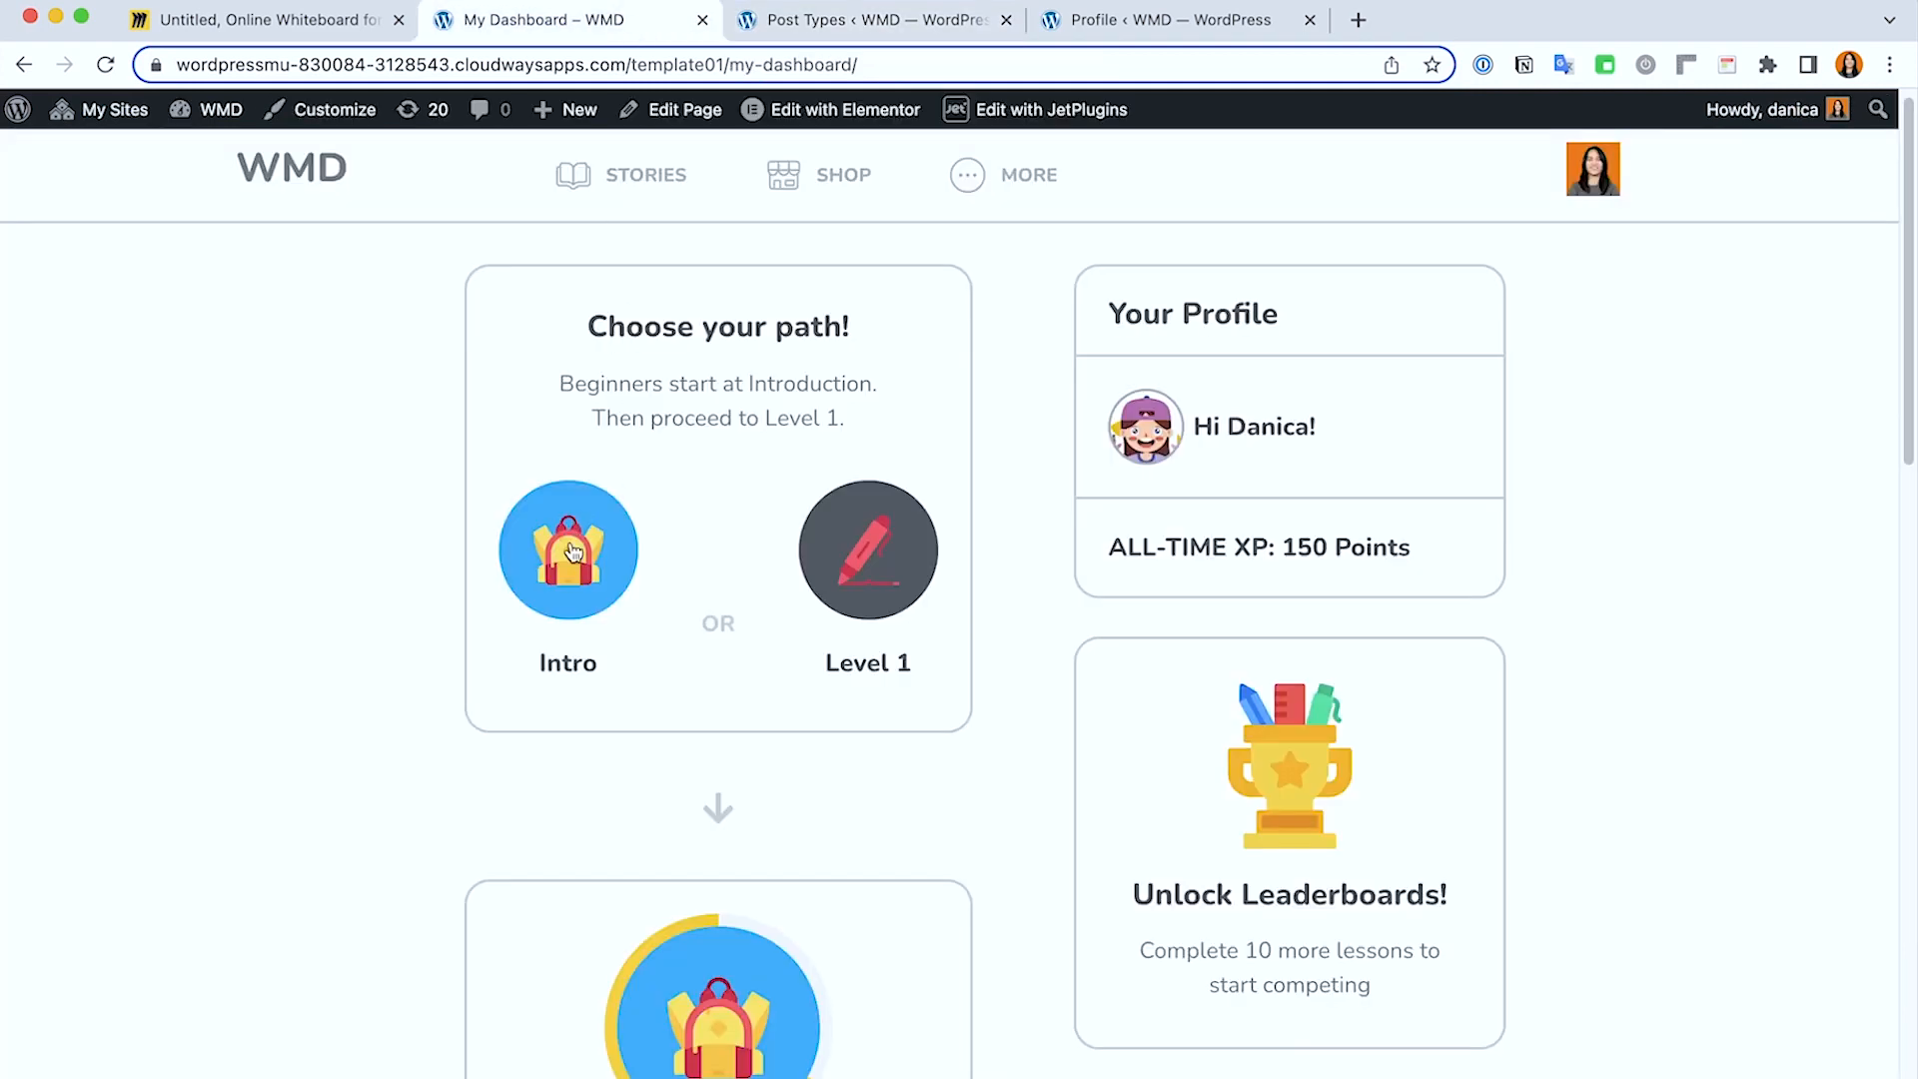
scroll("down", 3)
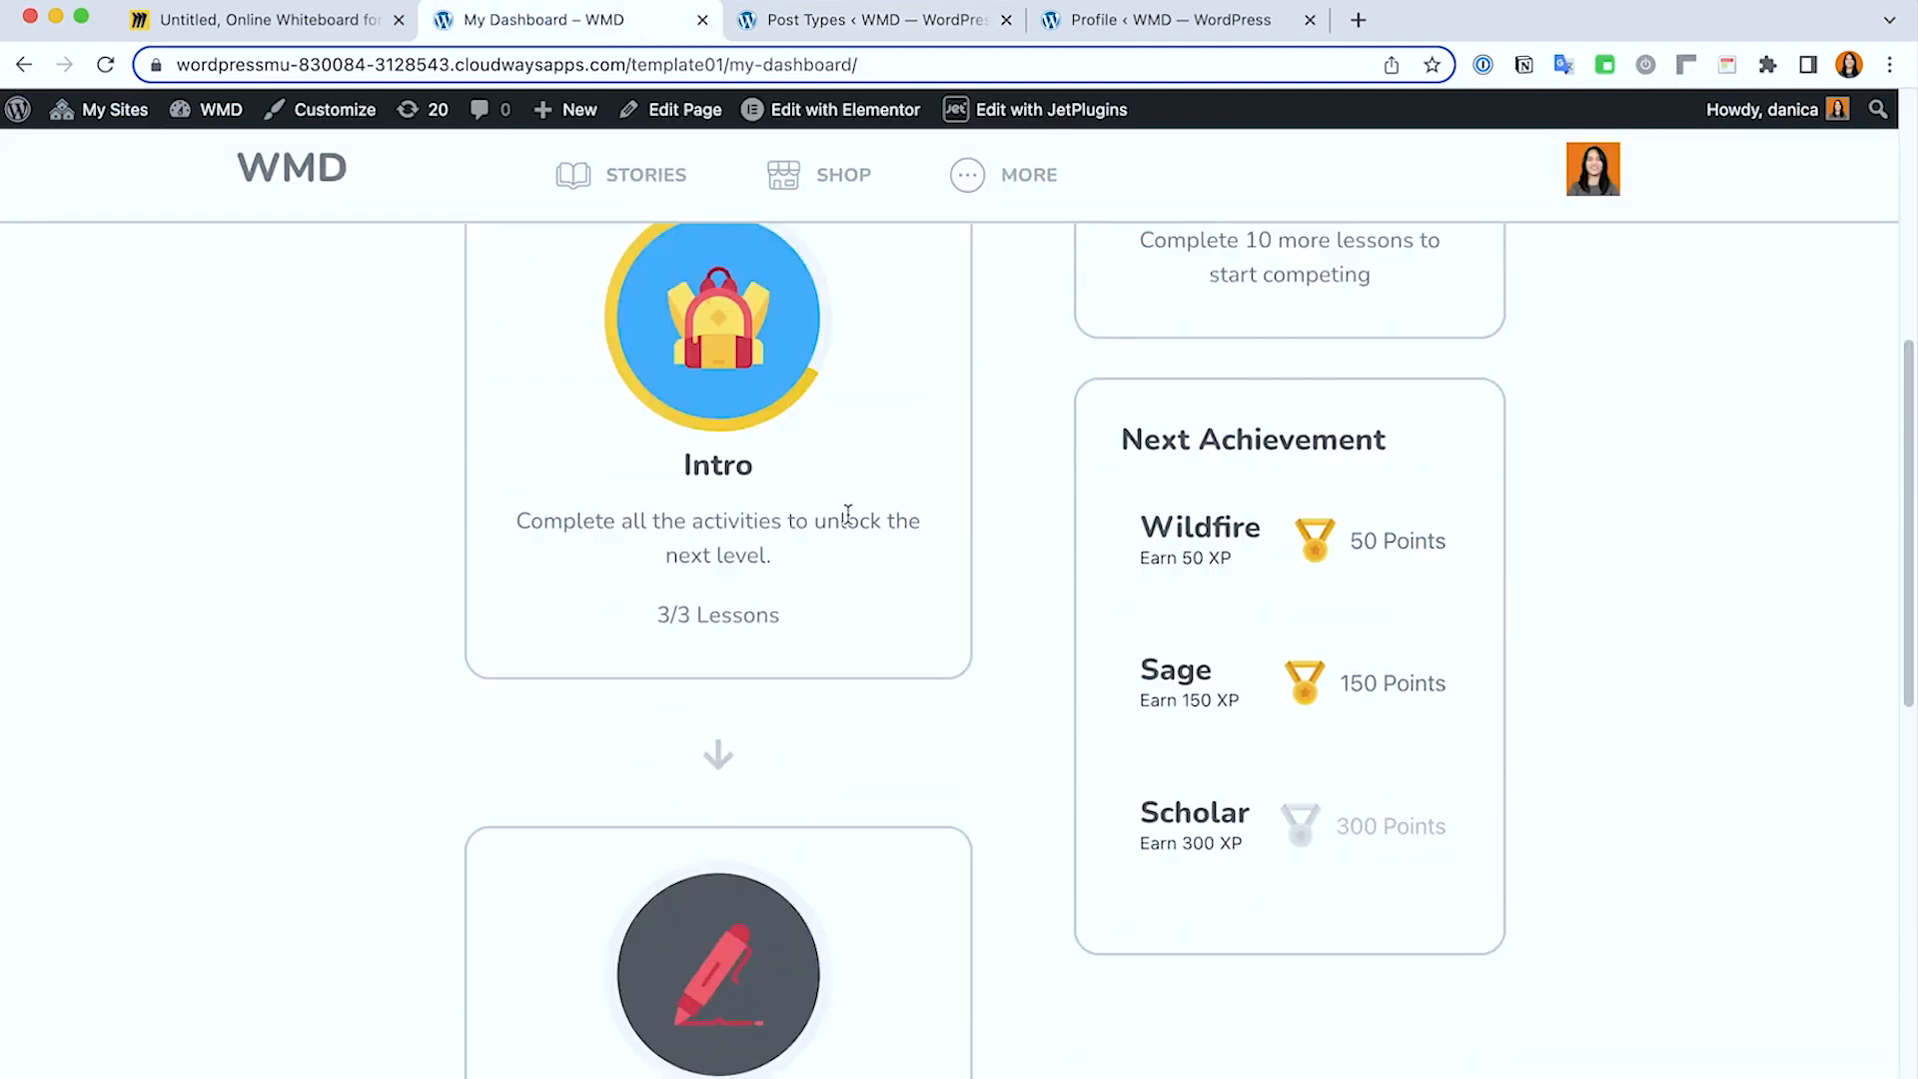
scroll("down", 3)
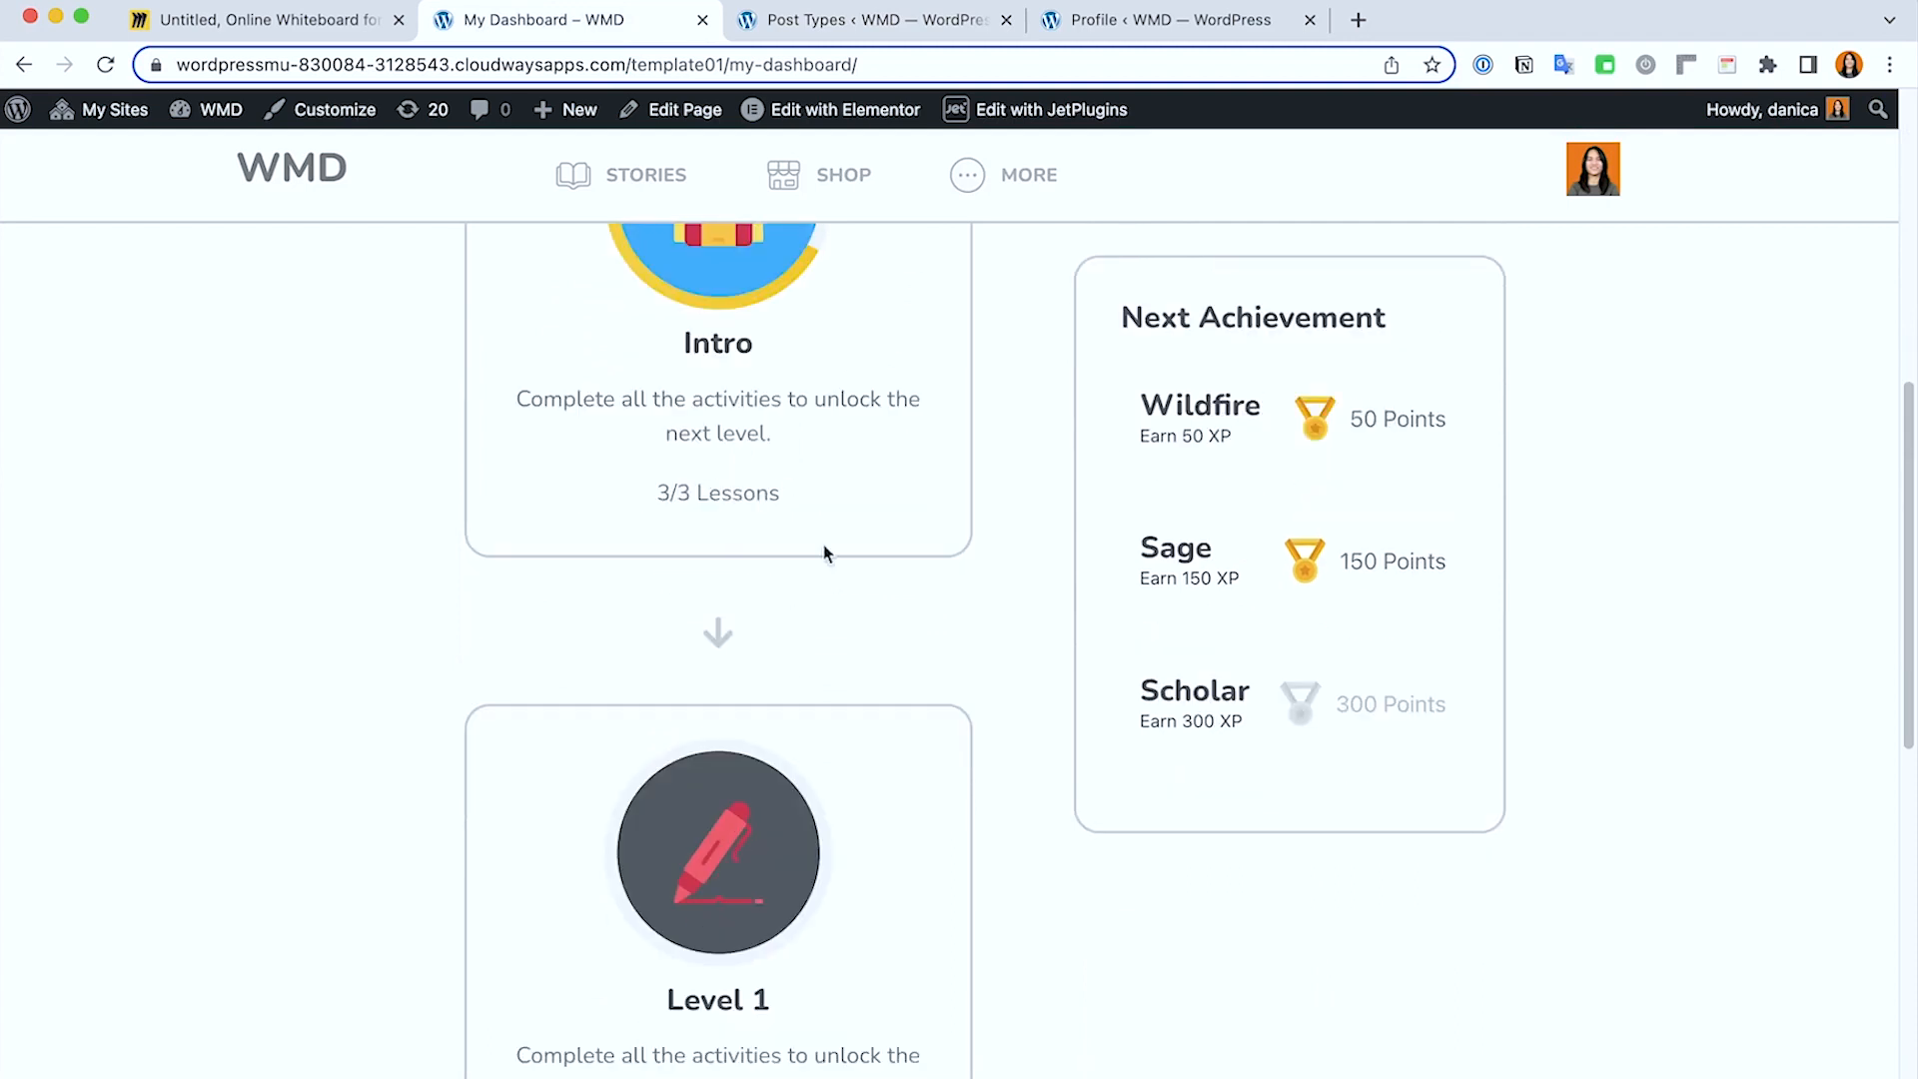
scroll("up", 3)
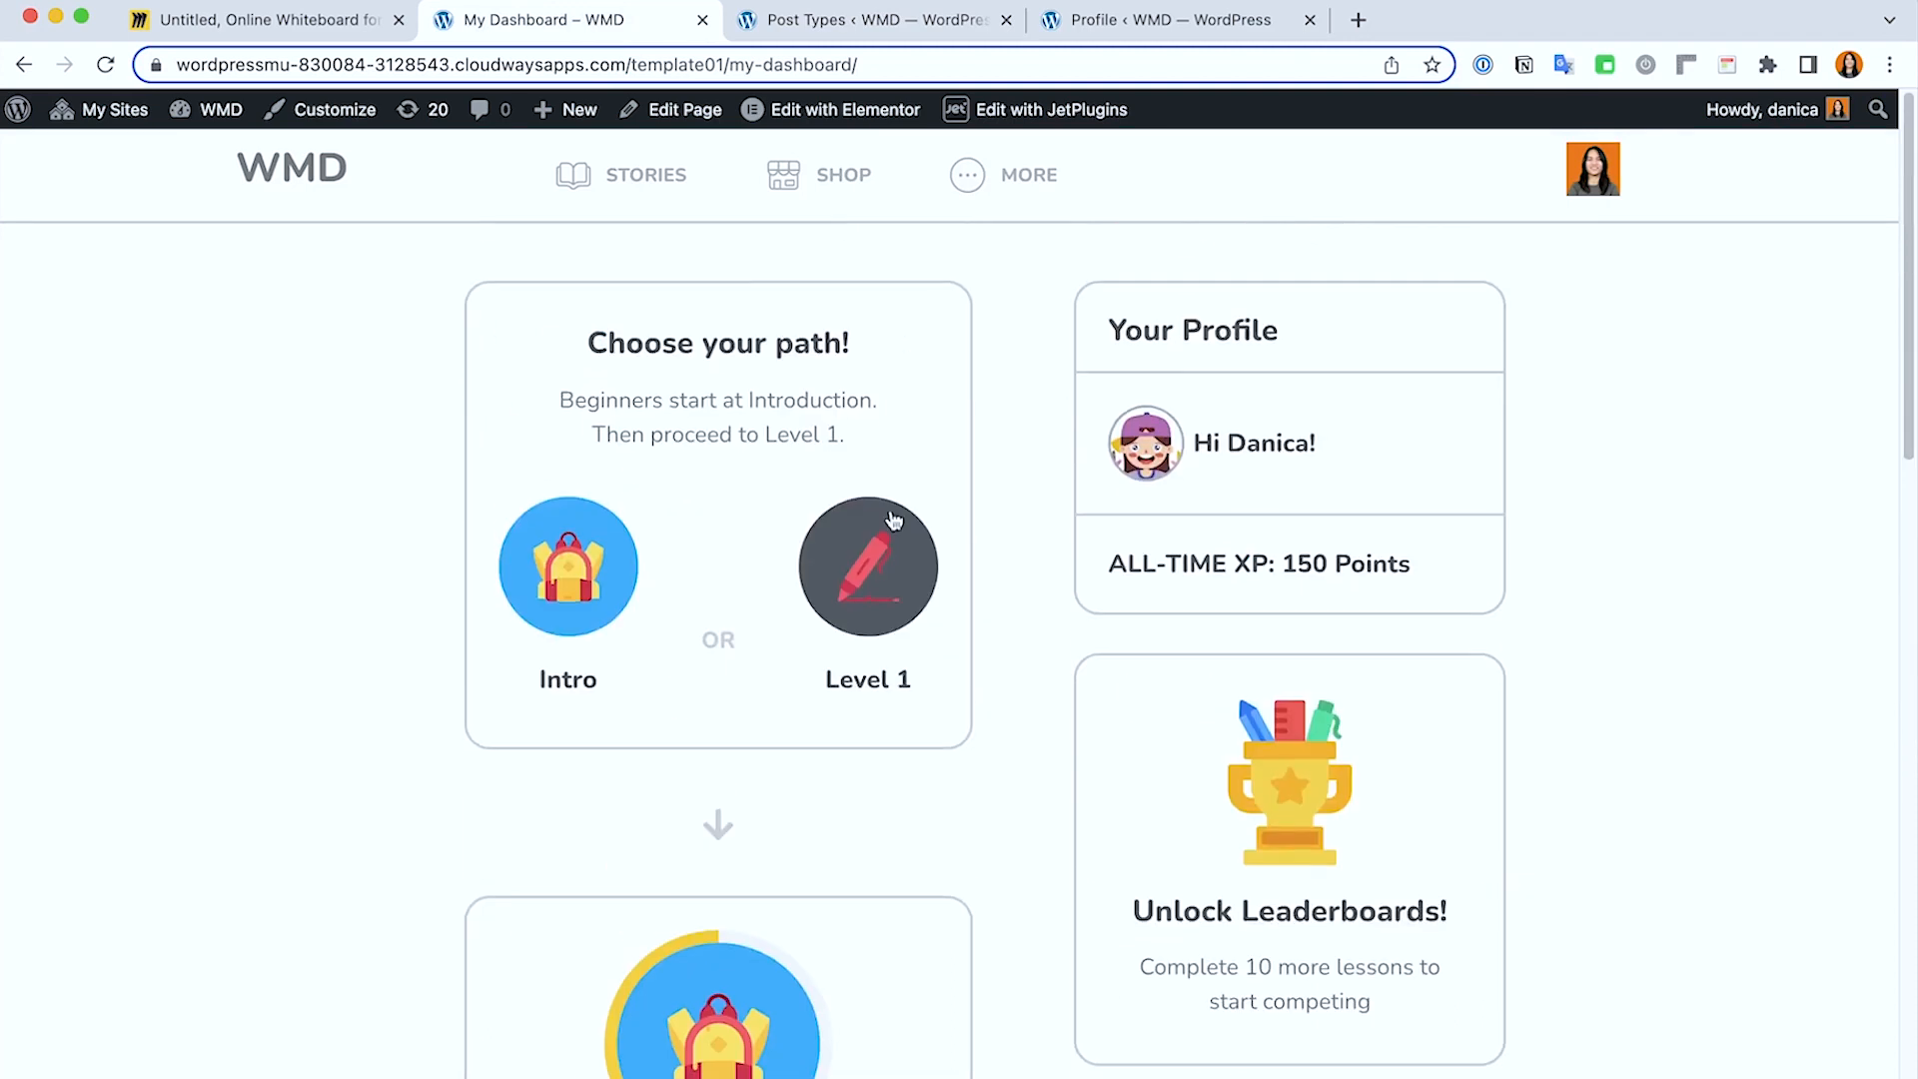
scroll("down", 3)
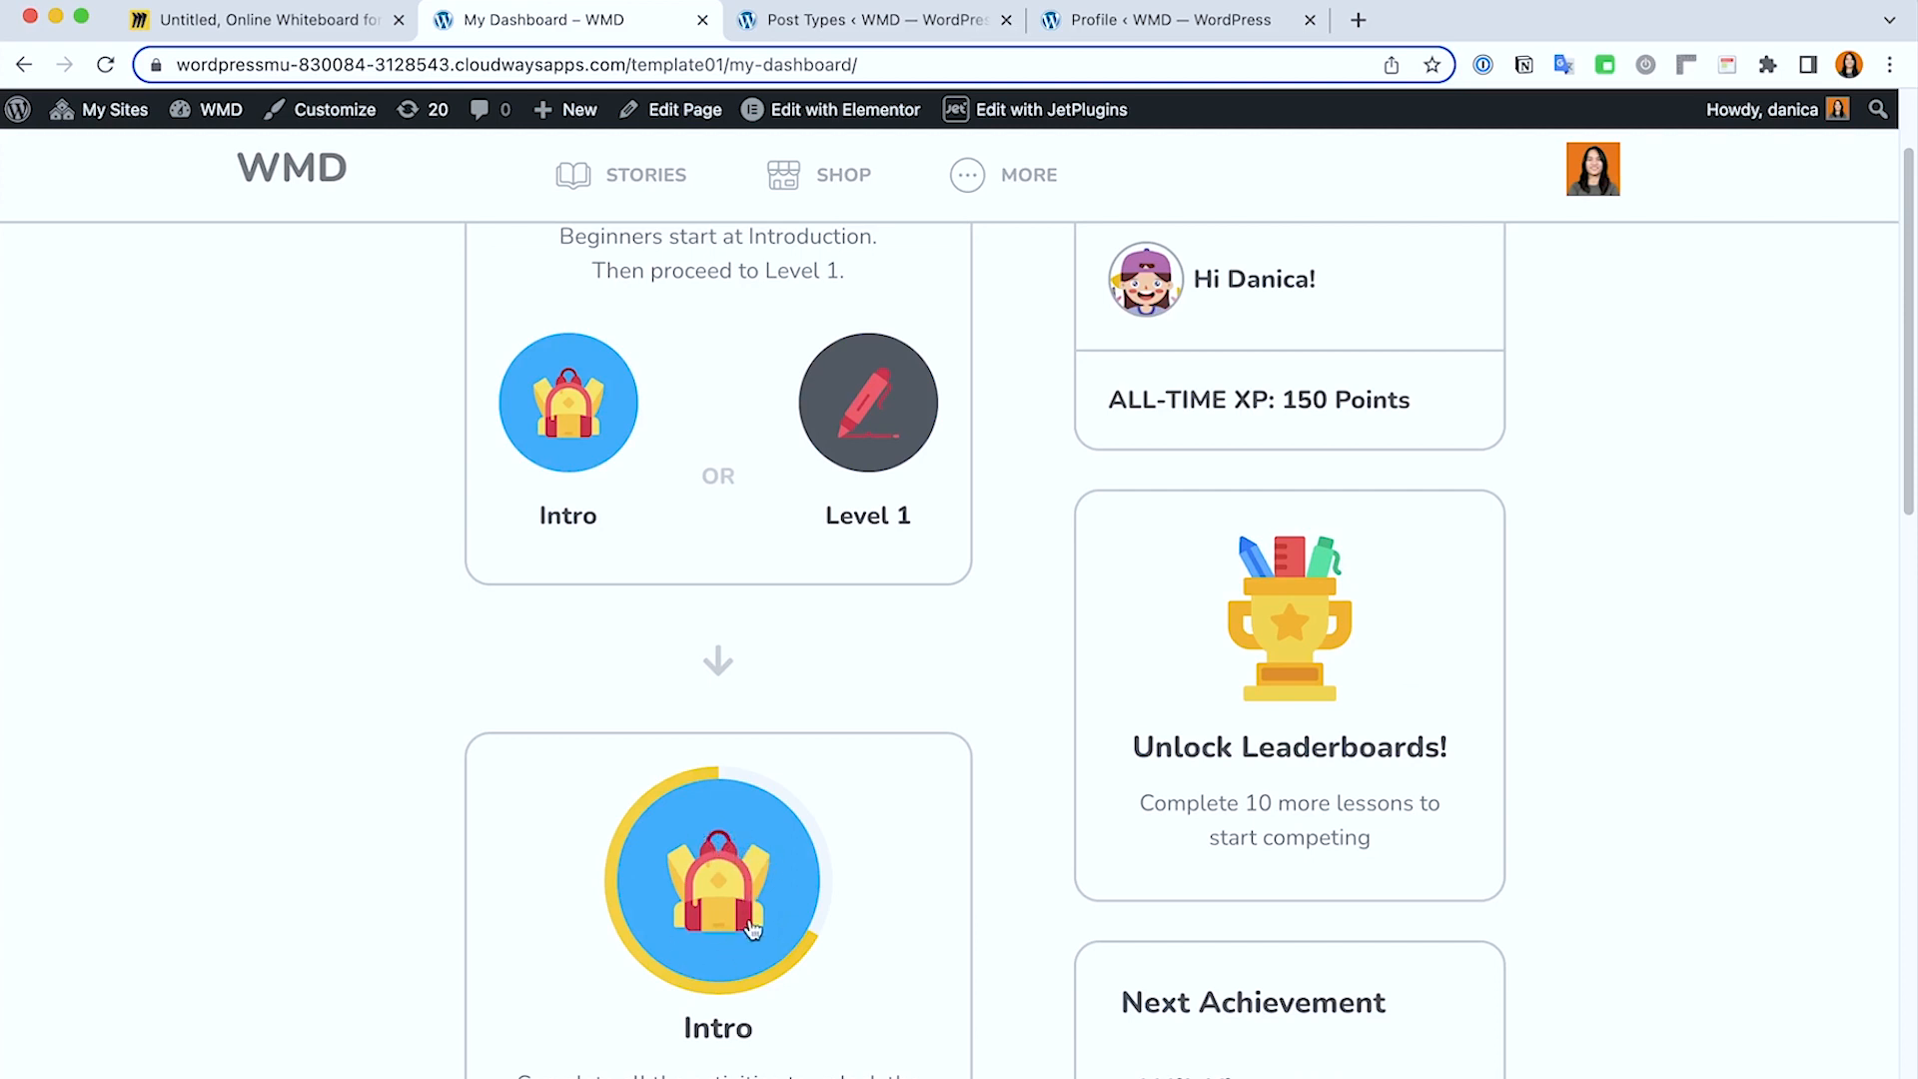
mouse_move(807, 404)
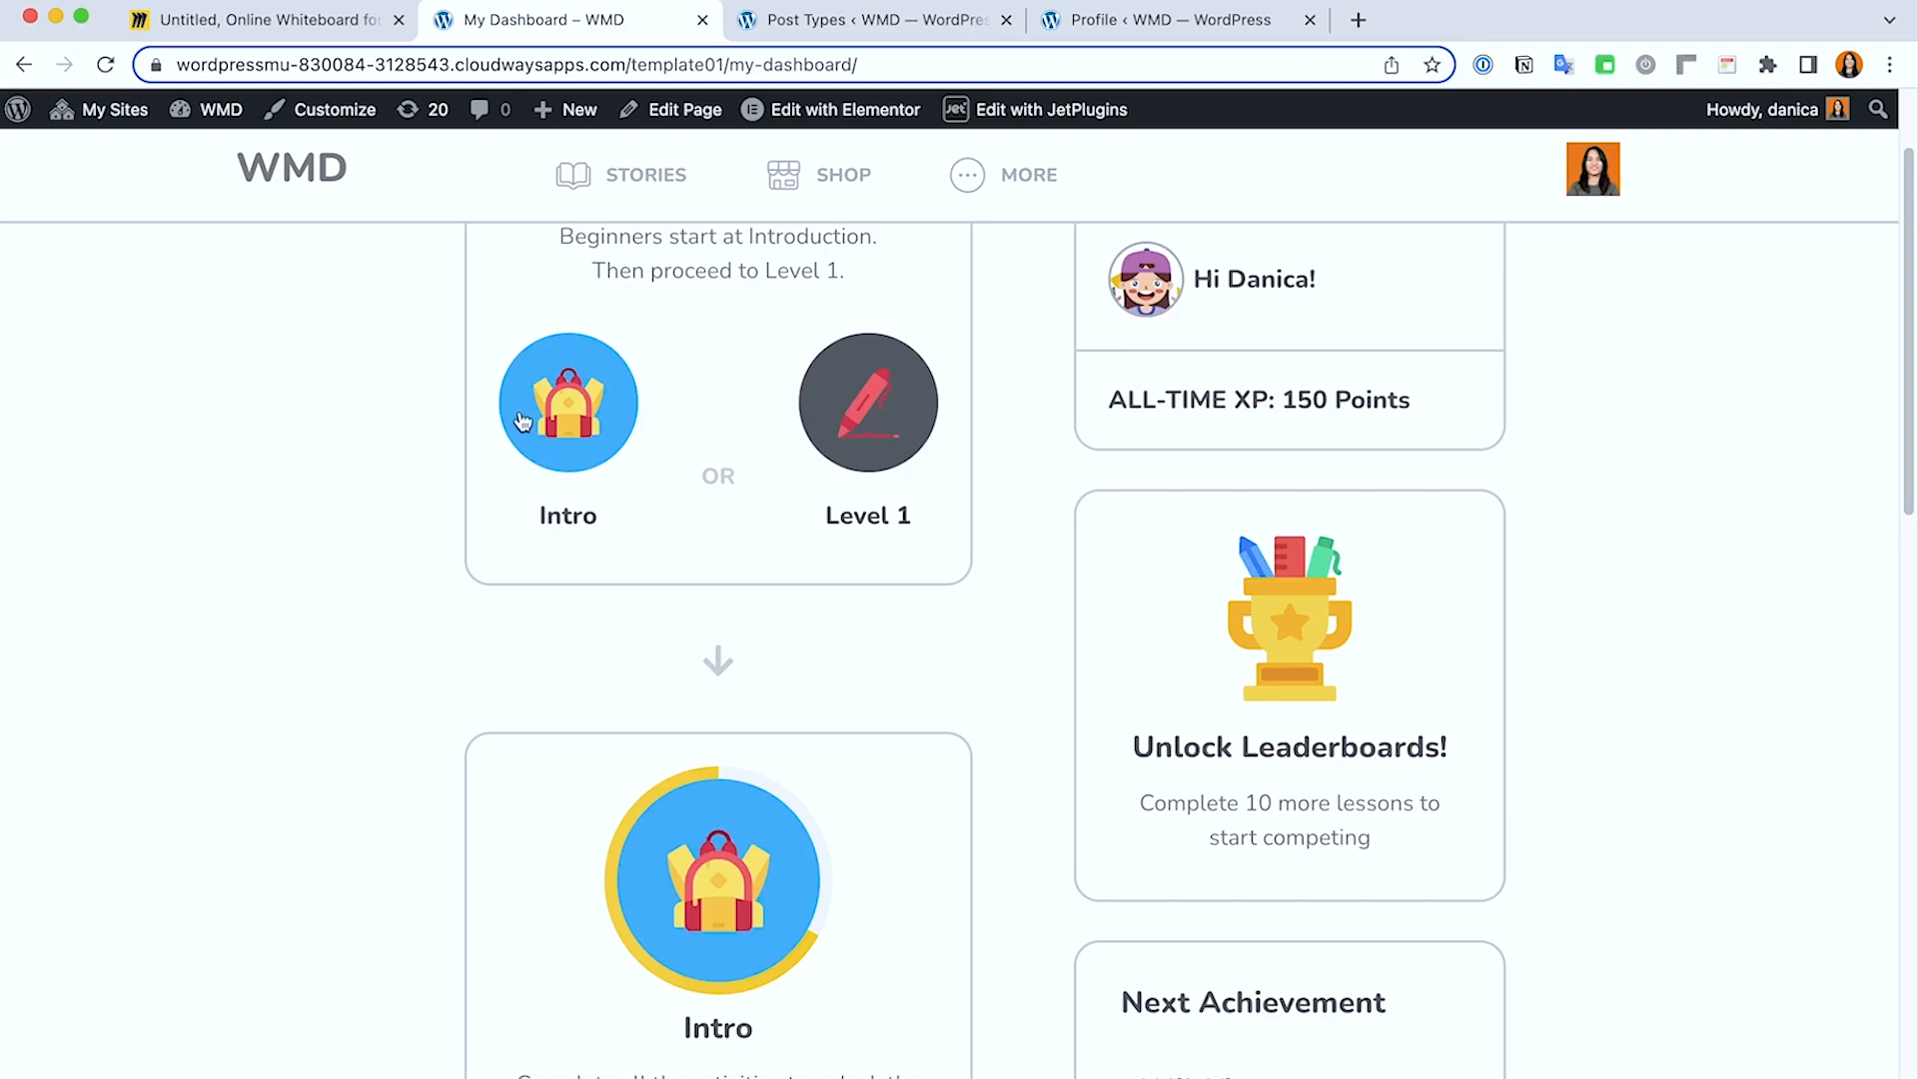
mouse_move(919, 401)
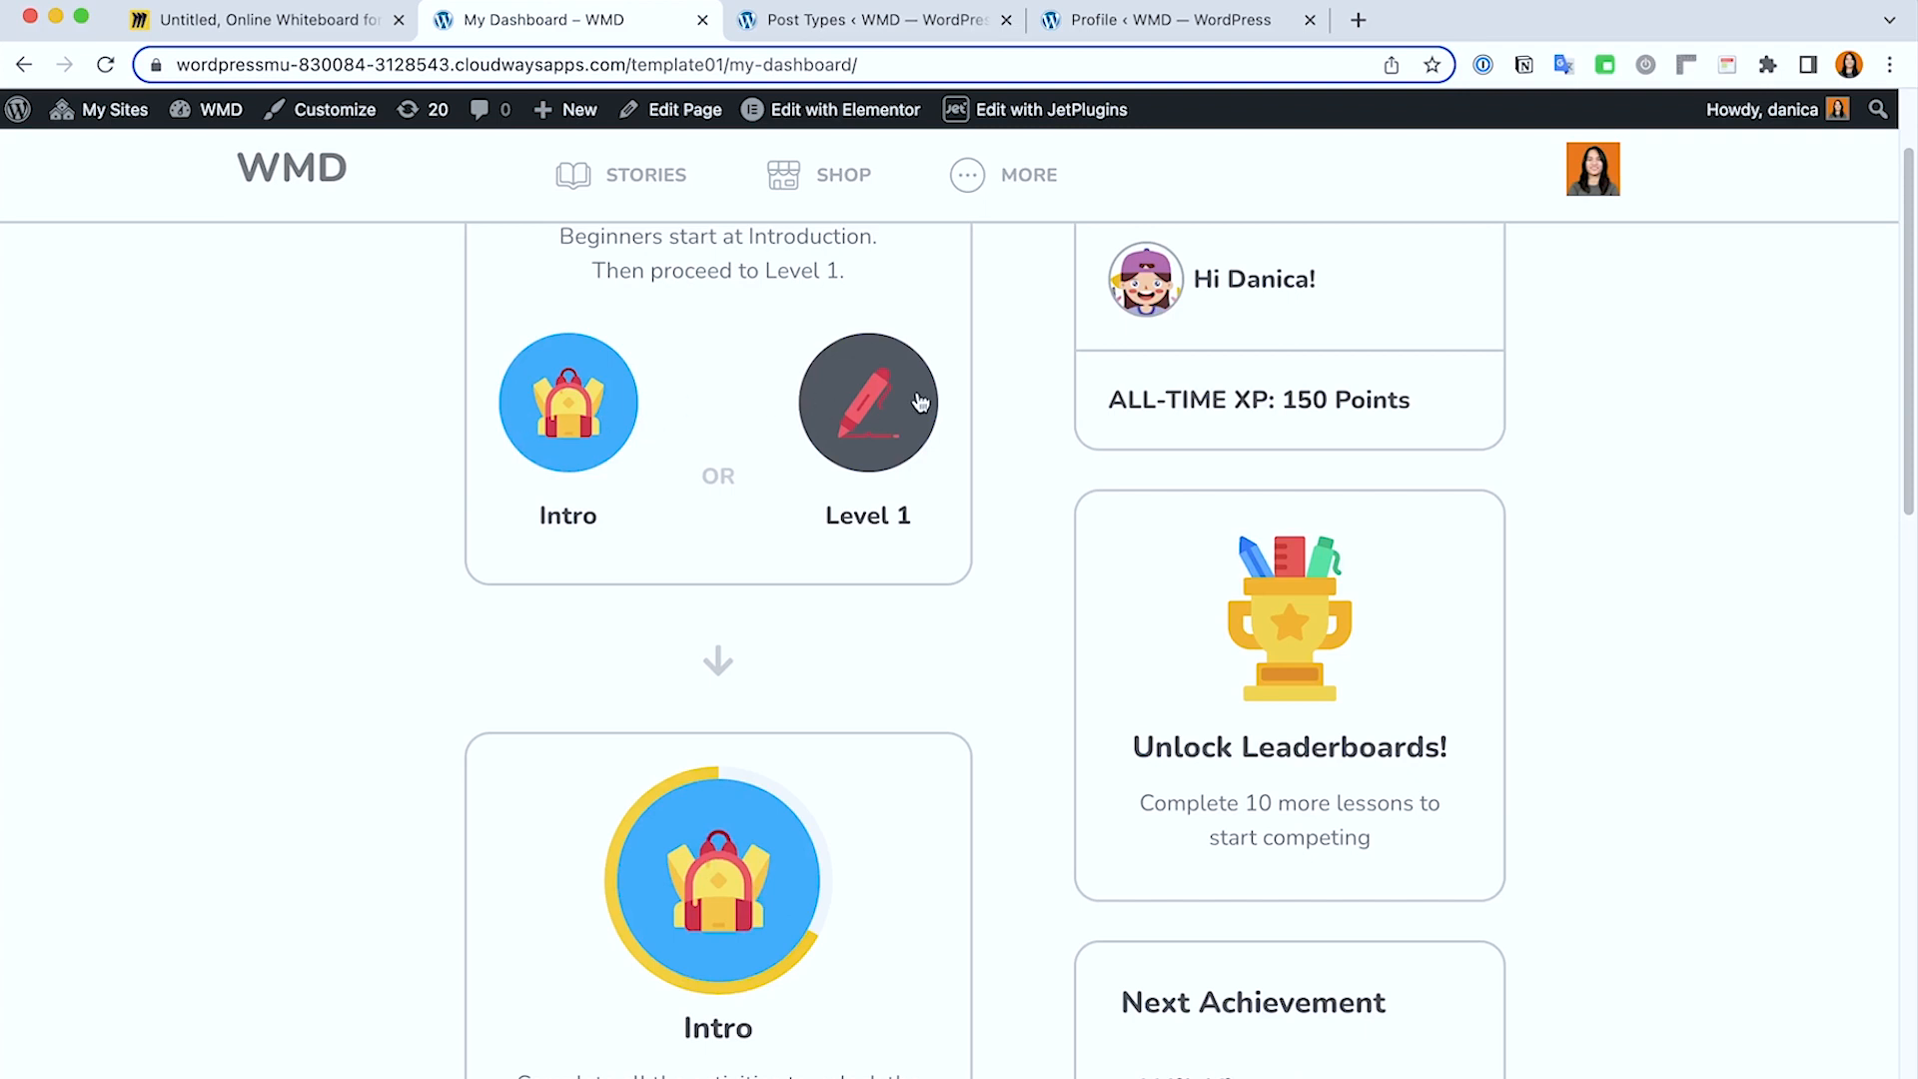
mouse_move(567, 379)
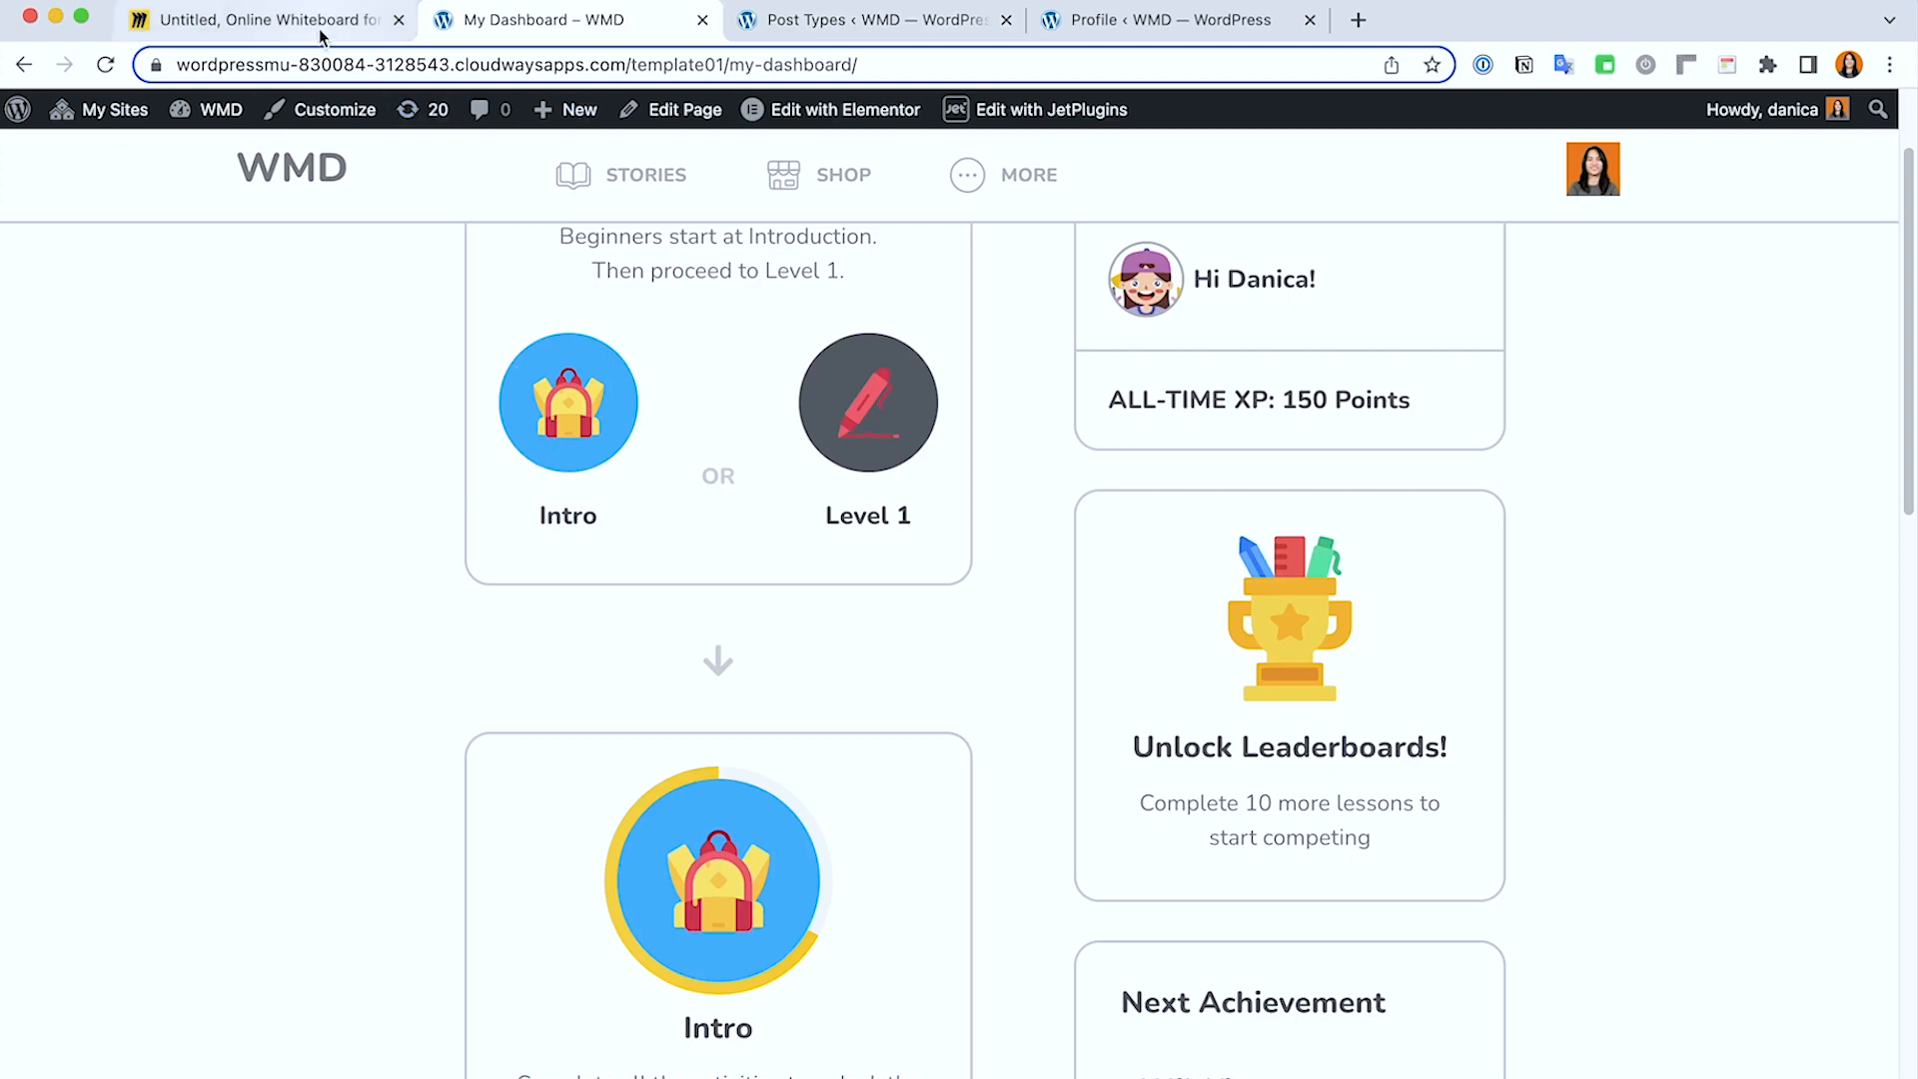
Step: Check the site flowchart on the Miro whiteboard and return to the dashboard
left_click(258, 20)
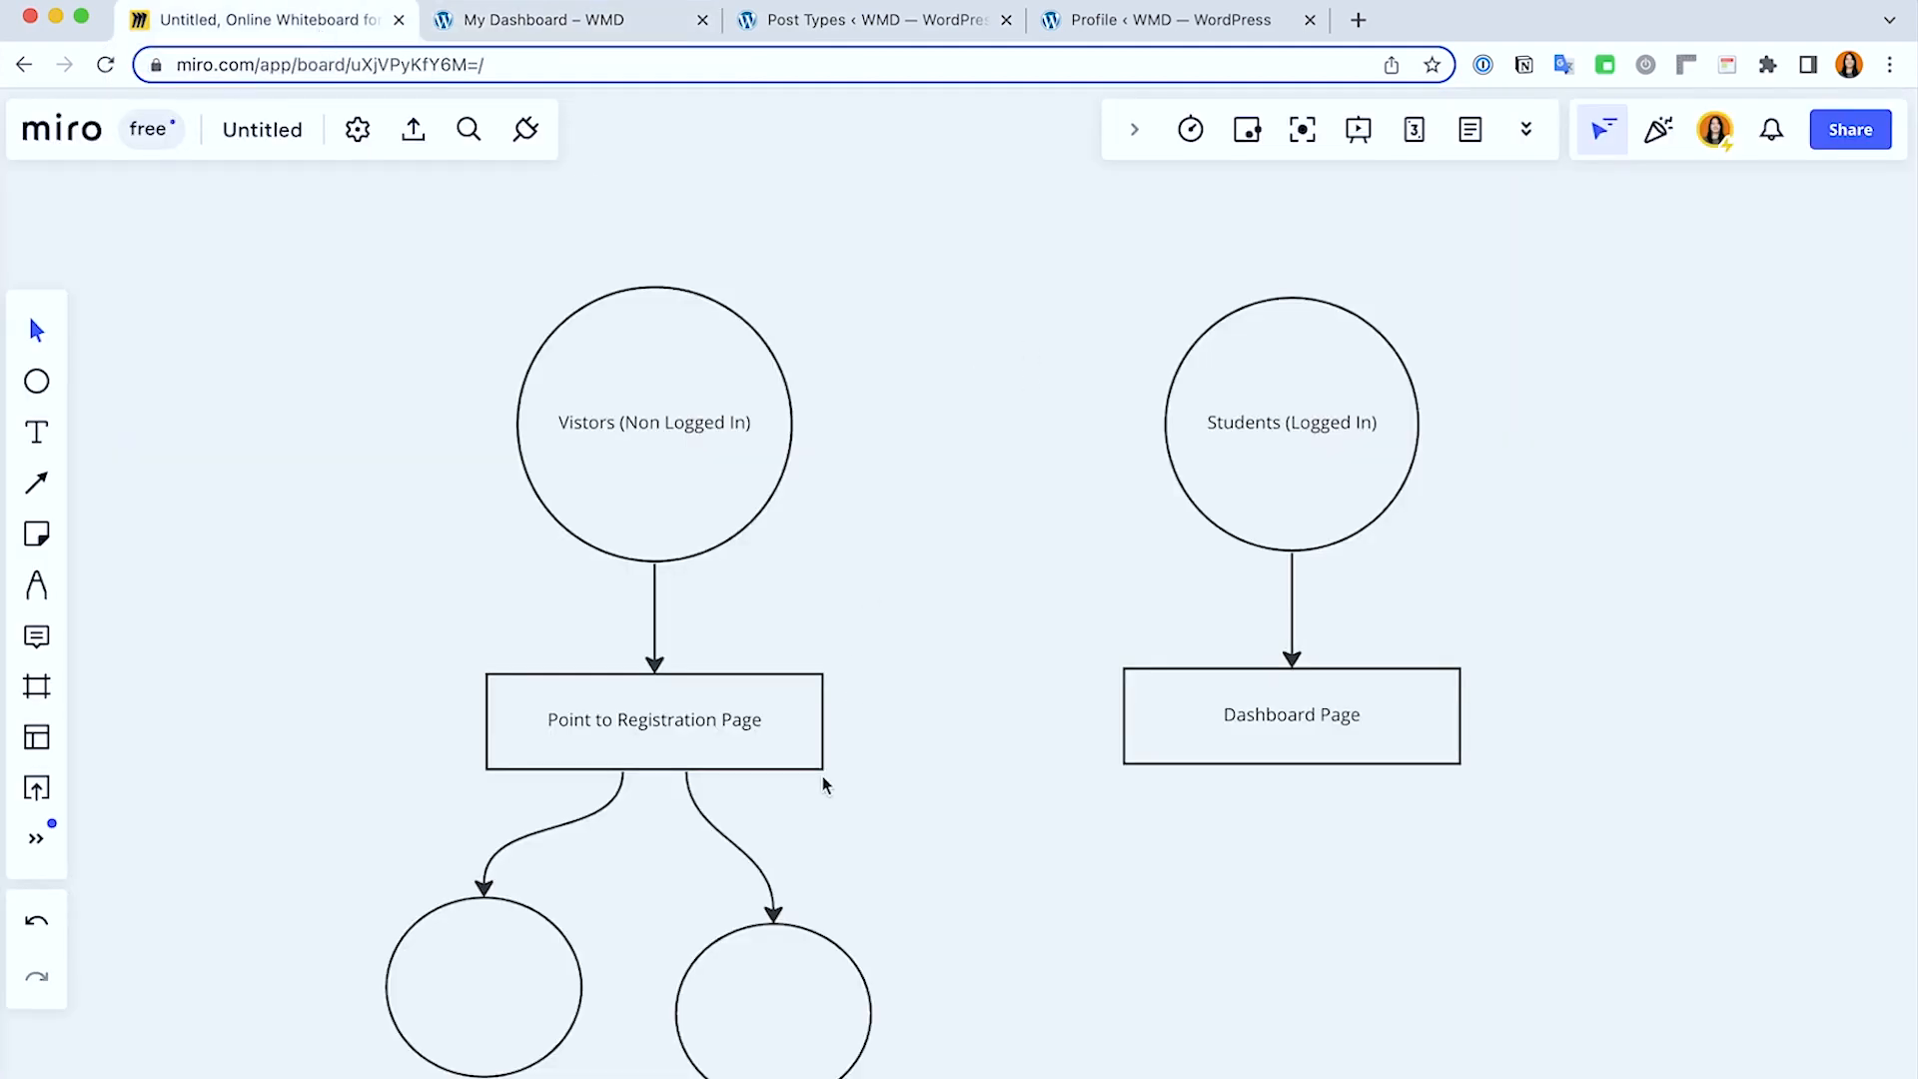
left_click(552, 20)
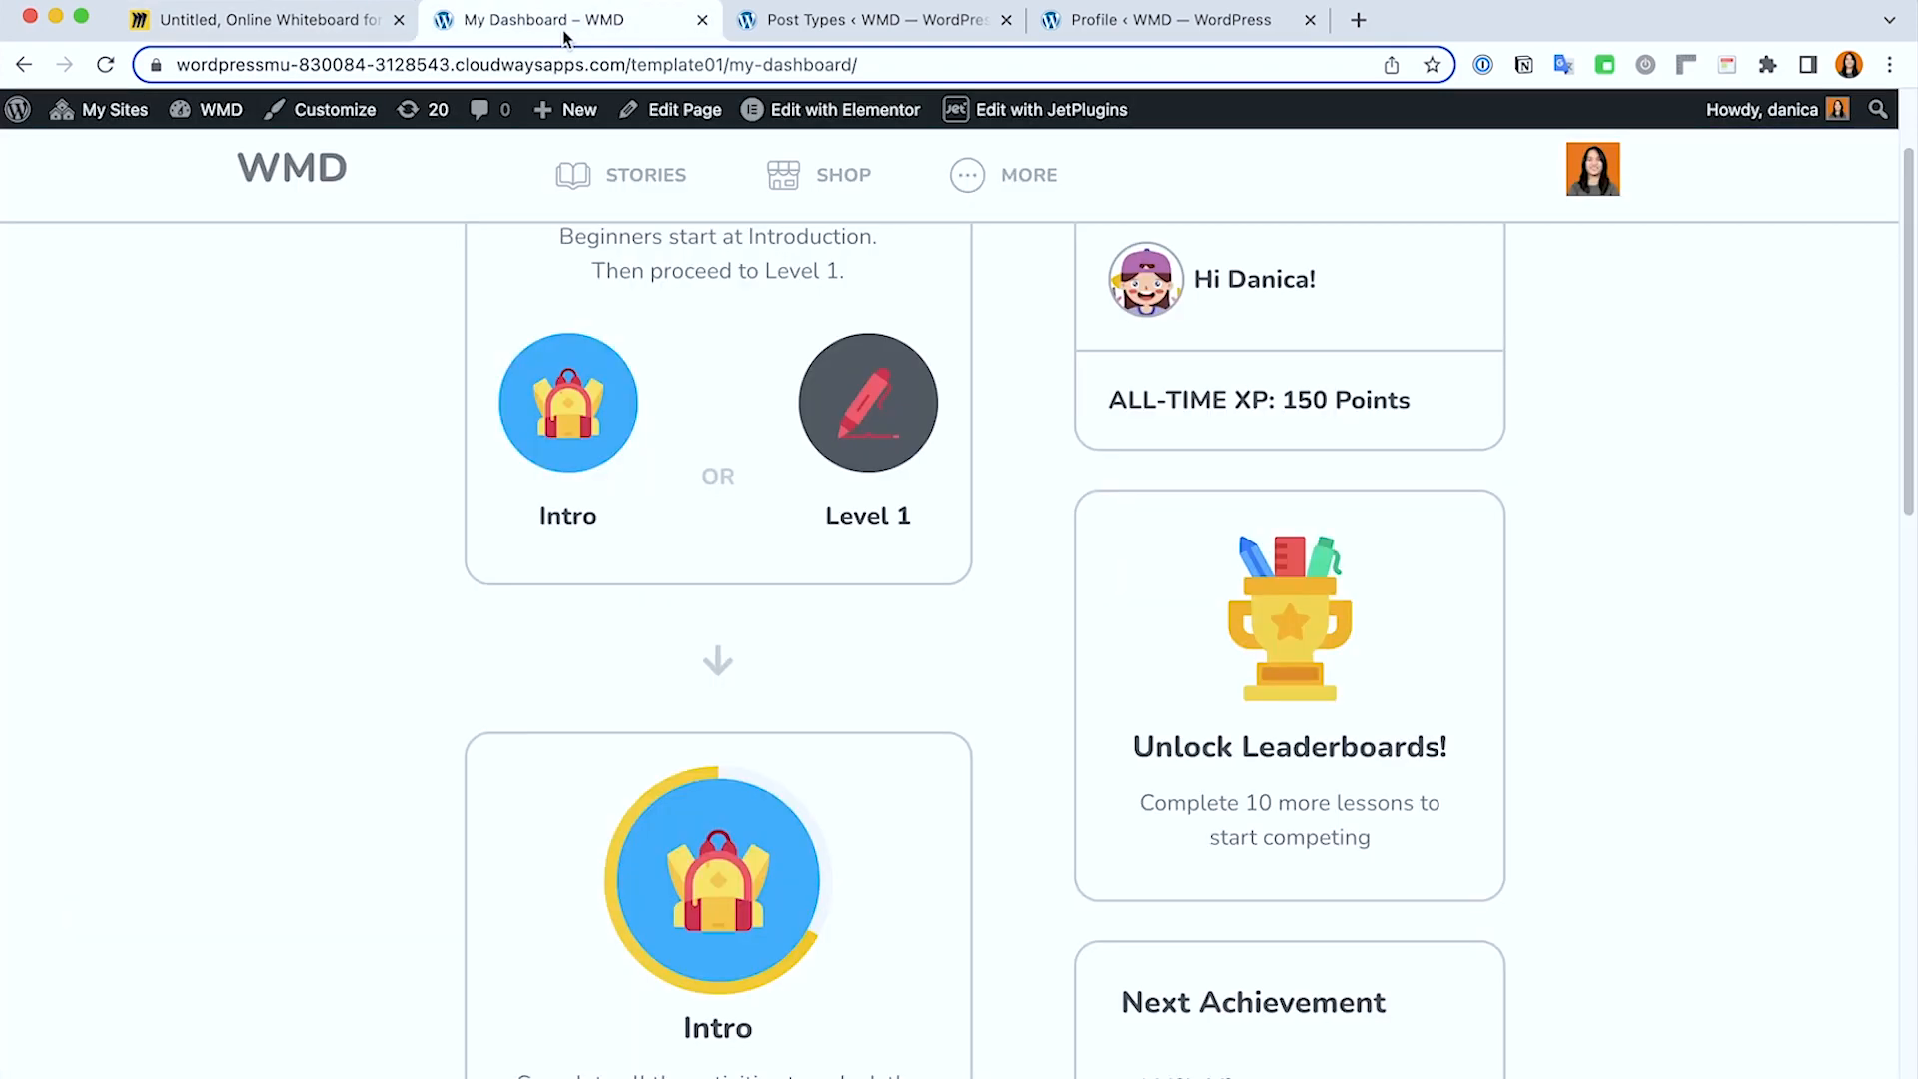
Step: Review the JetEngine admin page, scrolling through its post types and module list
left_click(875, 20)
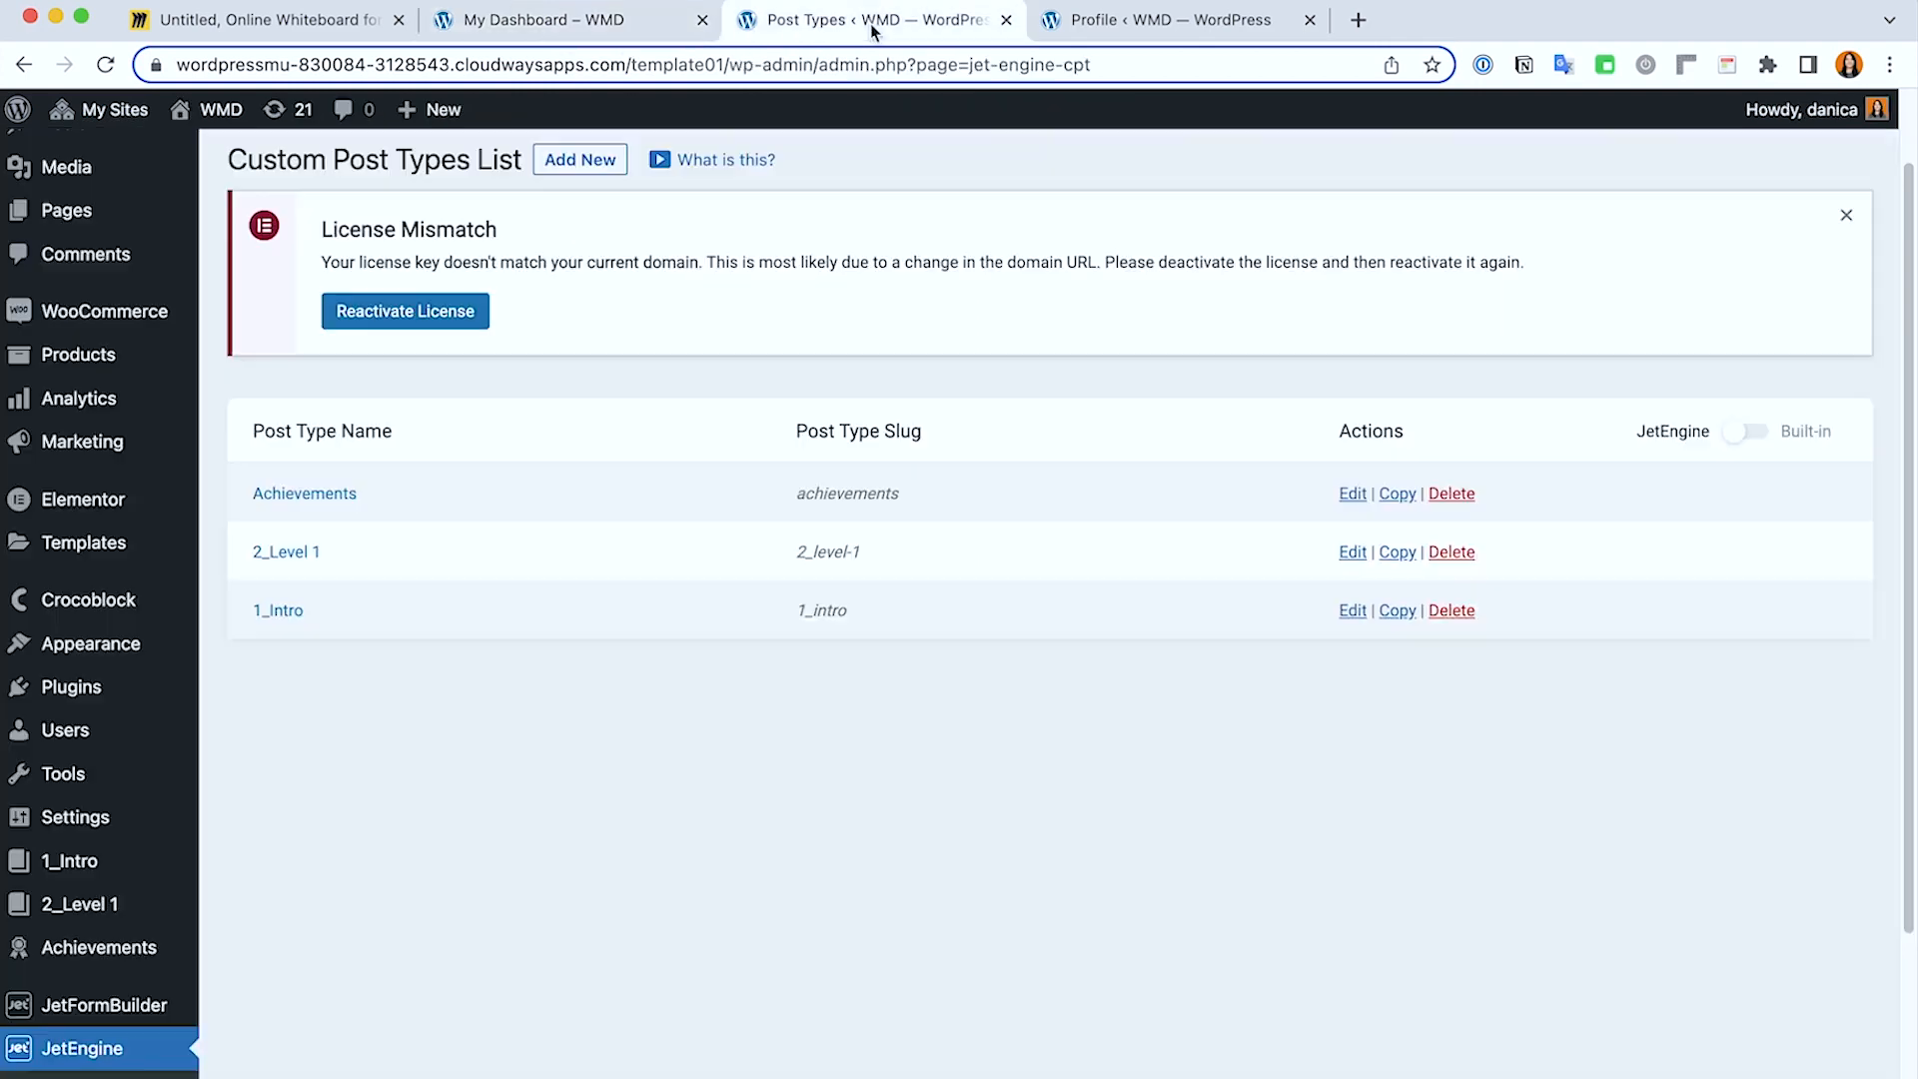
scroll("down", 3)
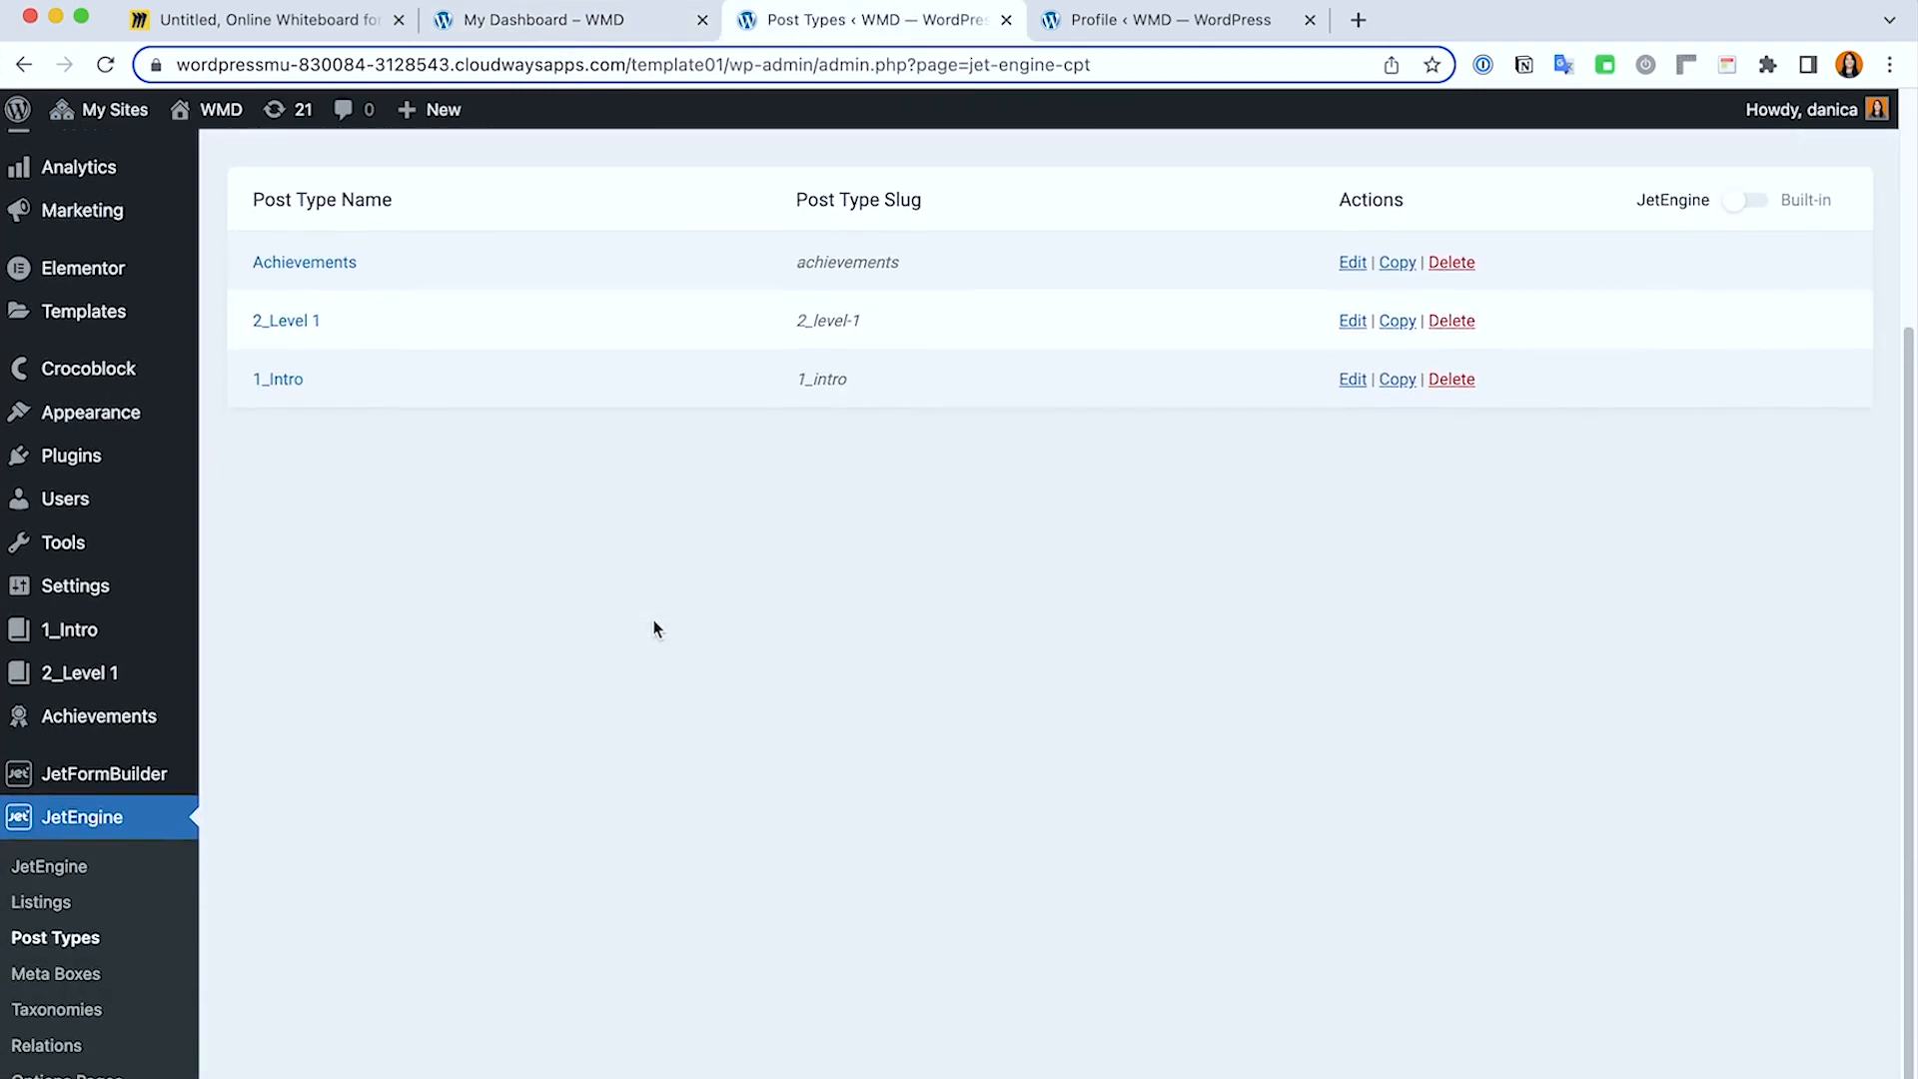
scroll("down", 3)
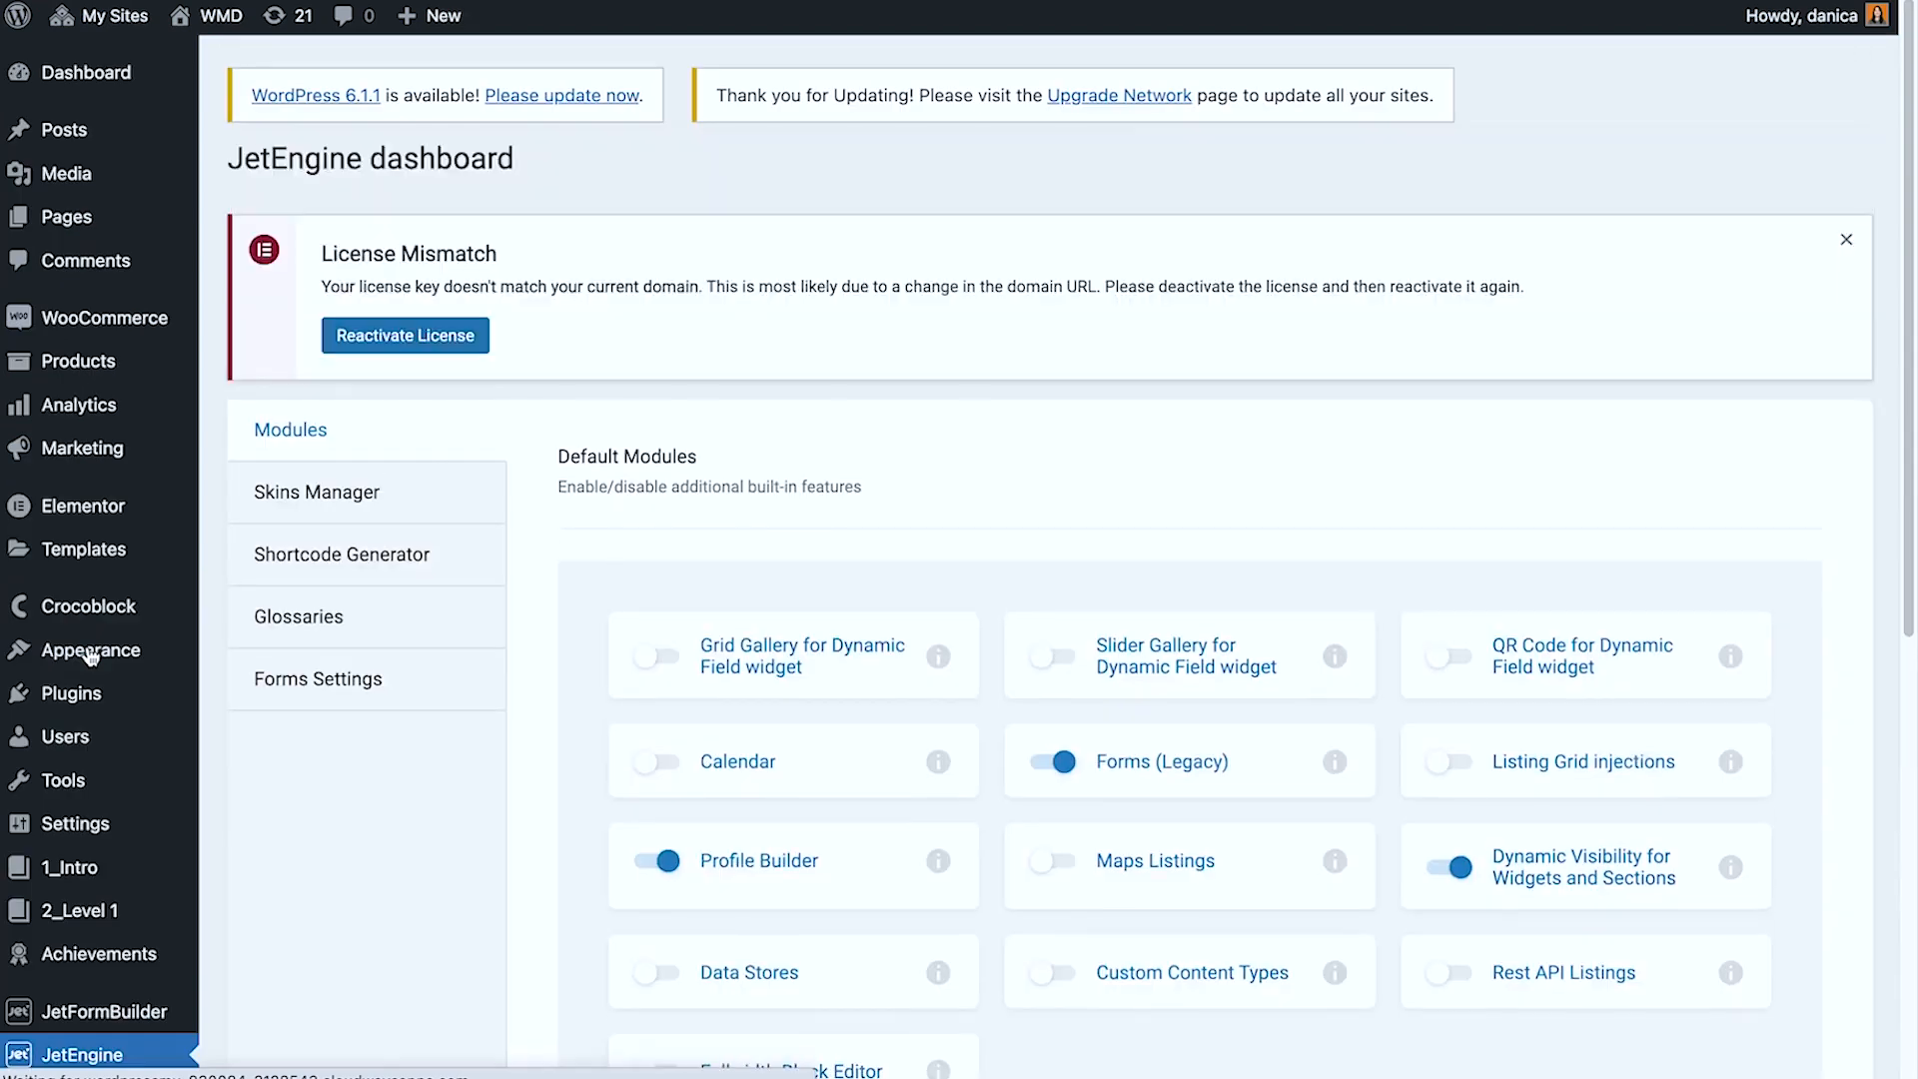
scroll("down", 3)
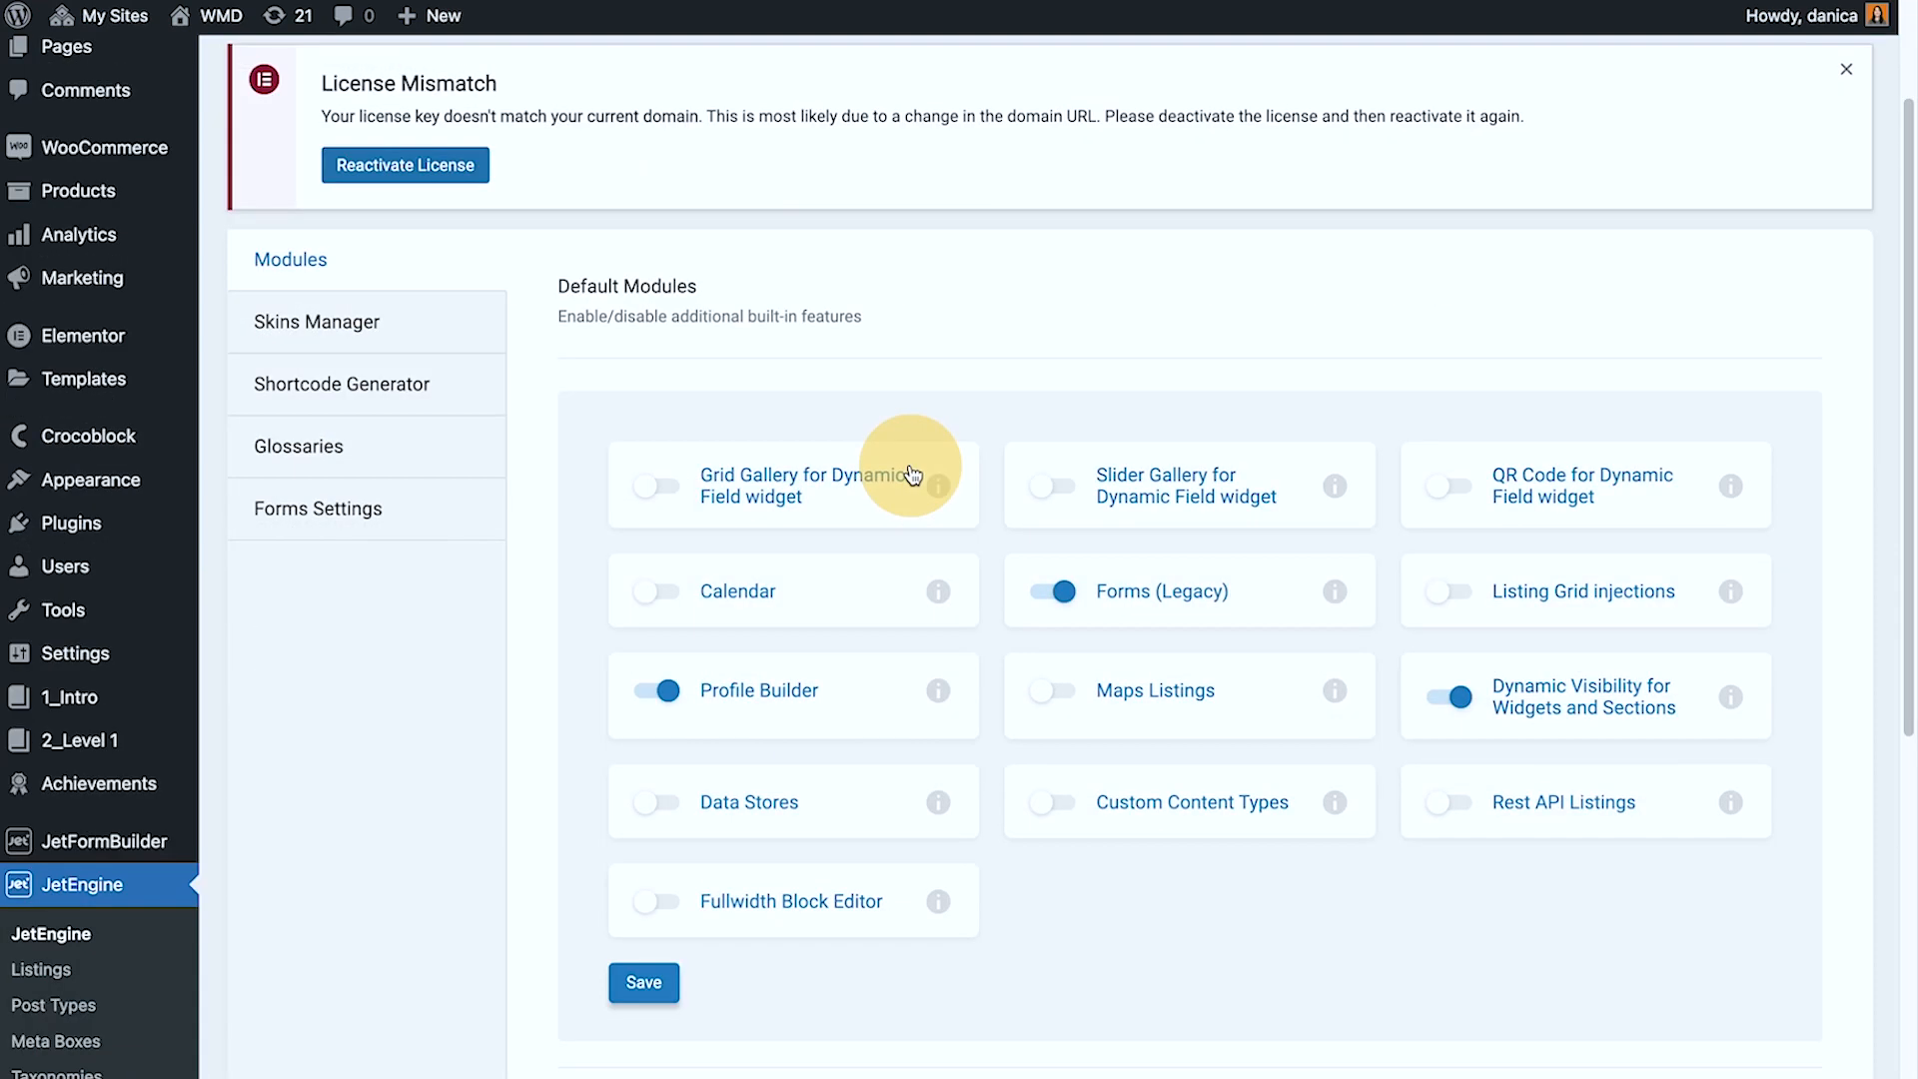
mouse_move(1091, 737)
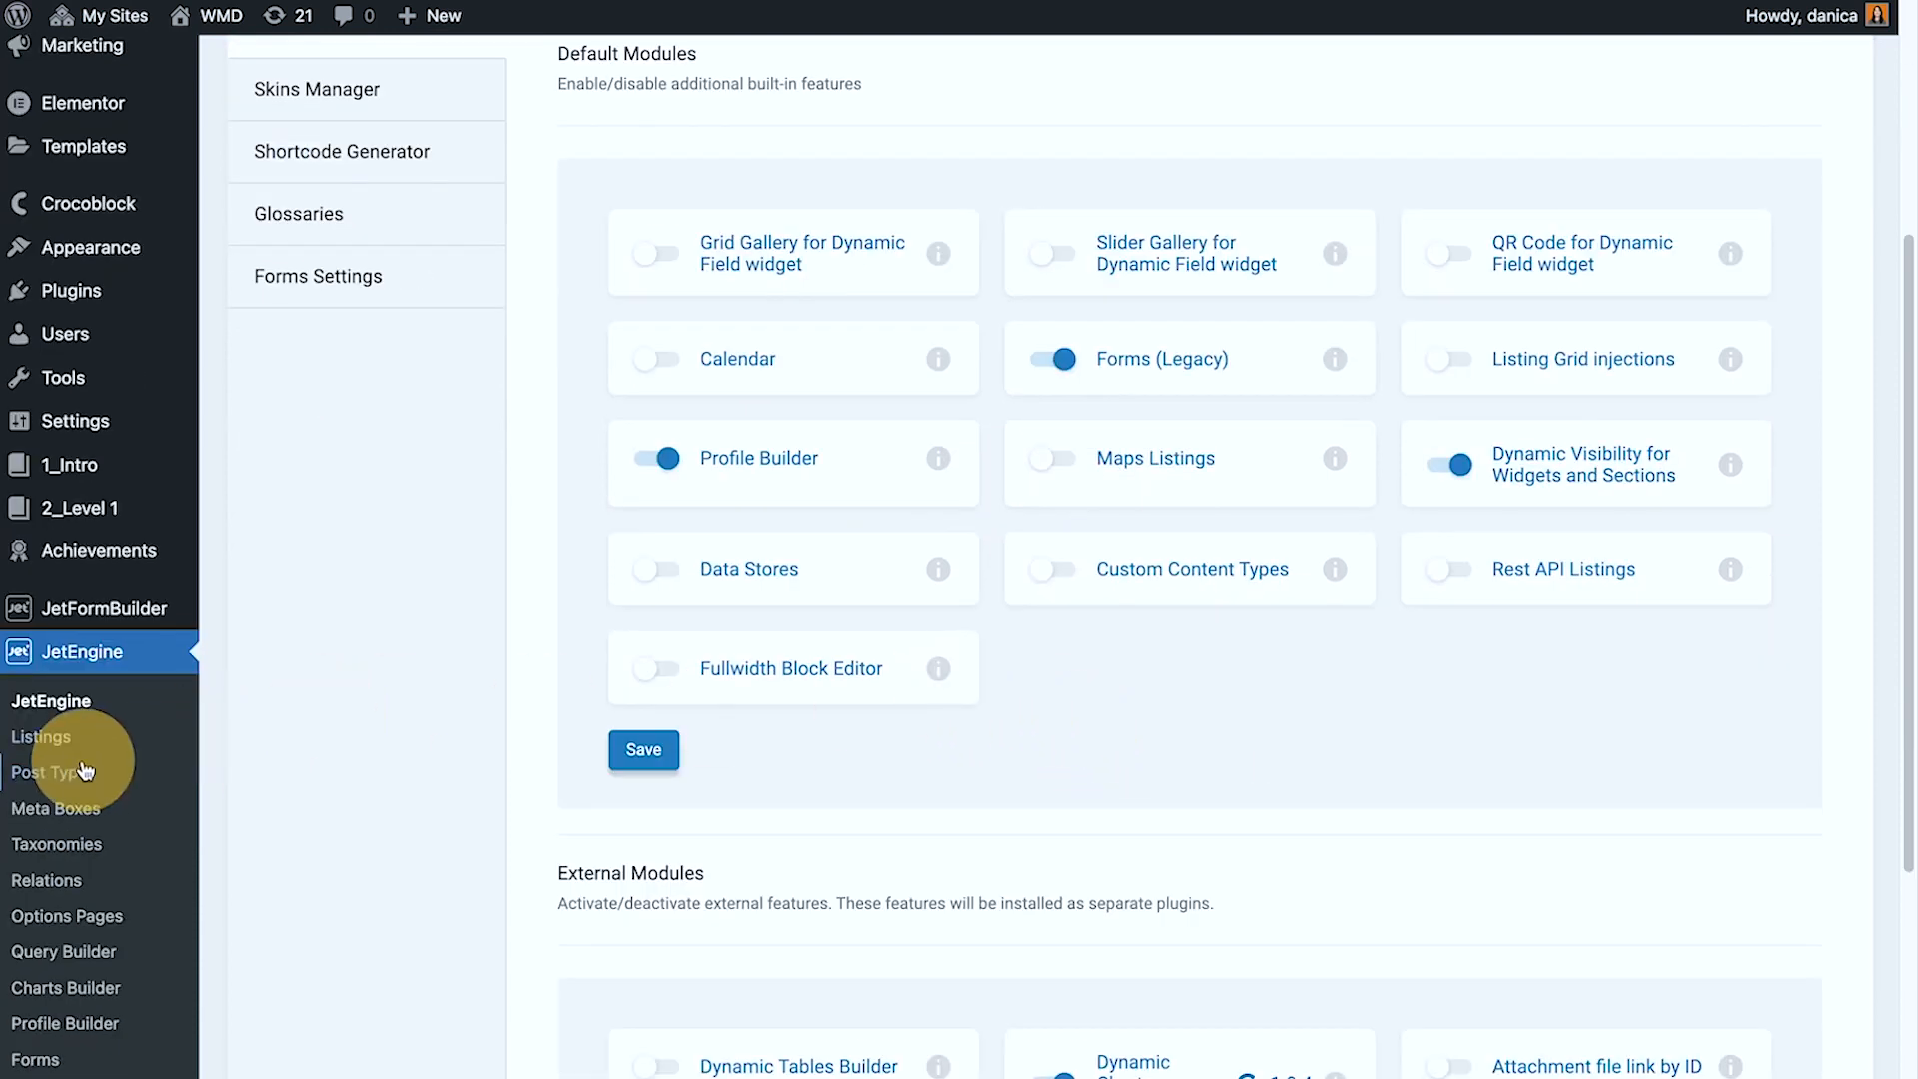
scroll("down", 3)
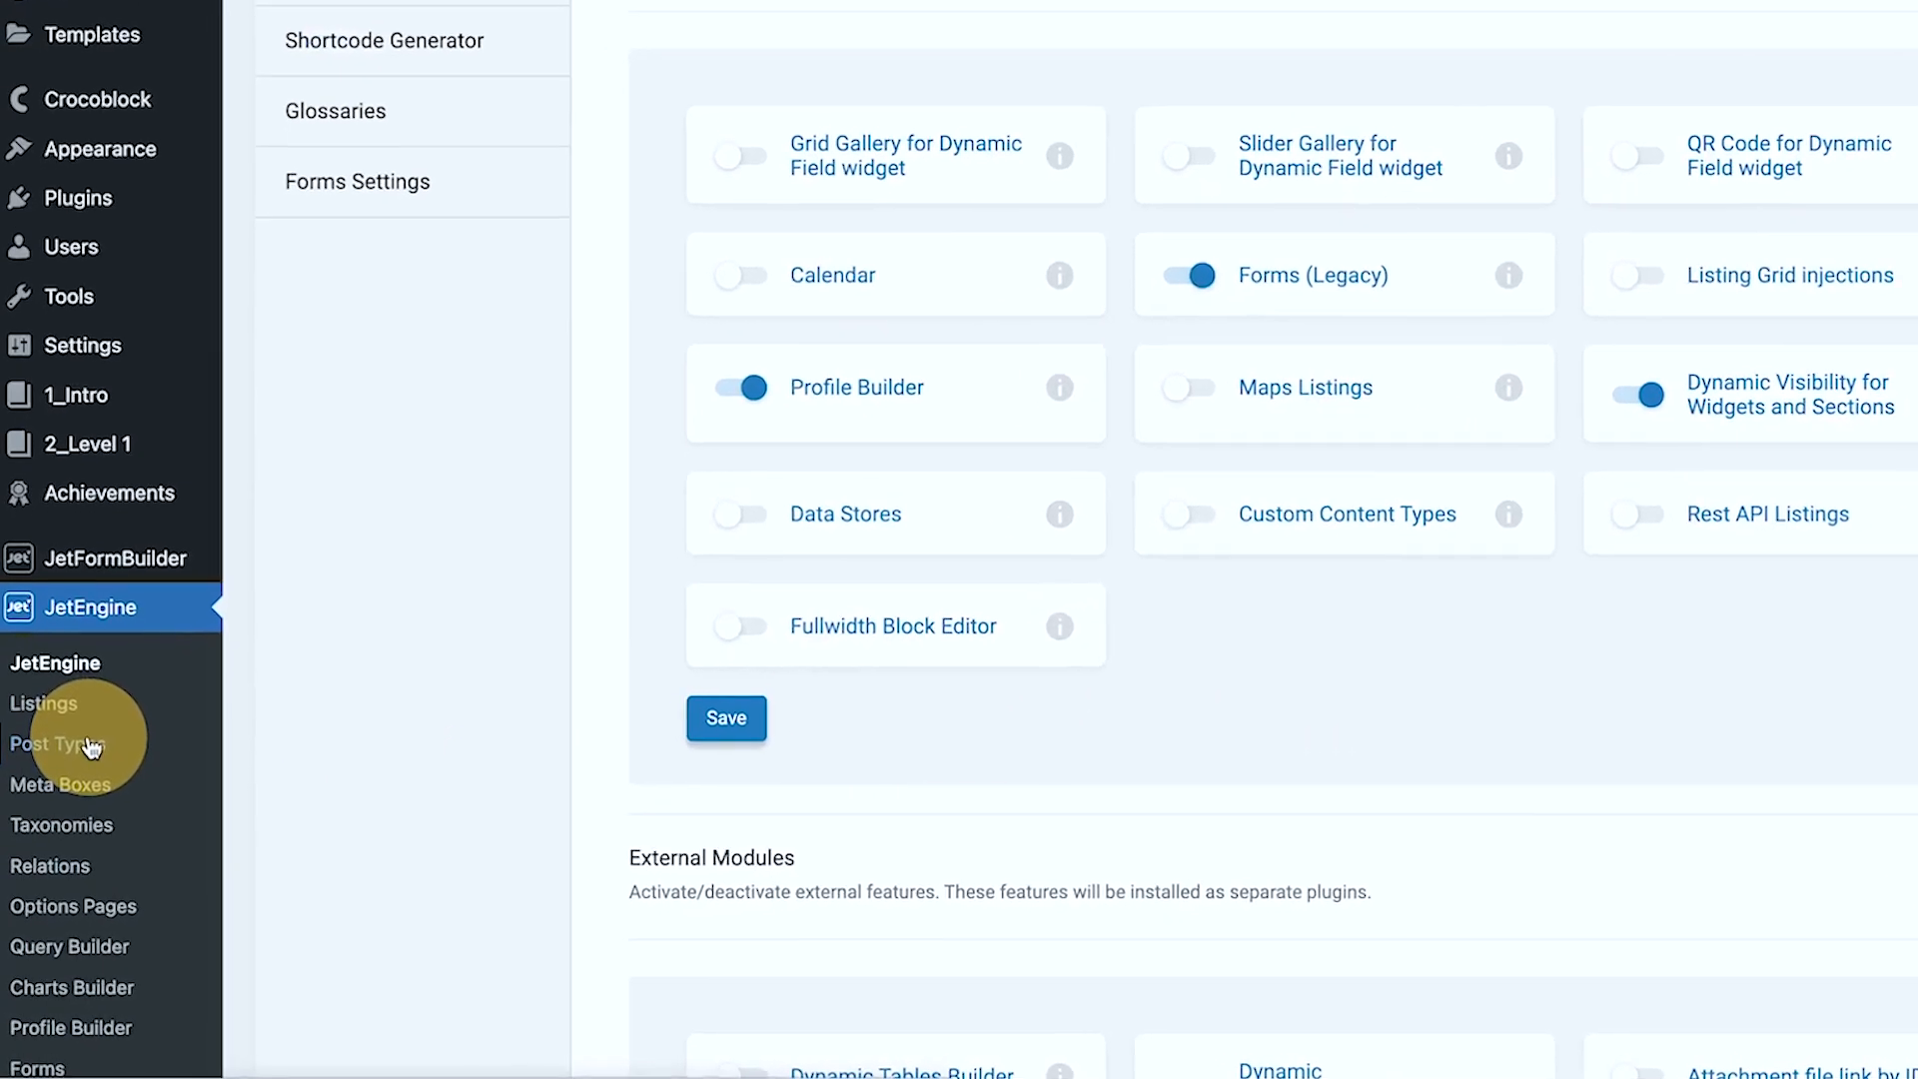
scroll("down", 3)
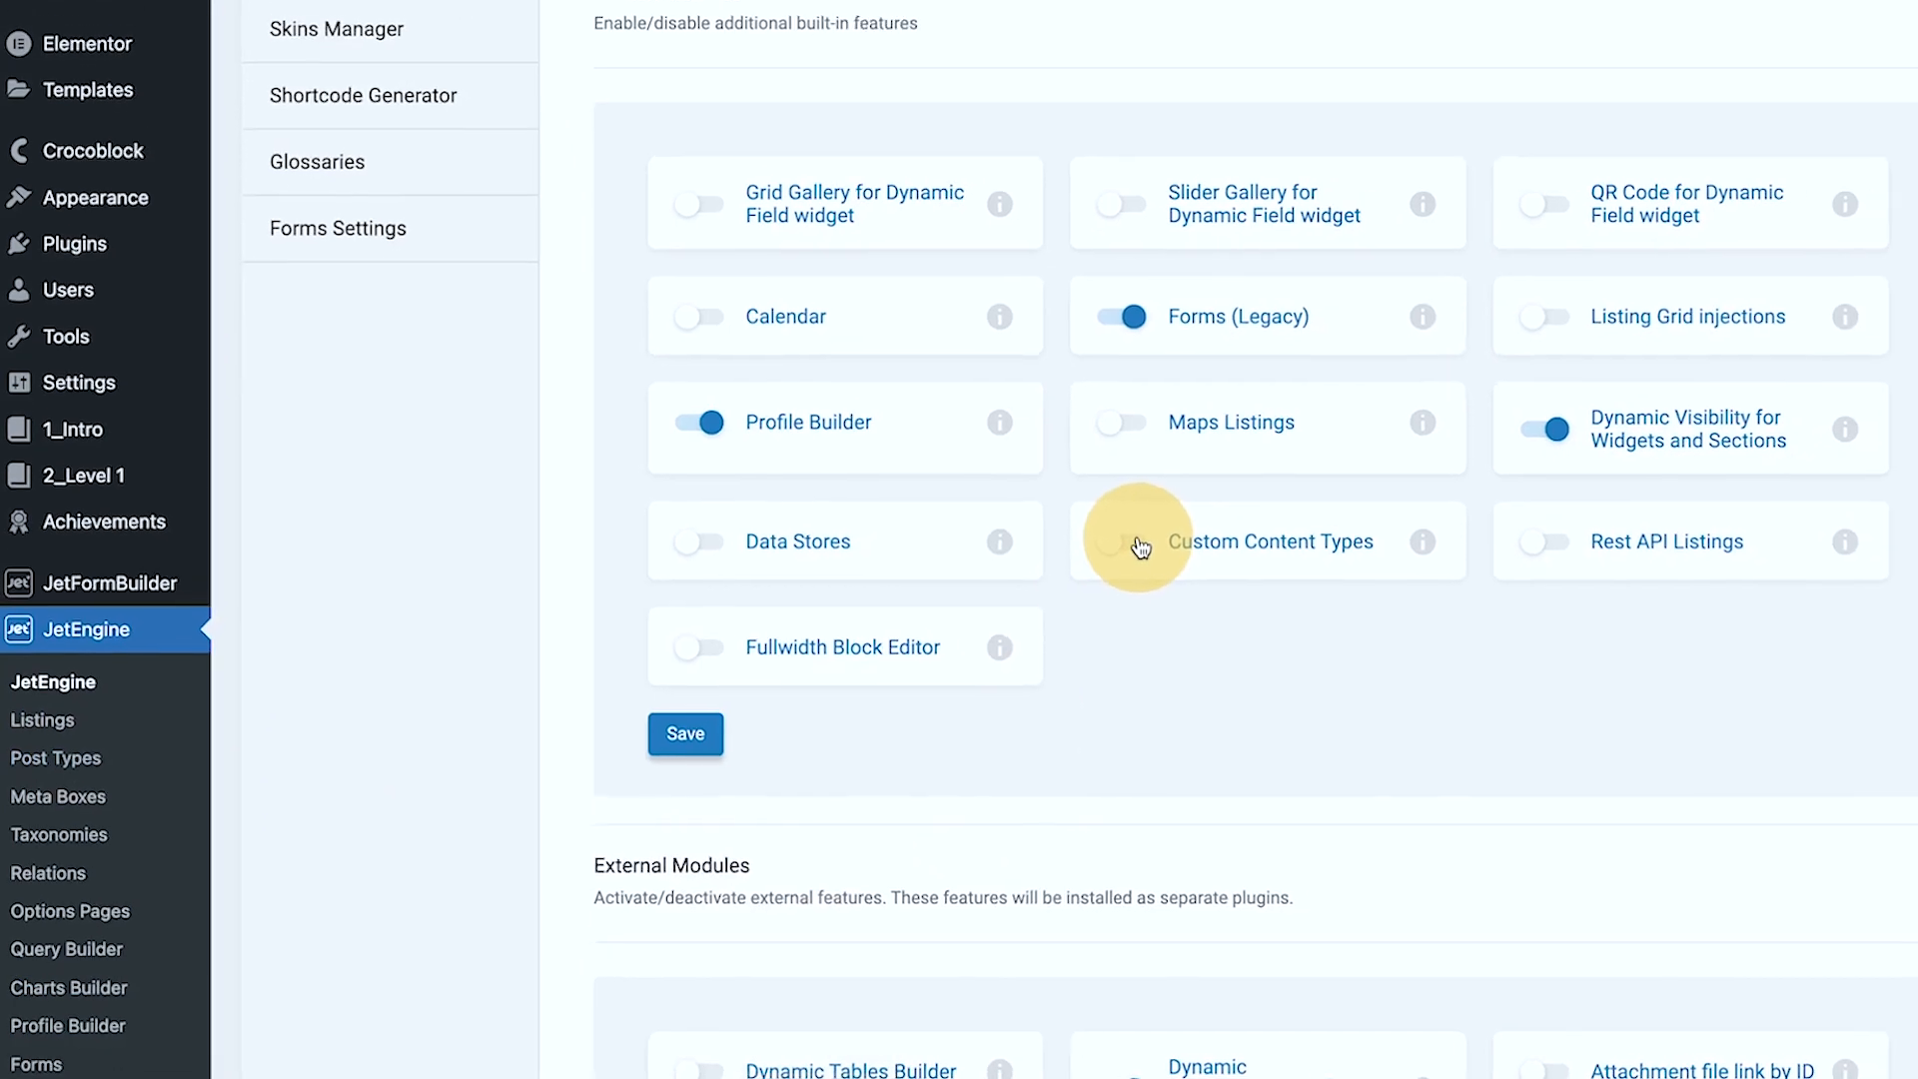
scroll("down", 3)
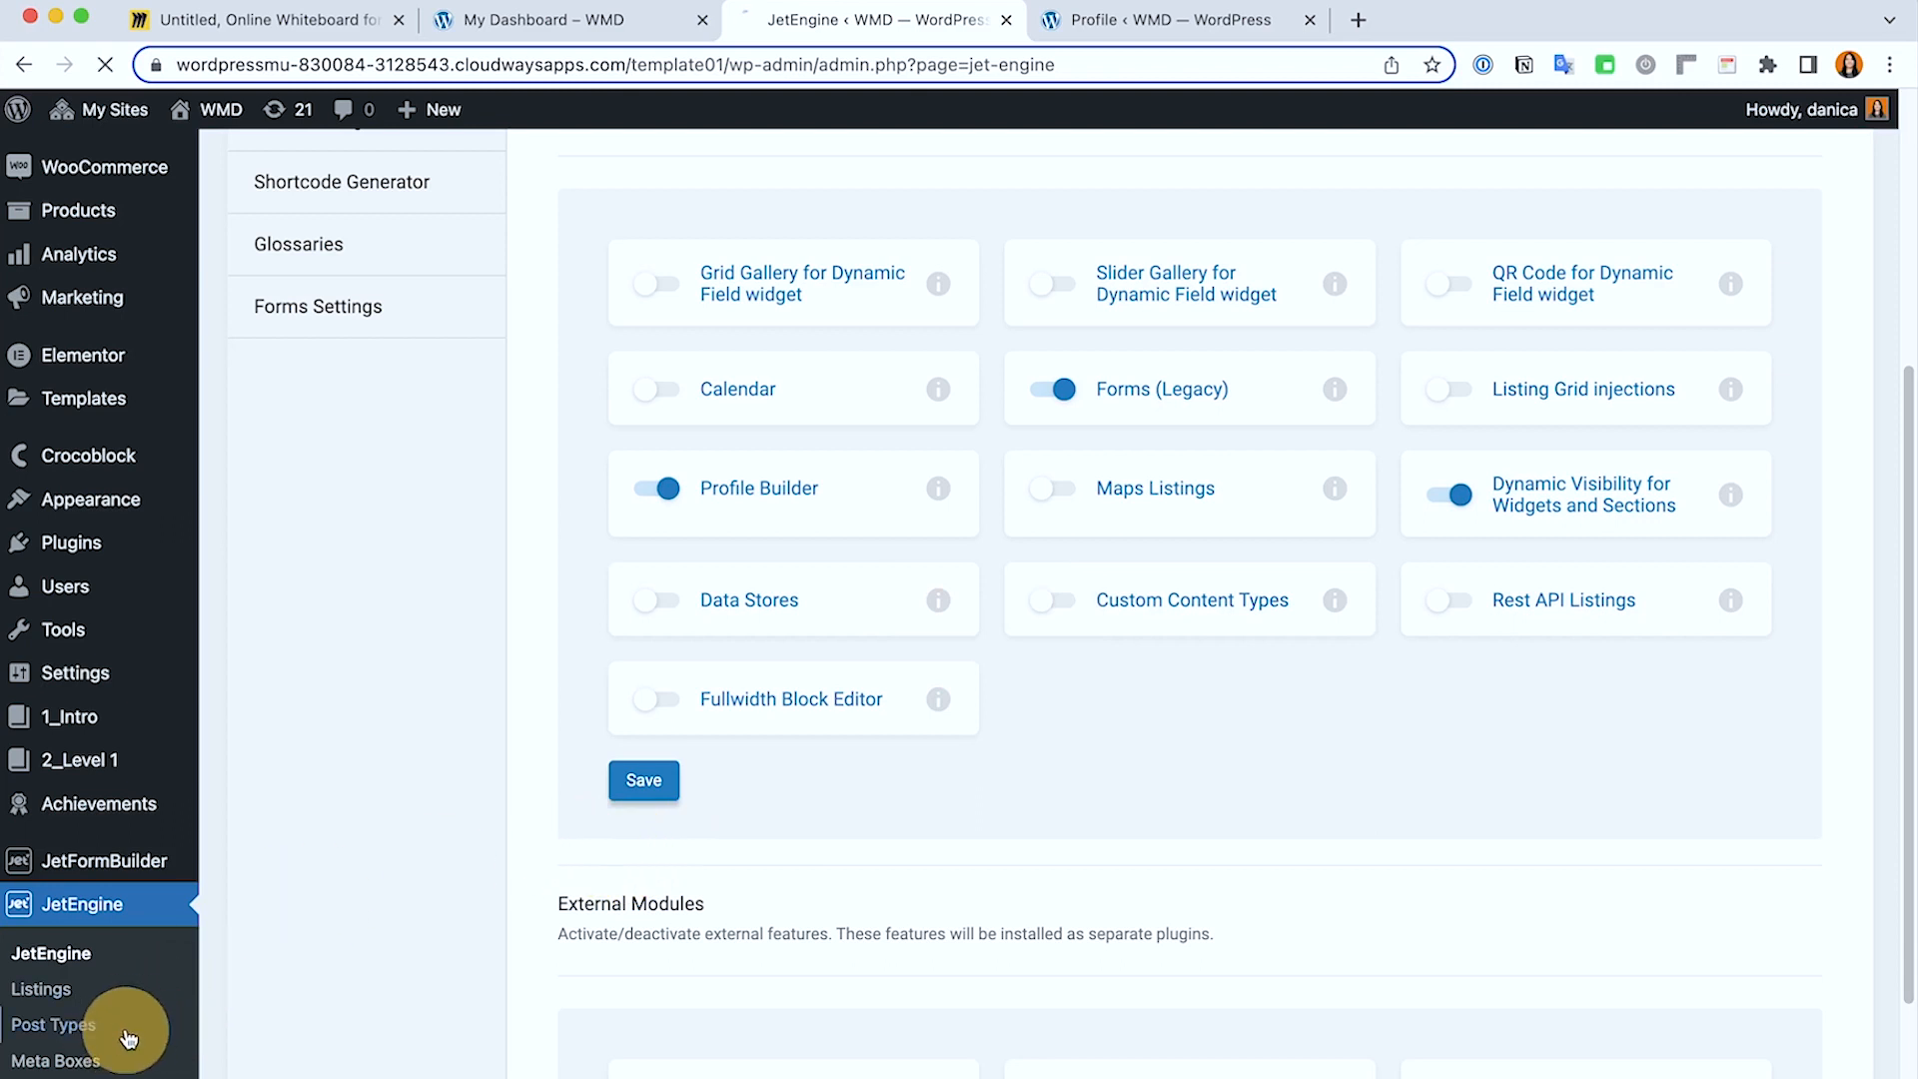
Step: Show the Custom Post Types List with Achievements, 2_Level 1 and 1_Intro and start adding a new post type
left_click(54, 1025)
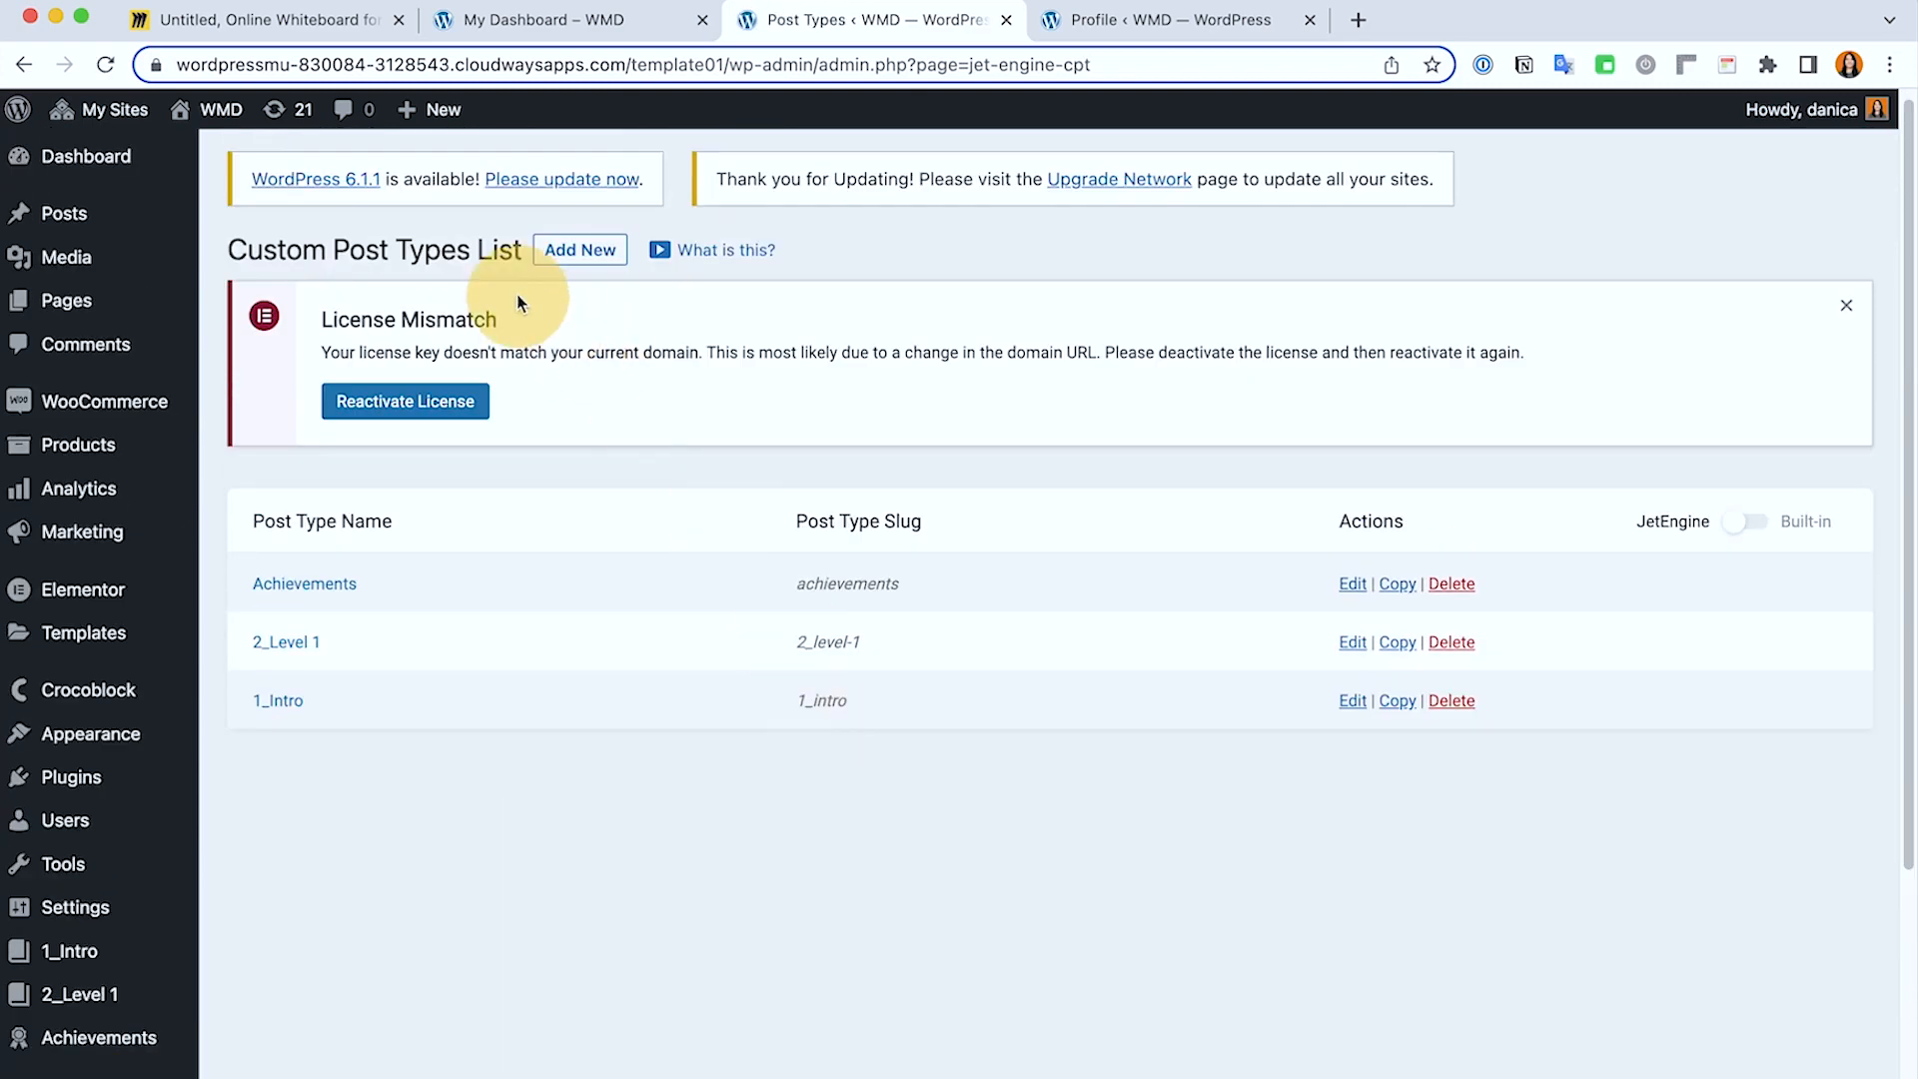
mouse_move(692, 477)
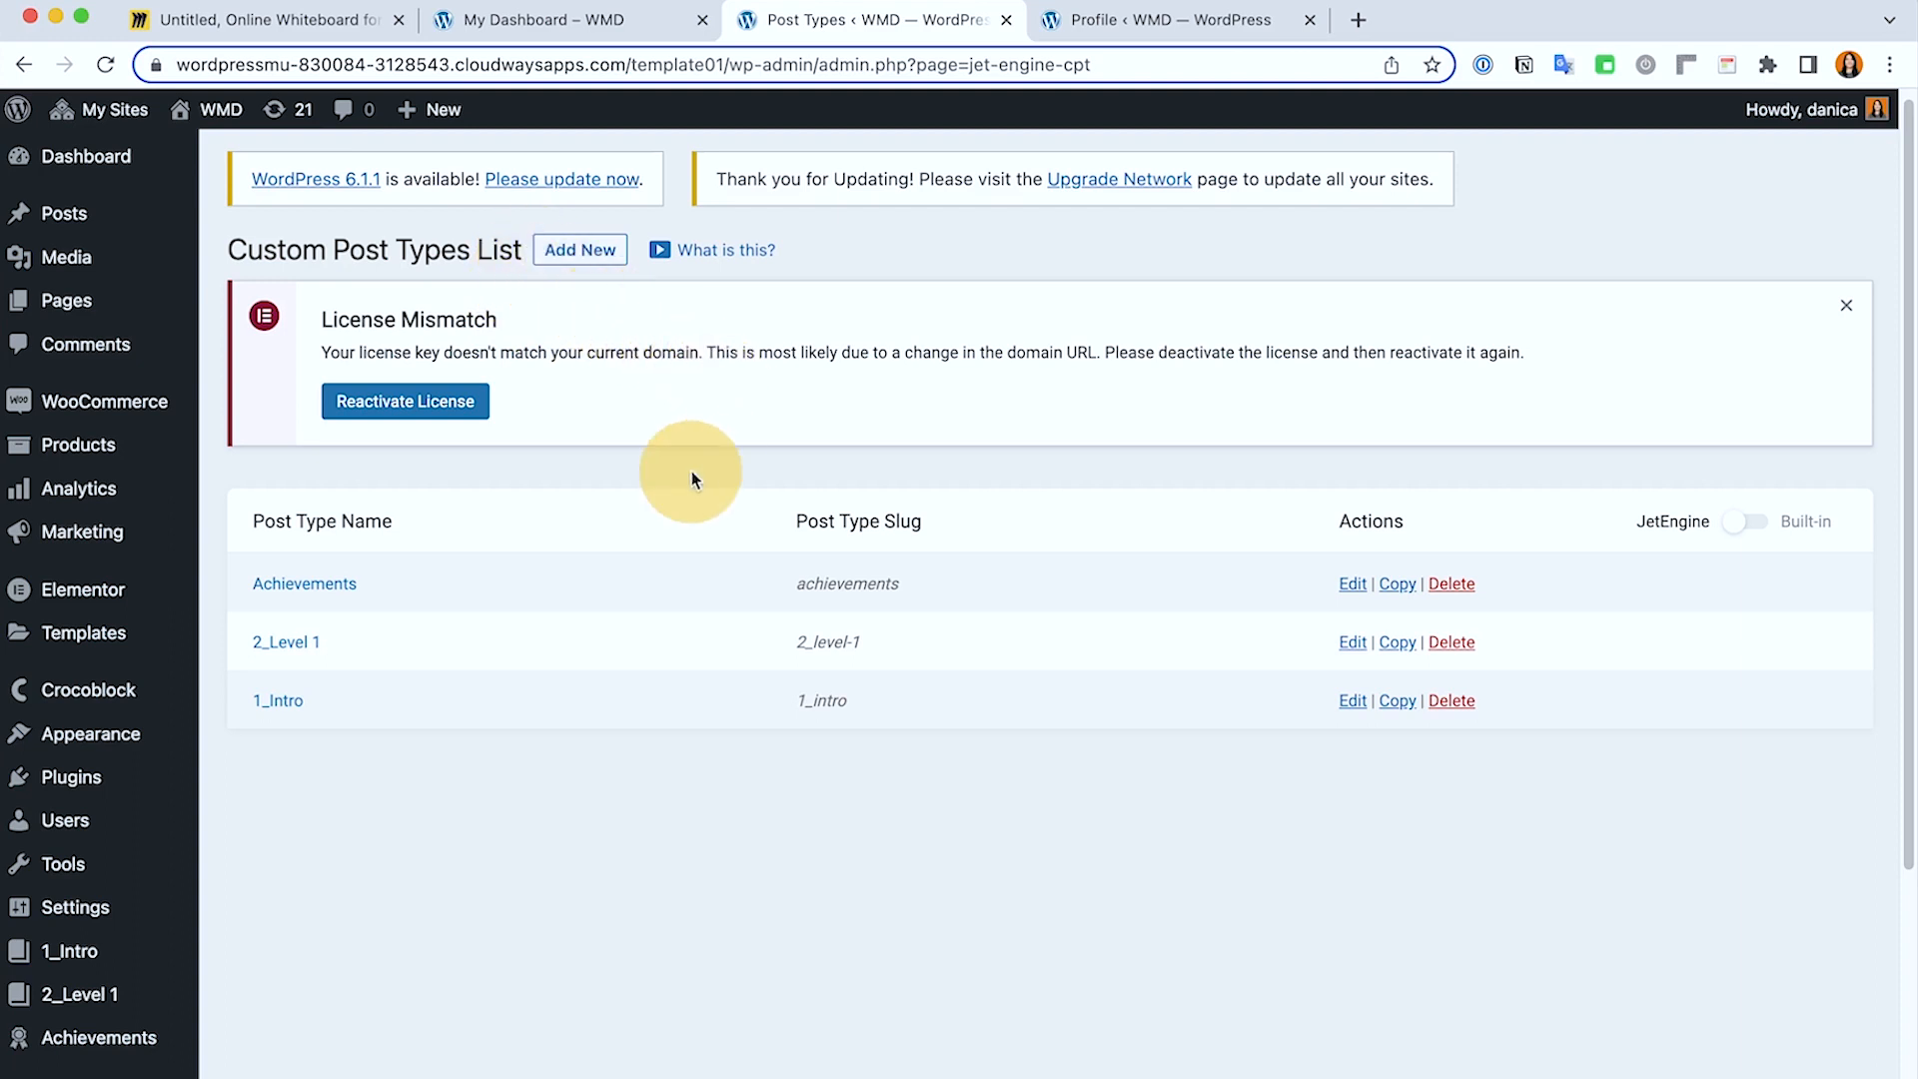
mouse_move(805, 446)
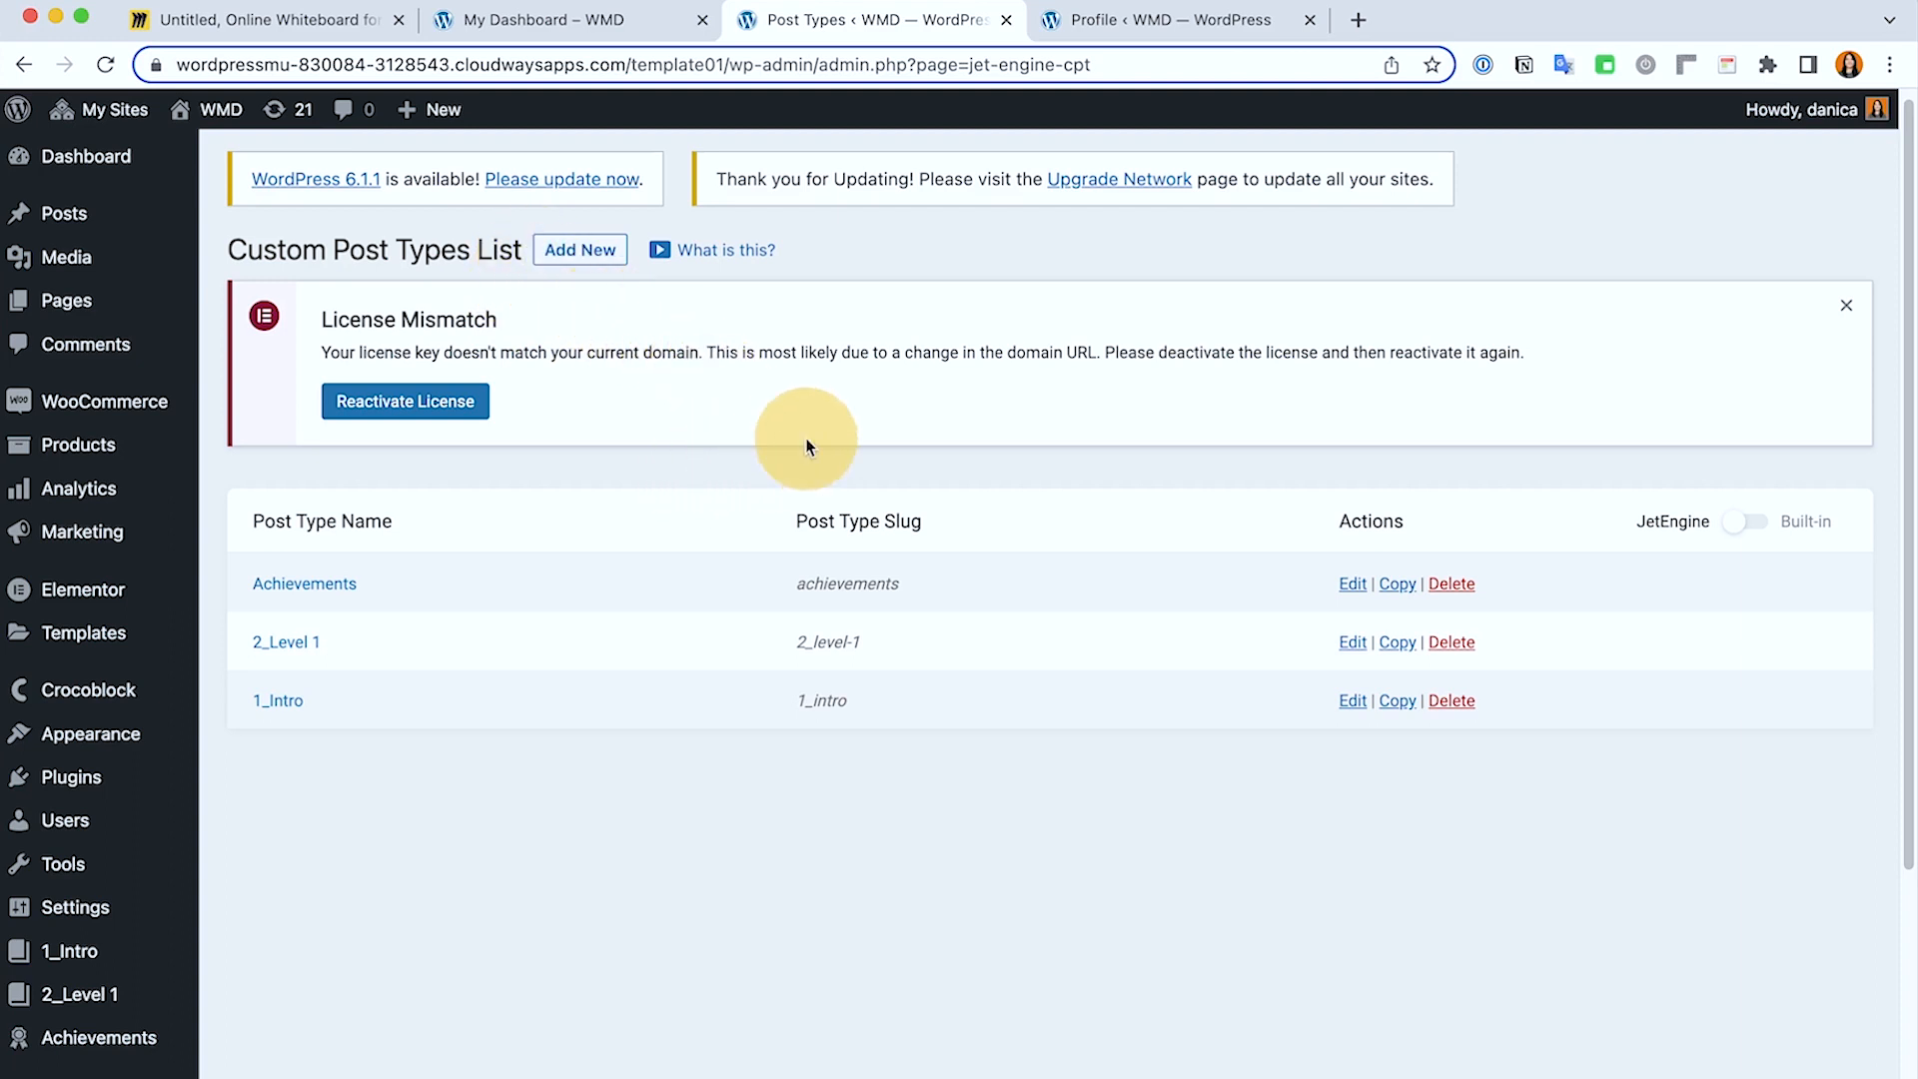
mouse_move(461, 673)
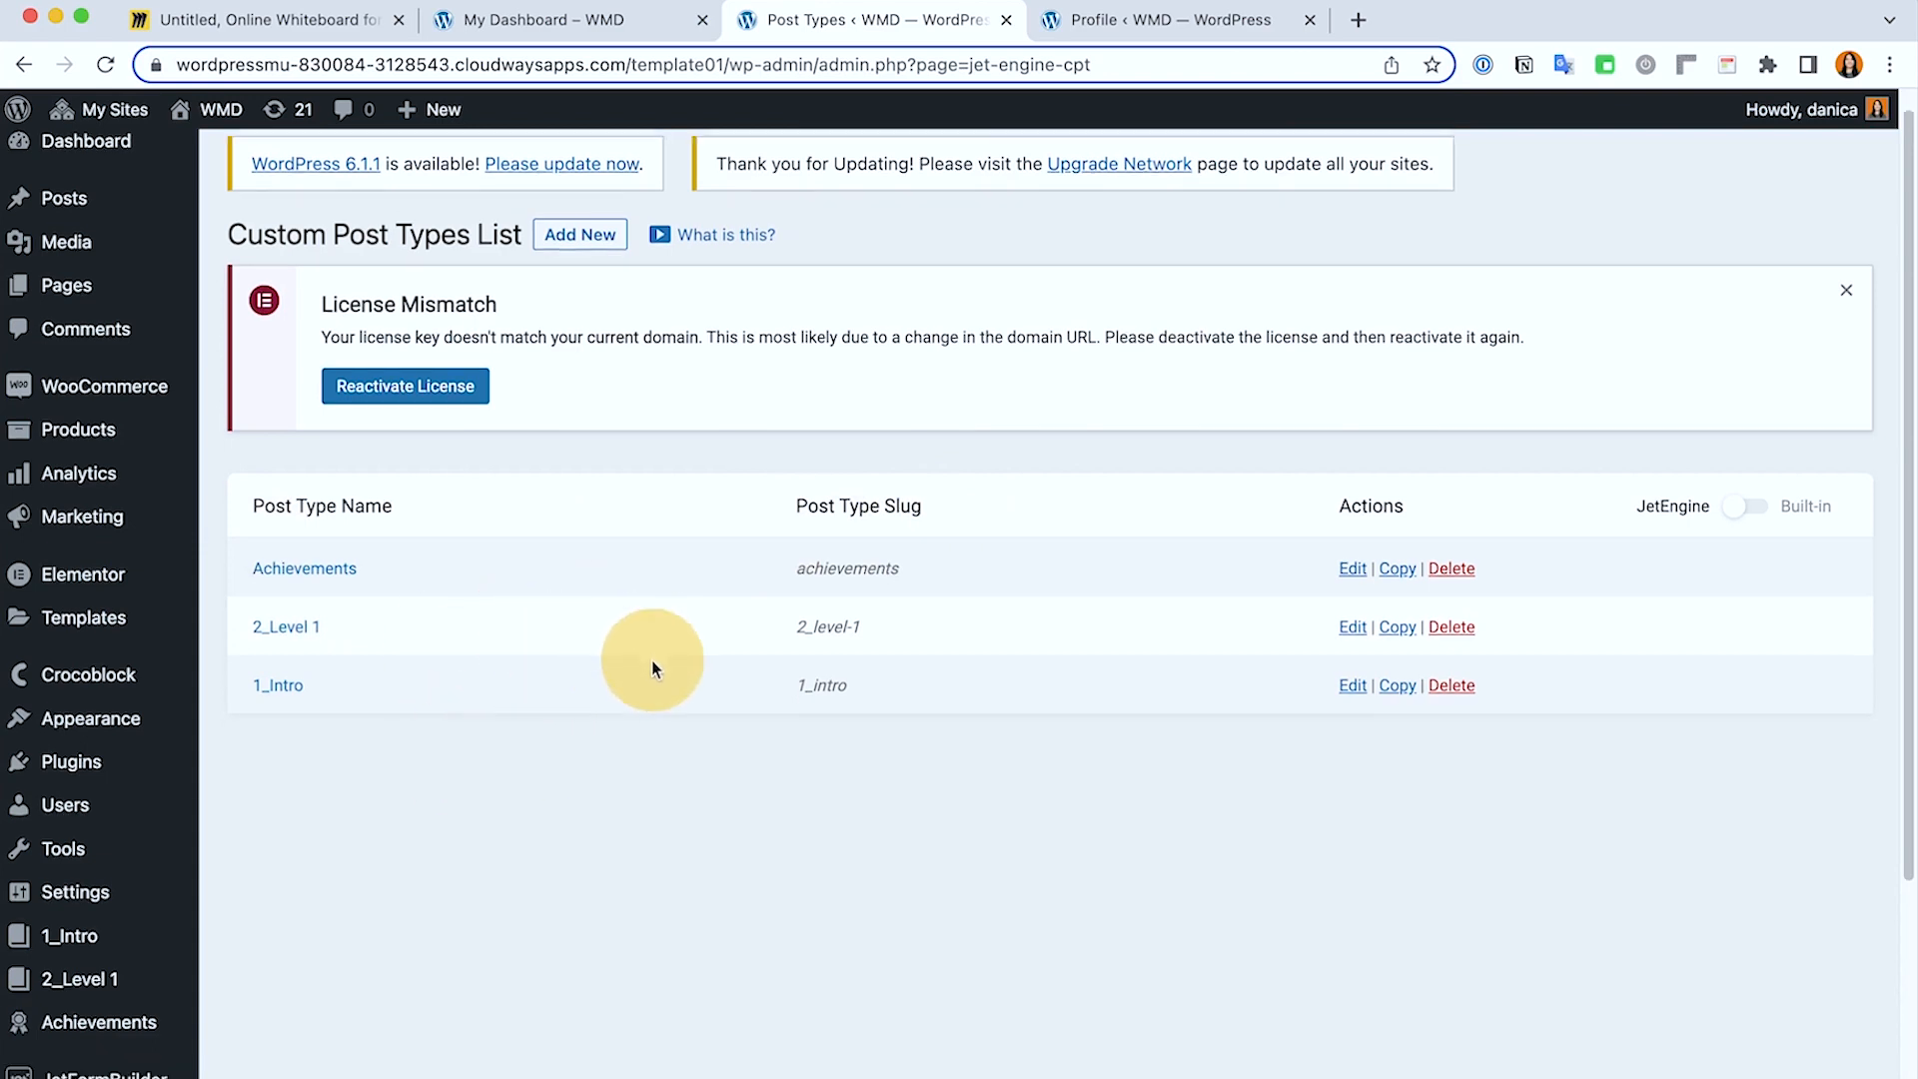
scroll("down", 3)
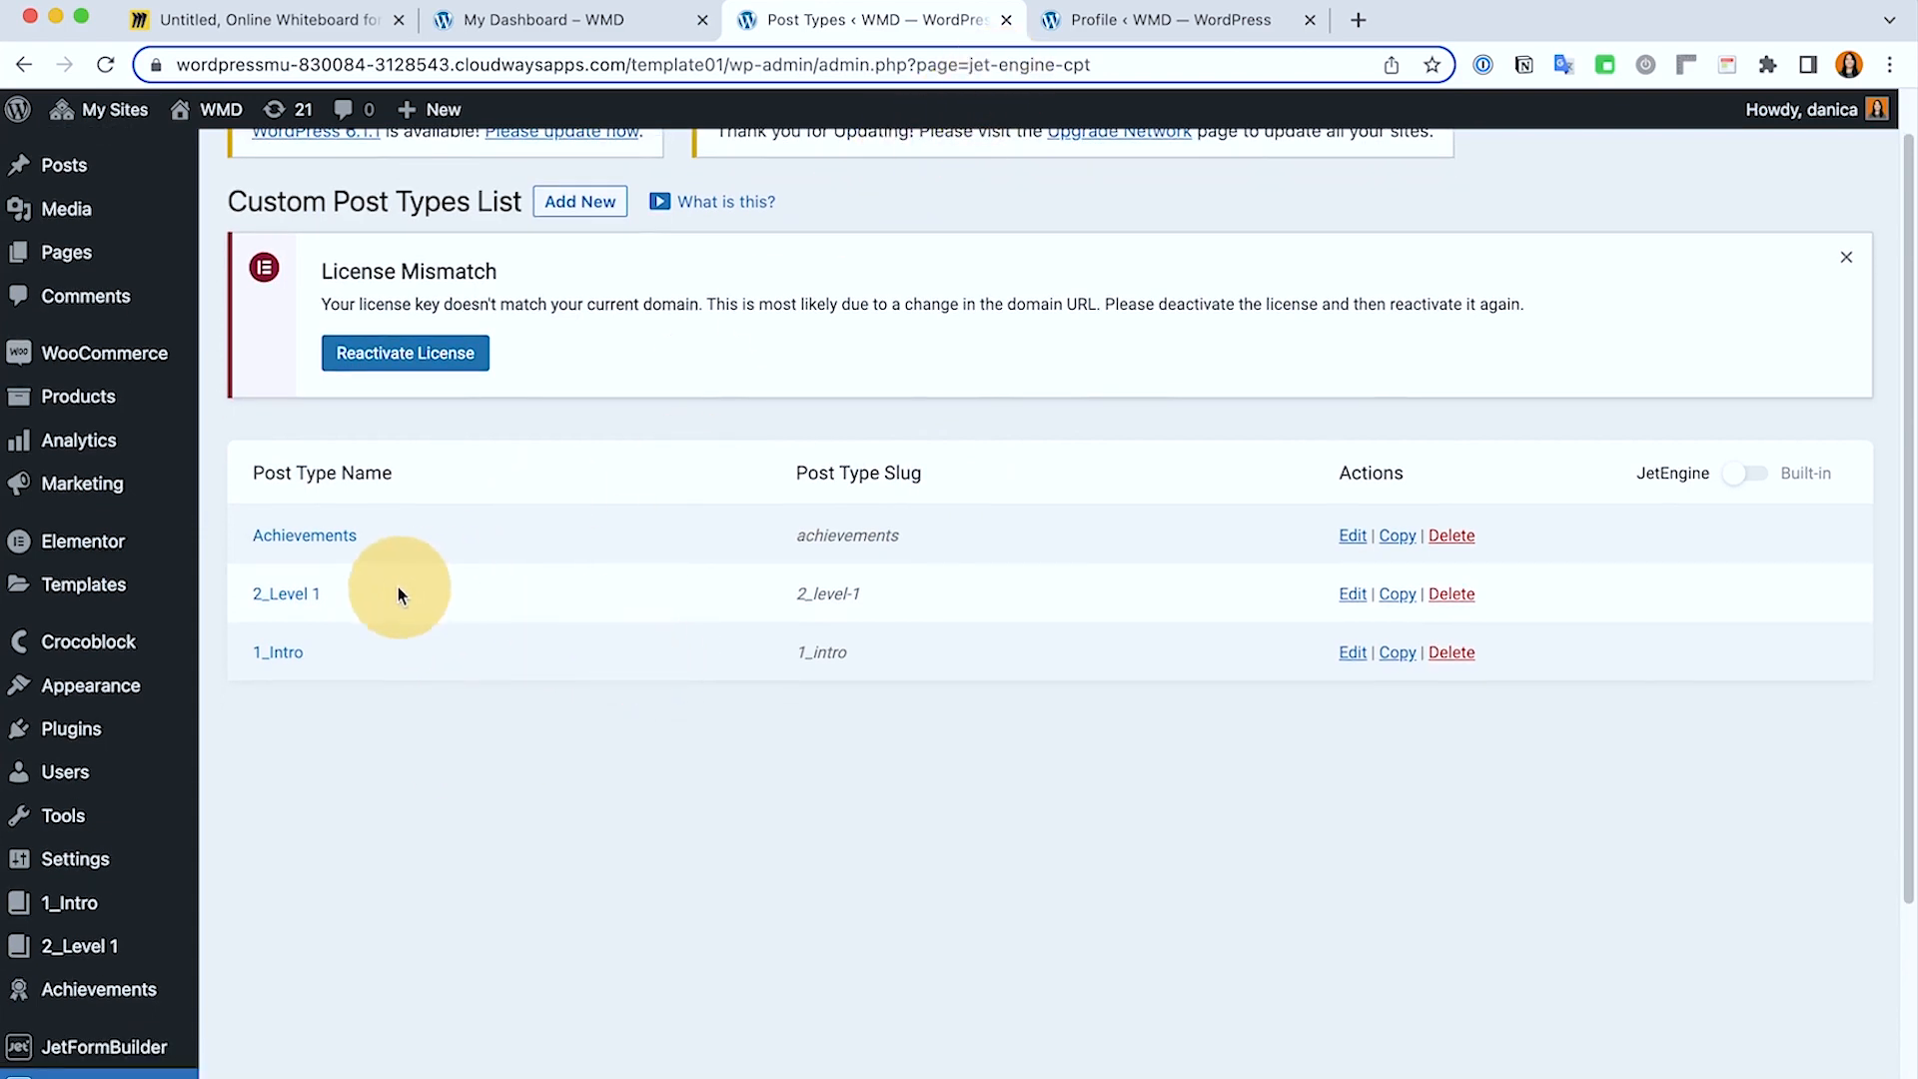
left_click(278, 652)
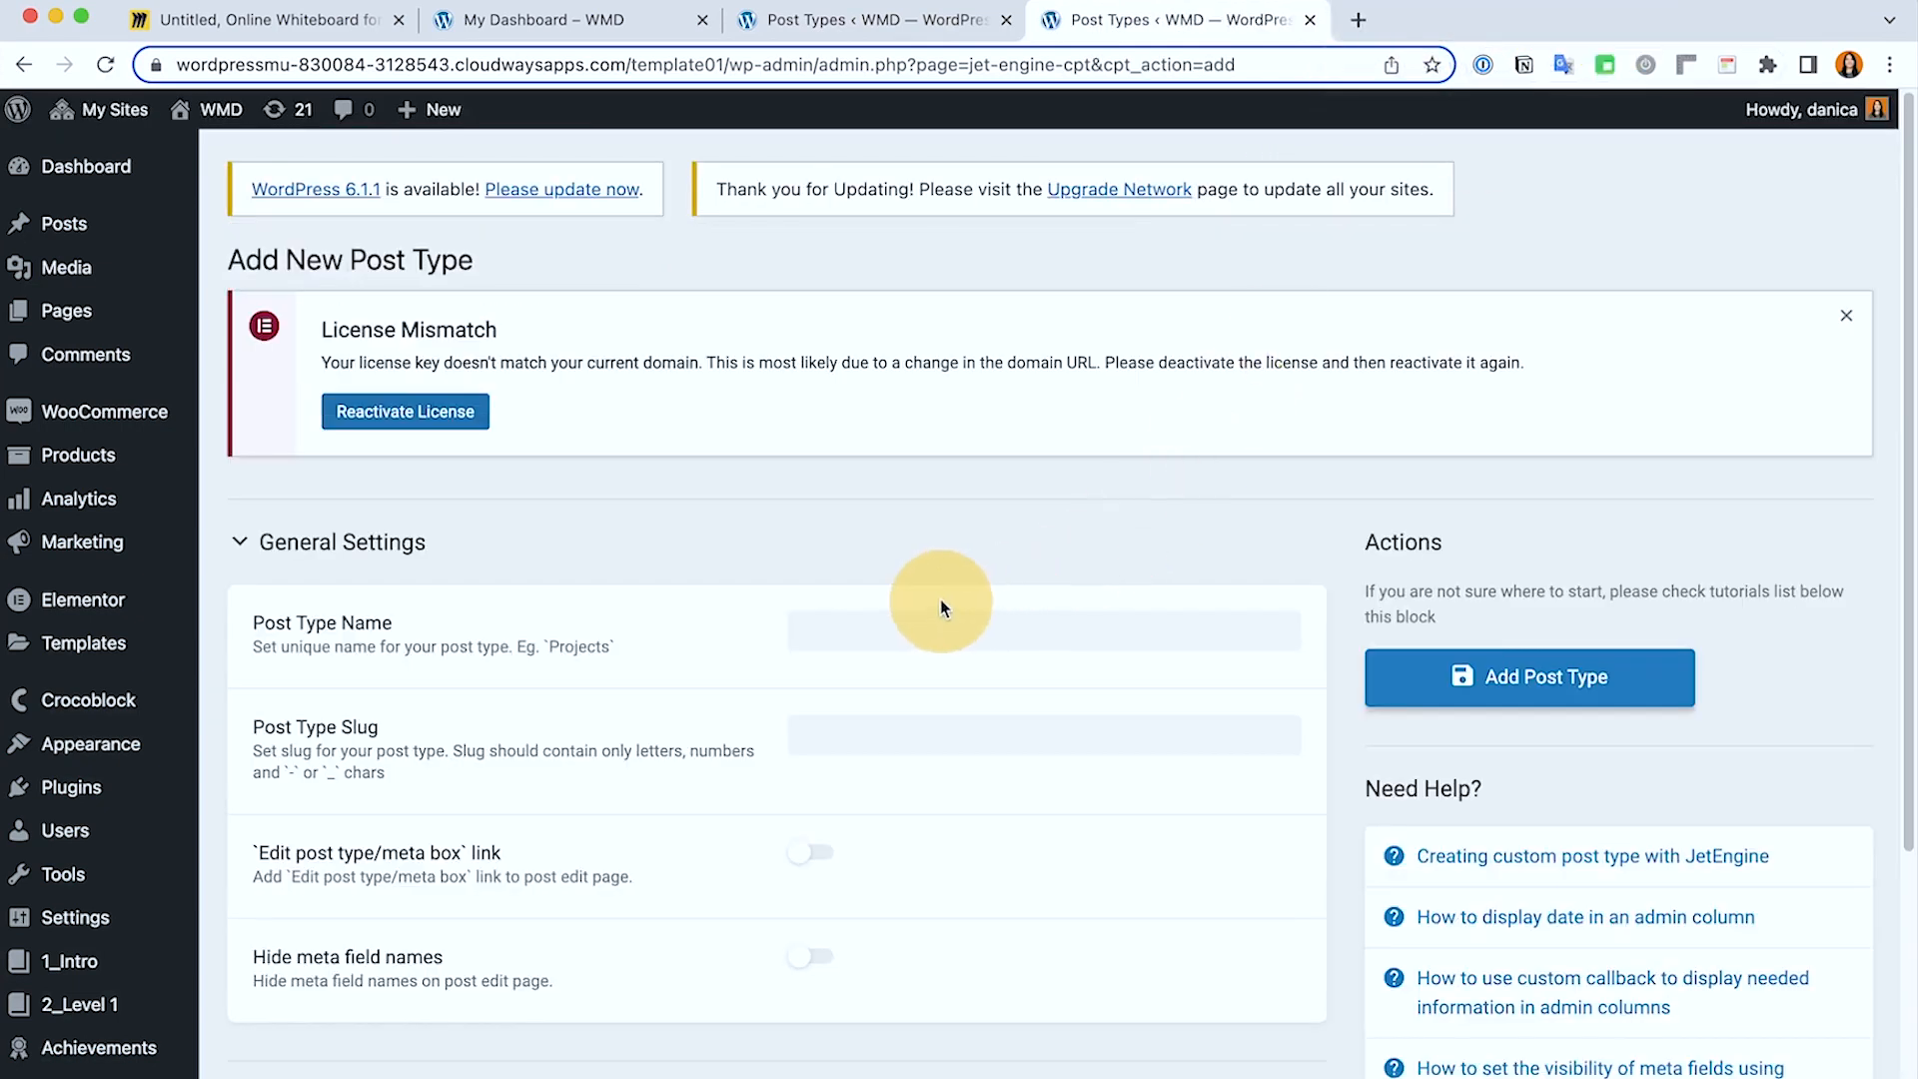
Step: Reveal the 1_Intro post type's labels and expand its Advanced Settings (public, queryable)
scroll("down", 3)
type("1_Intro")
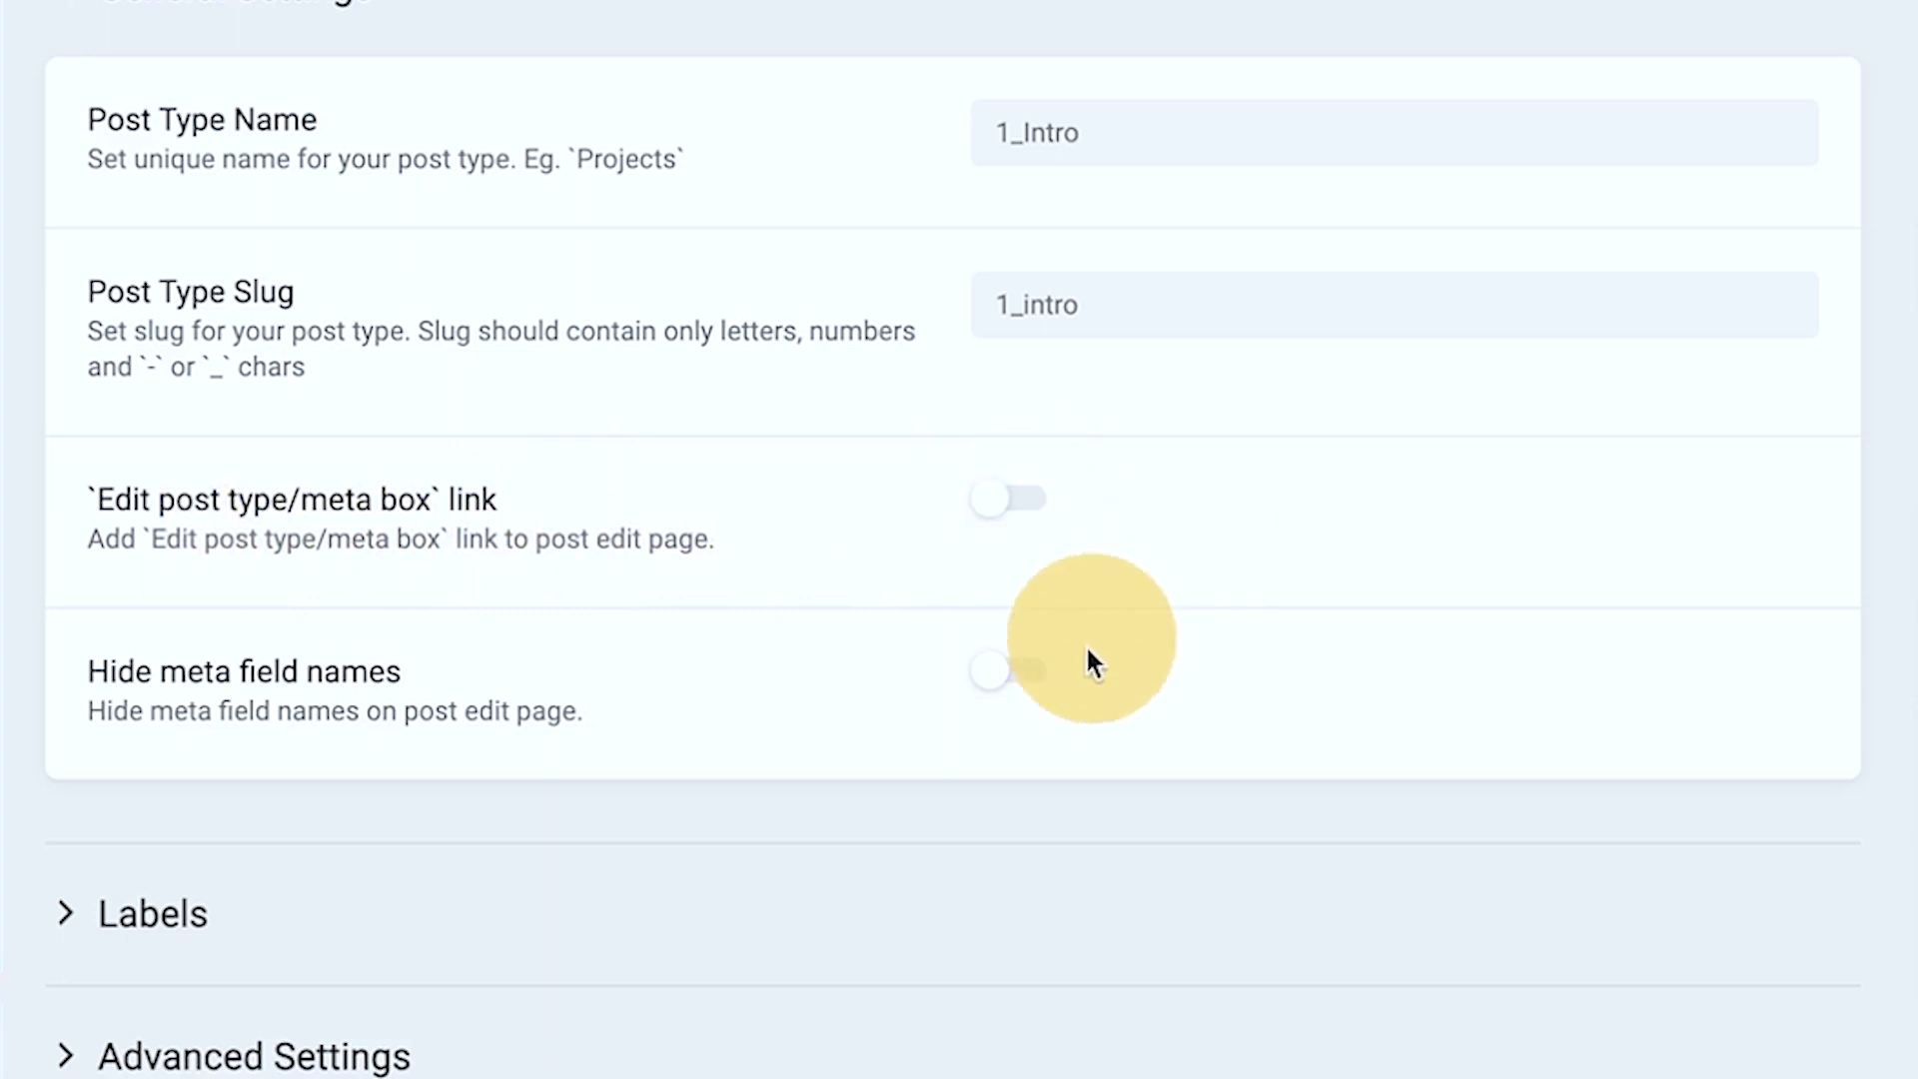
scroll("down", 3)
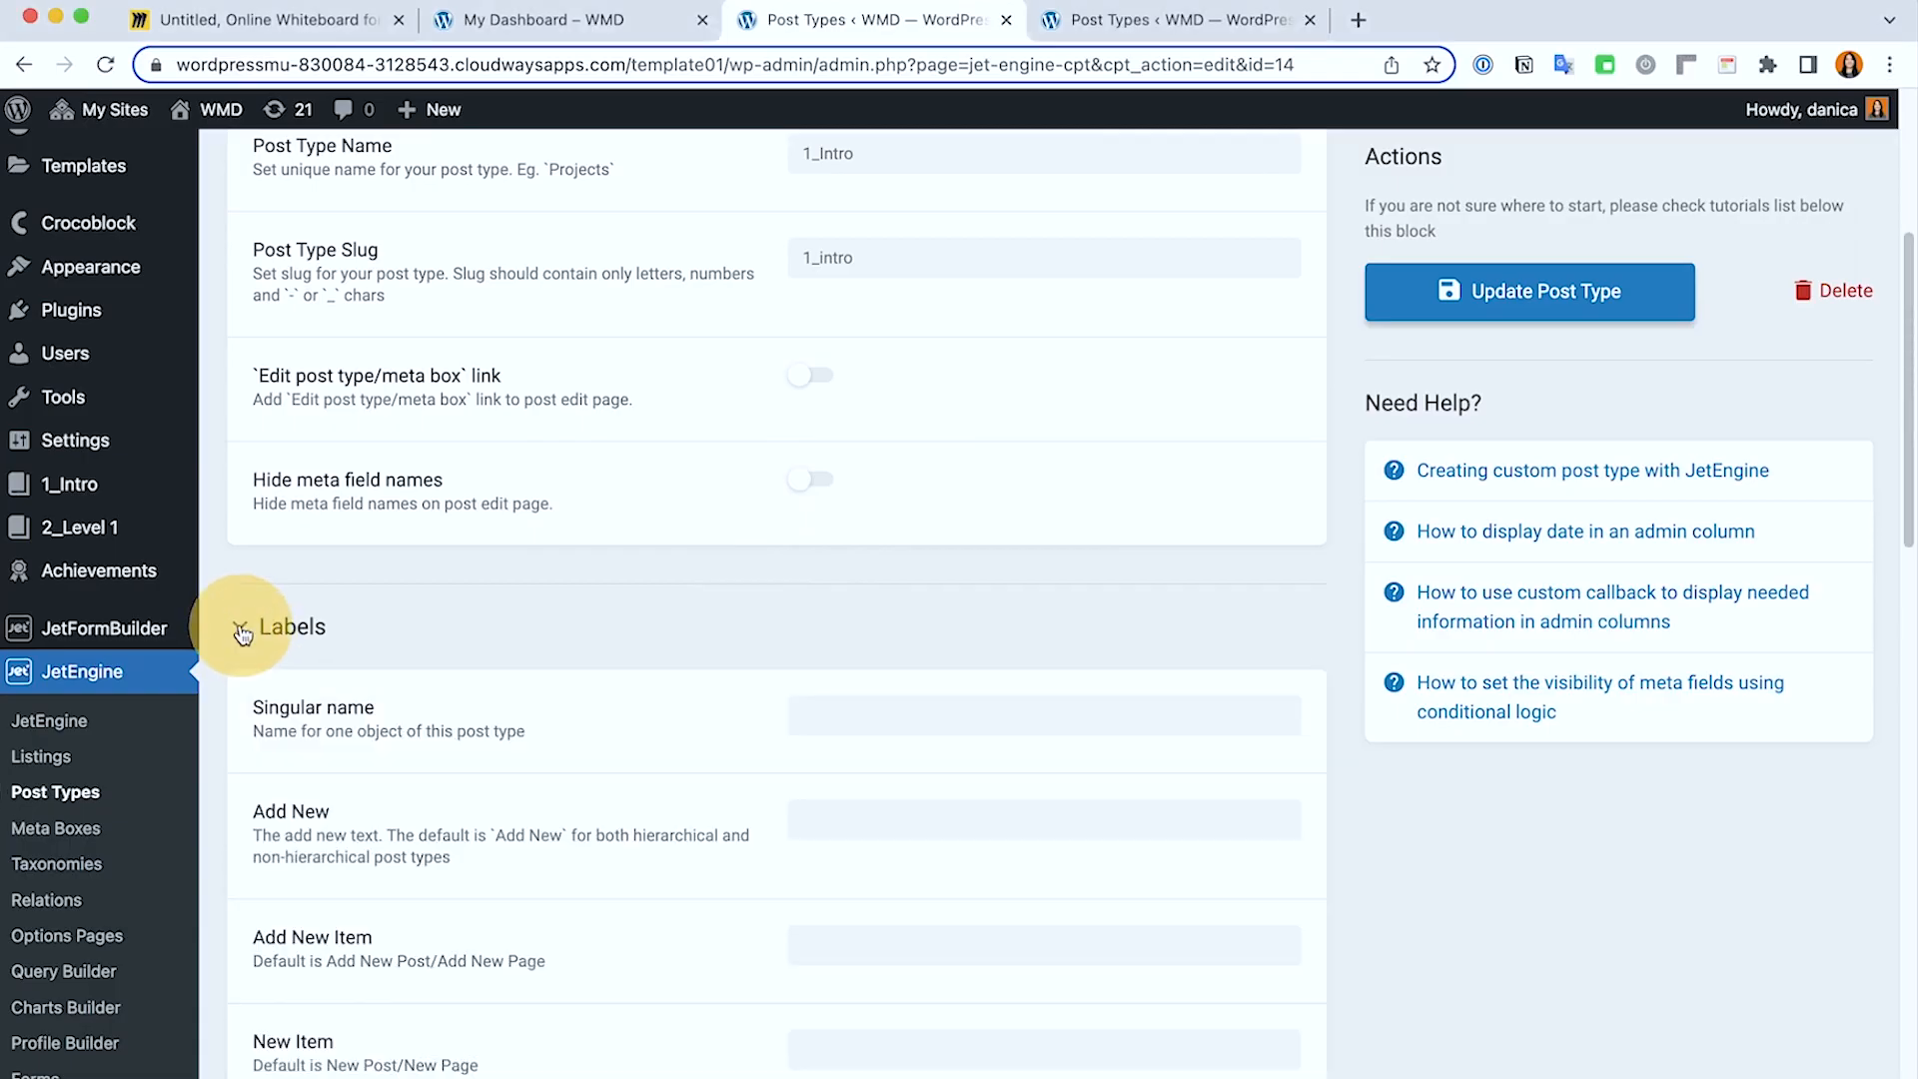
scroll("down", 3)
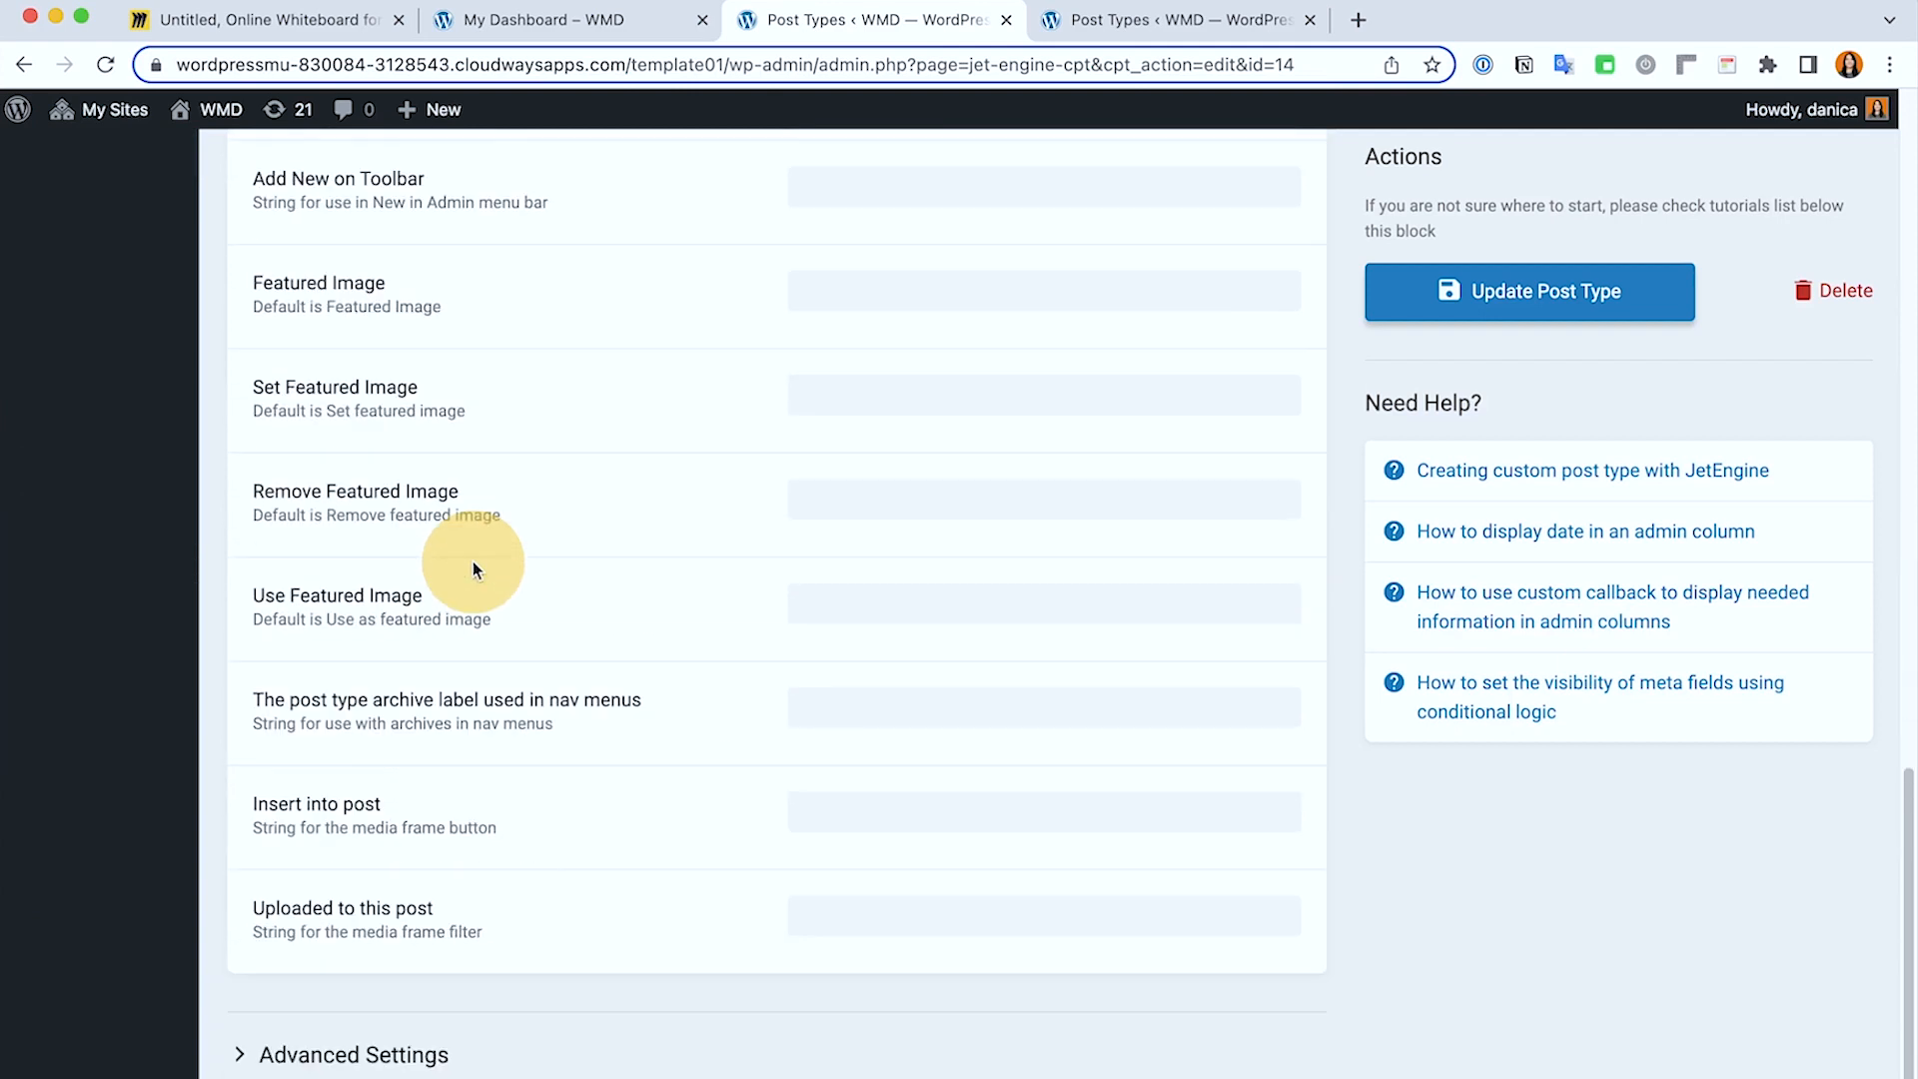
left_click(241, 711)
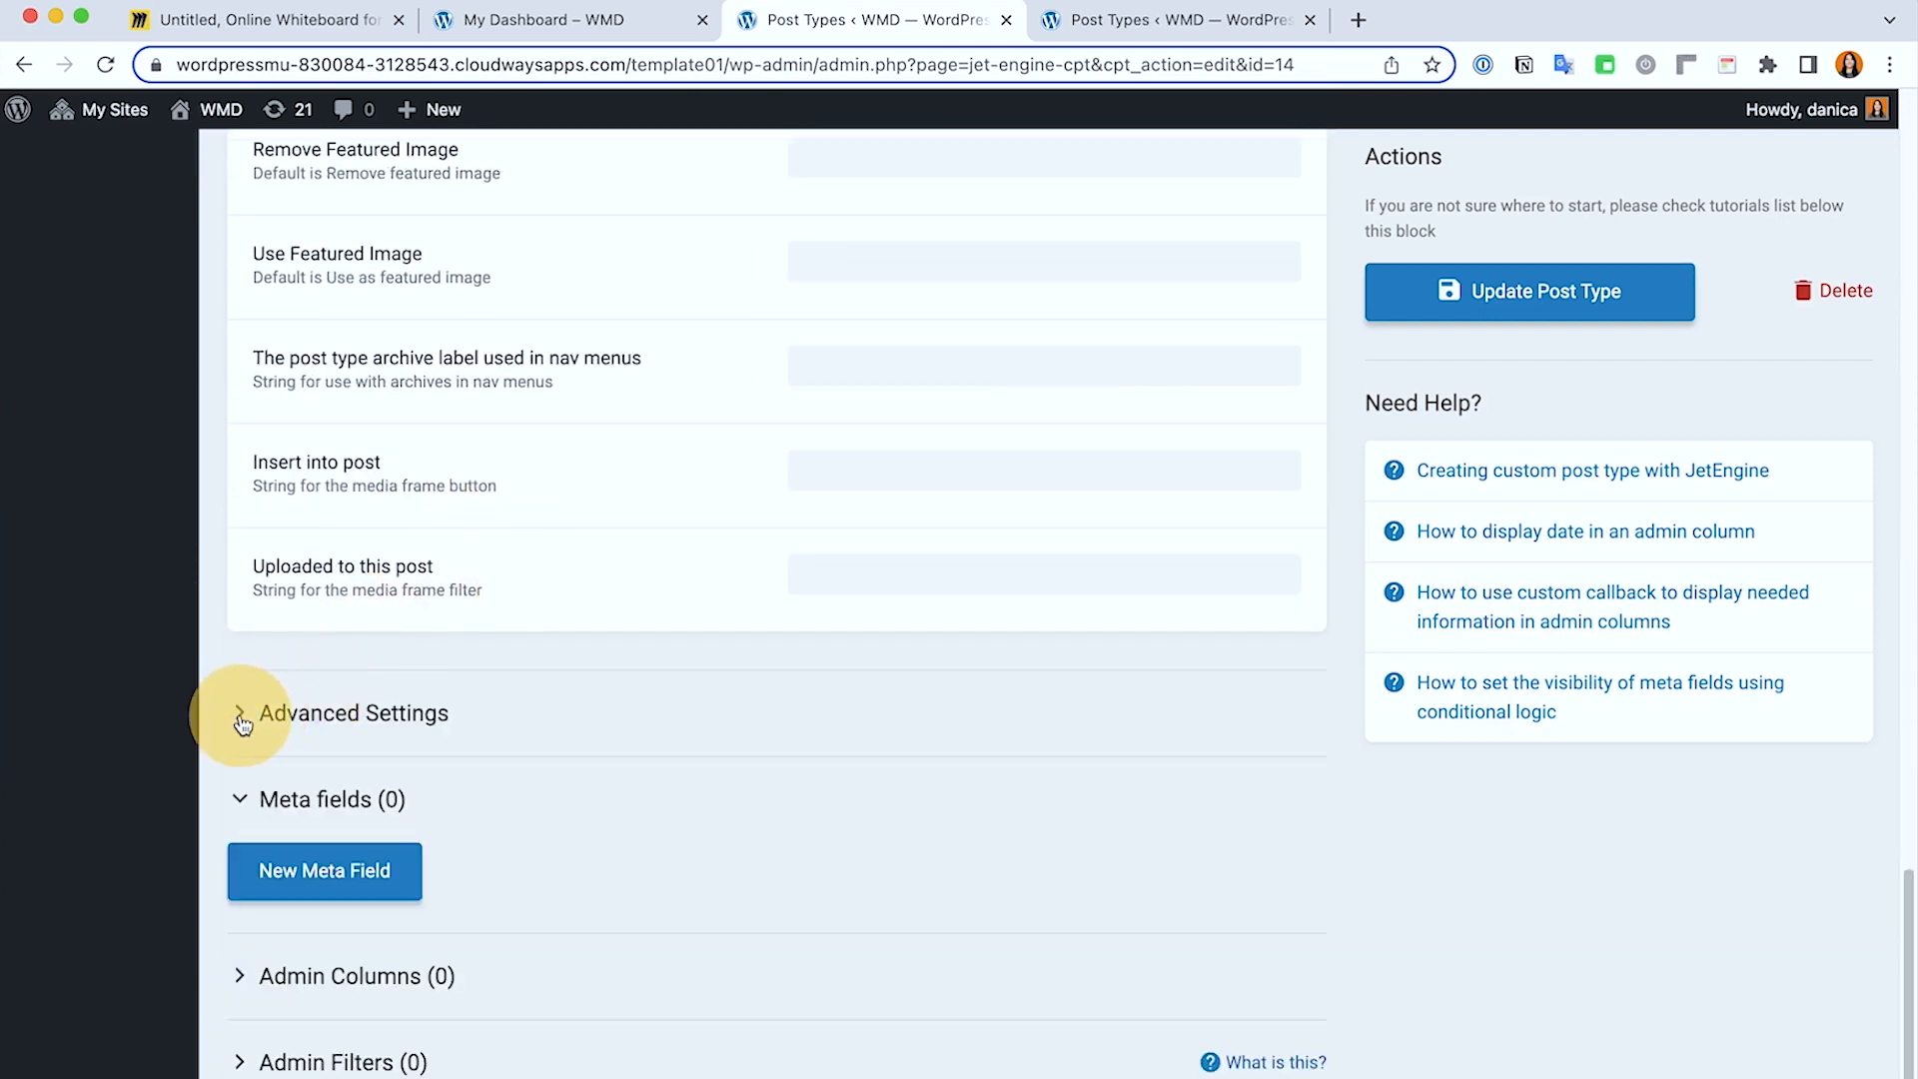
left_click(242, 713)
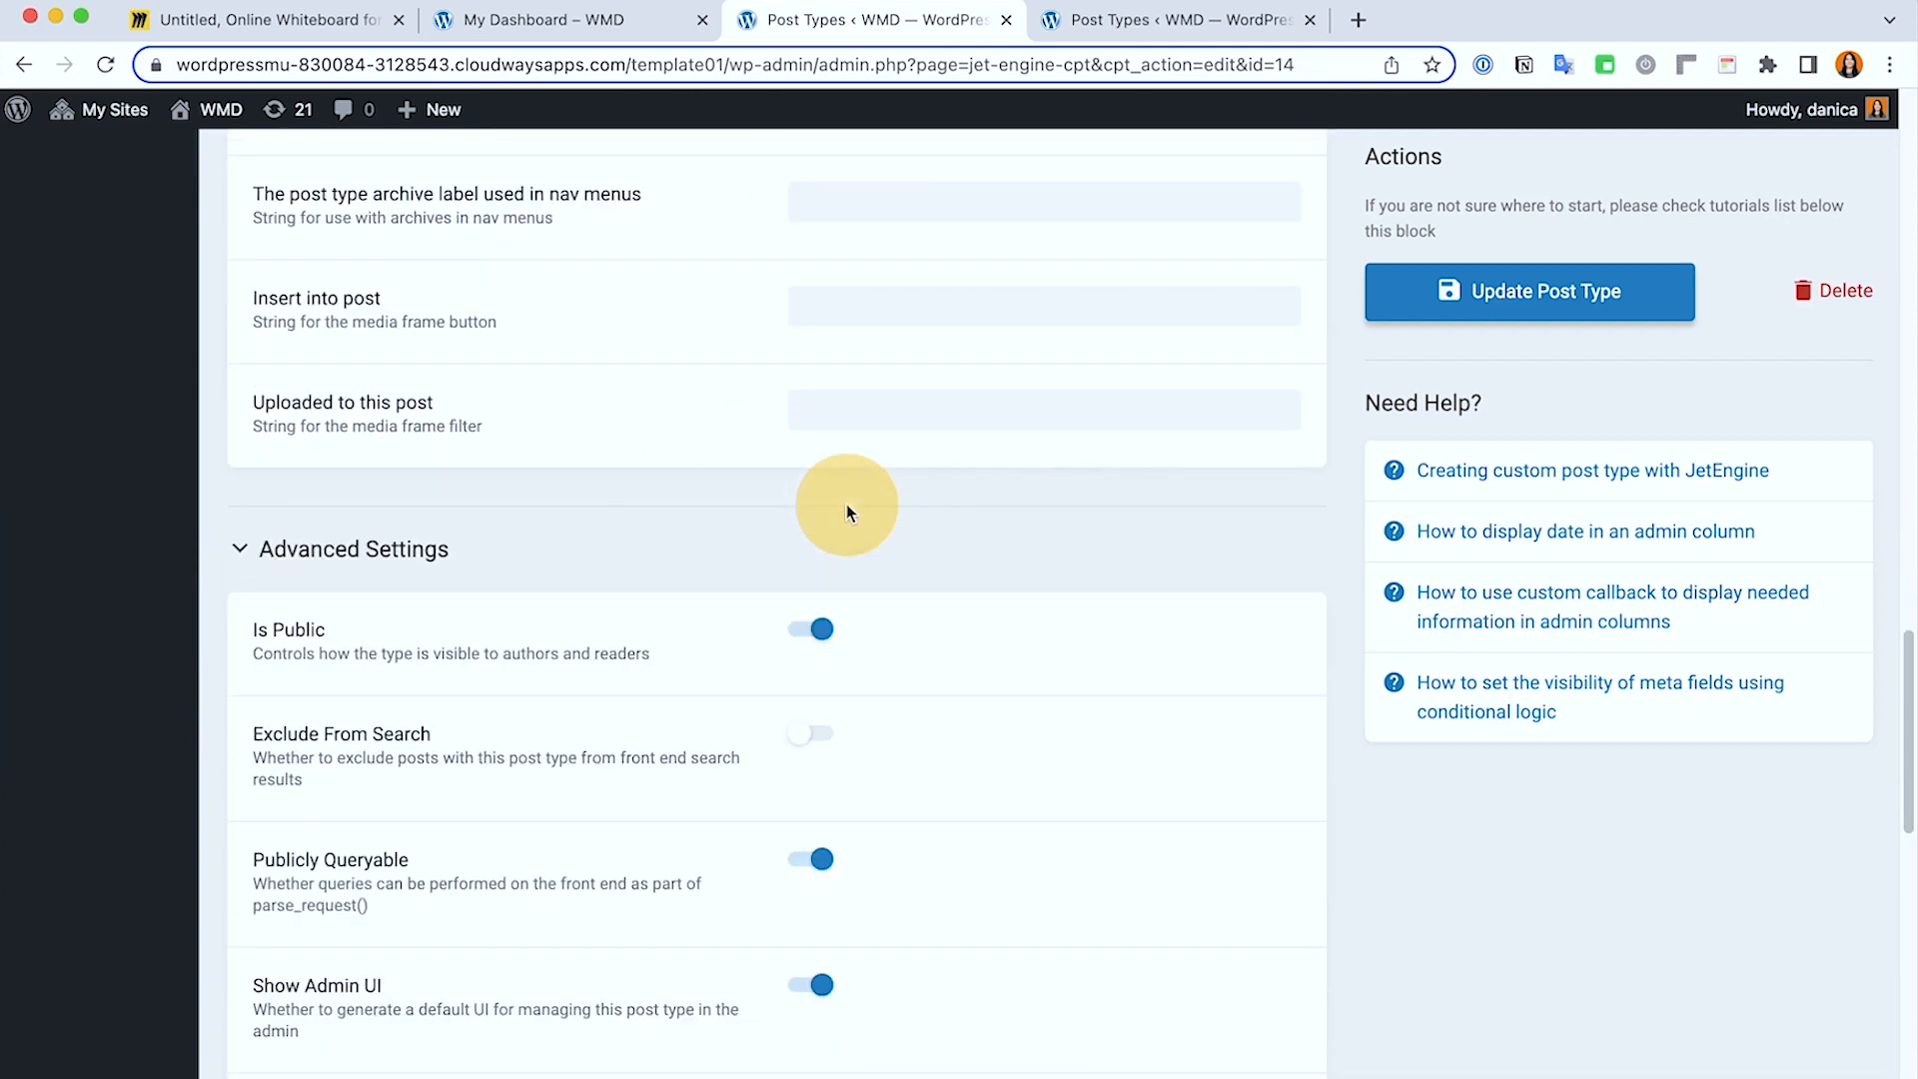
scroll("down", 3)
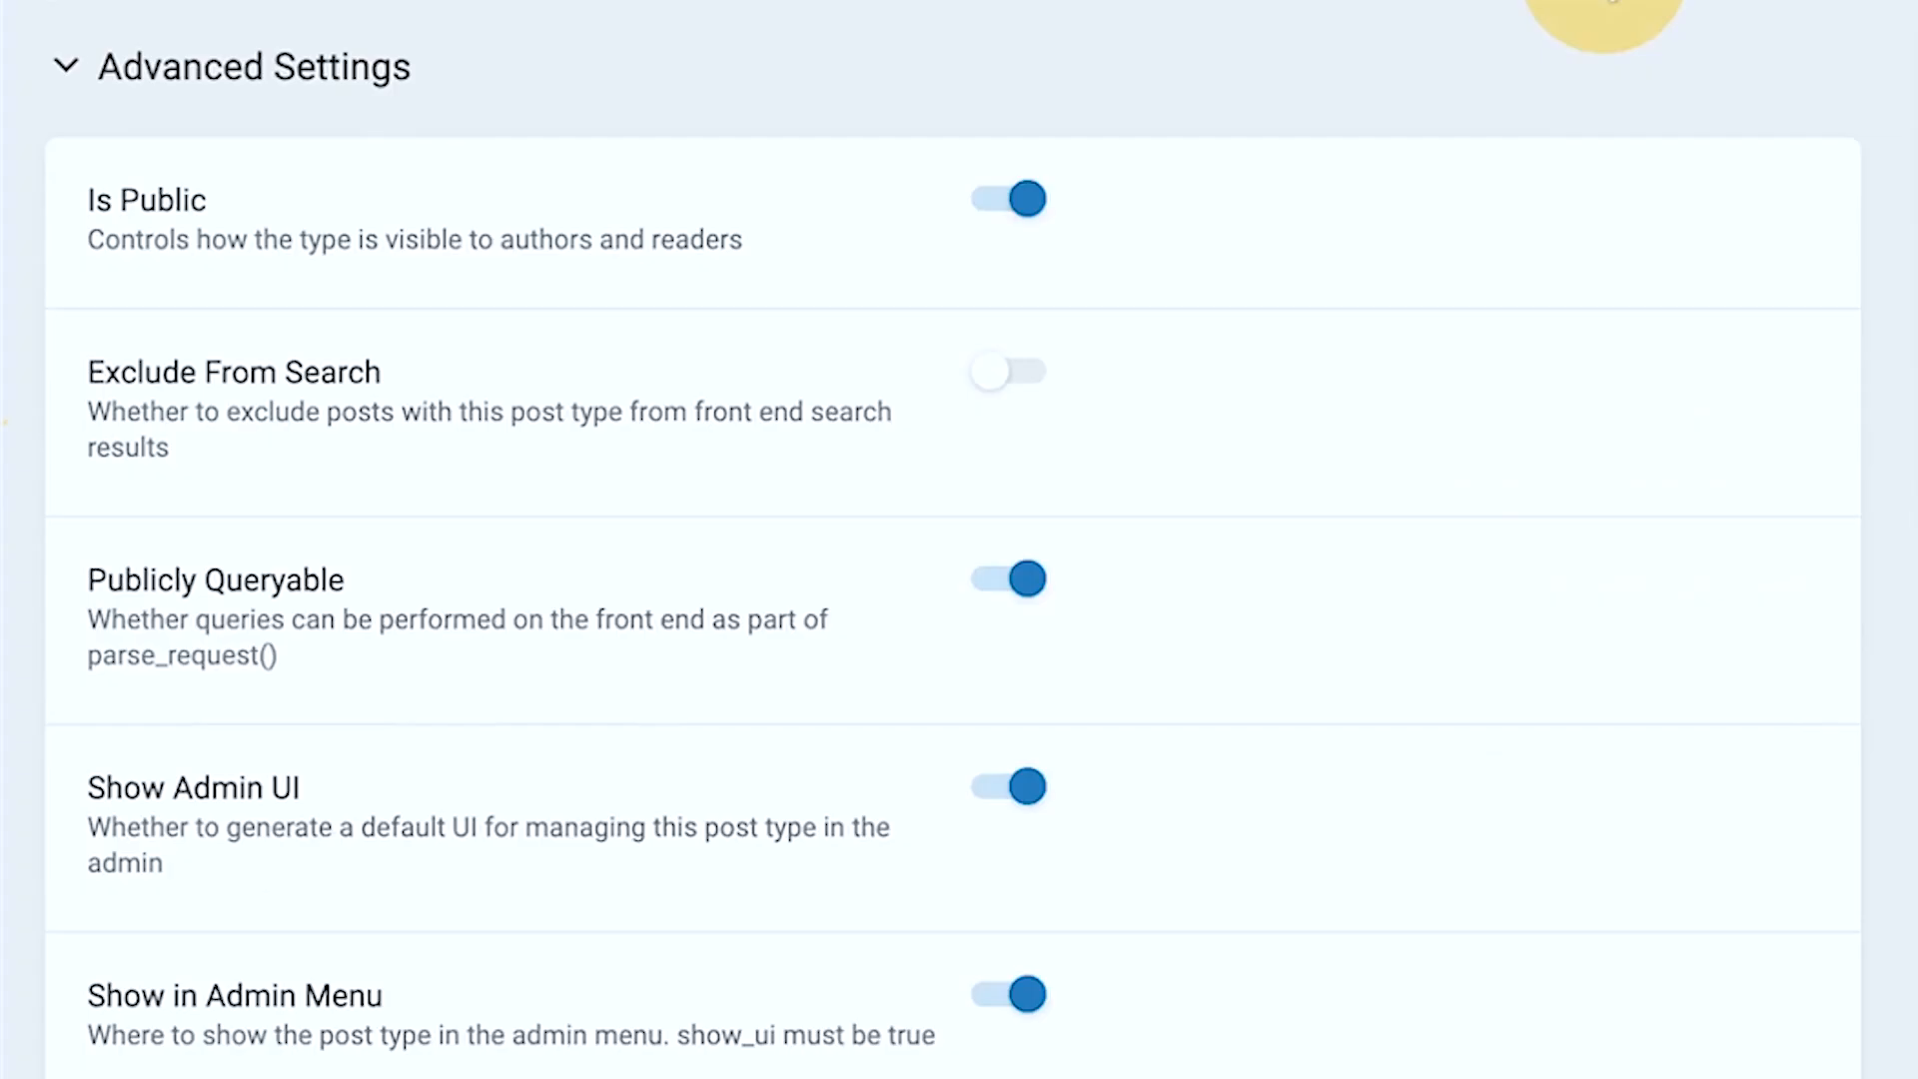
left_click(1007, 198)
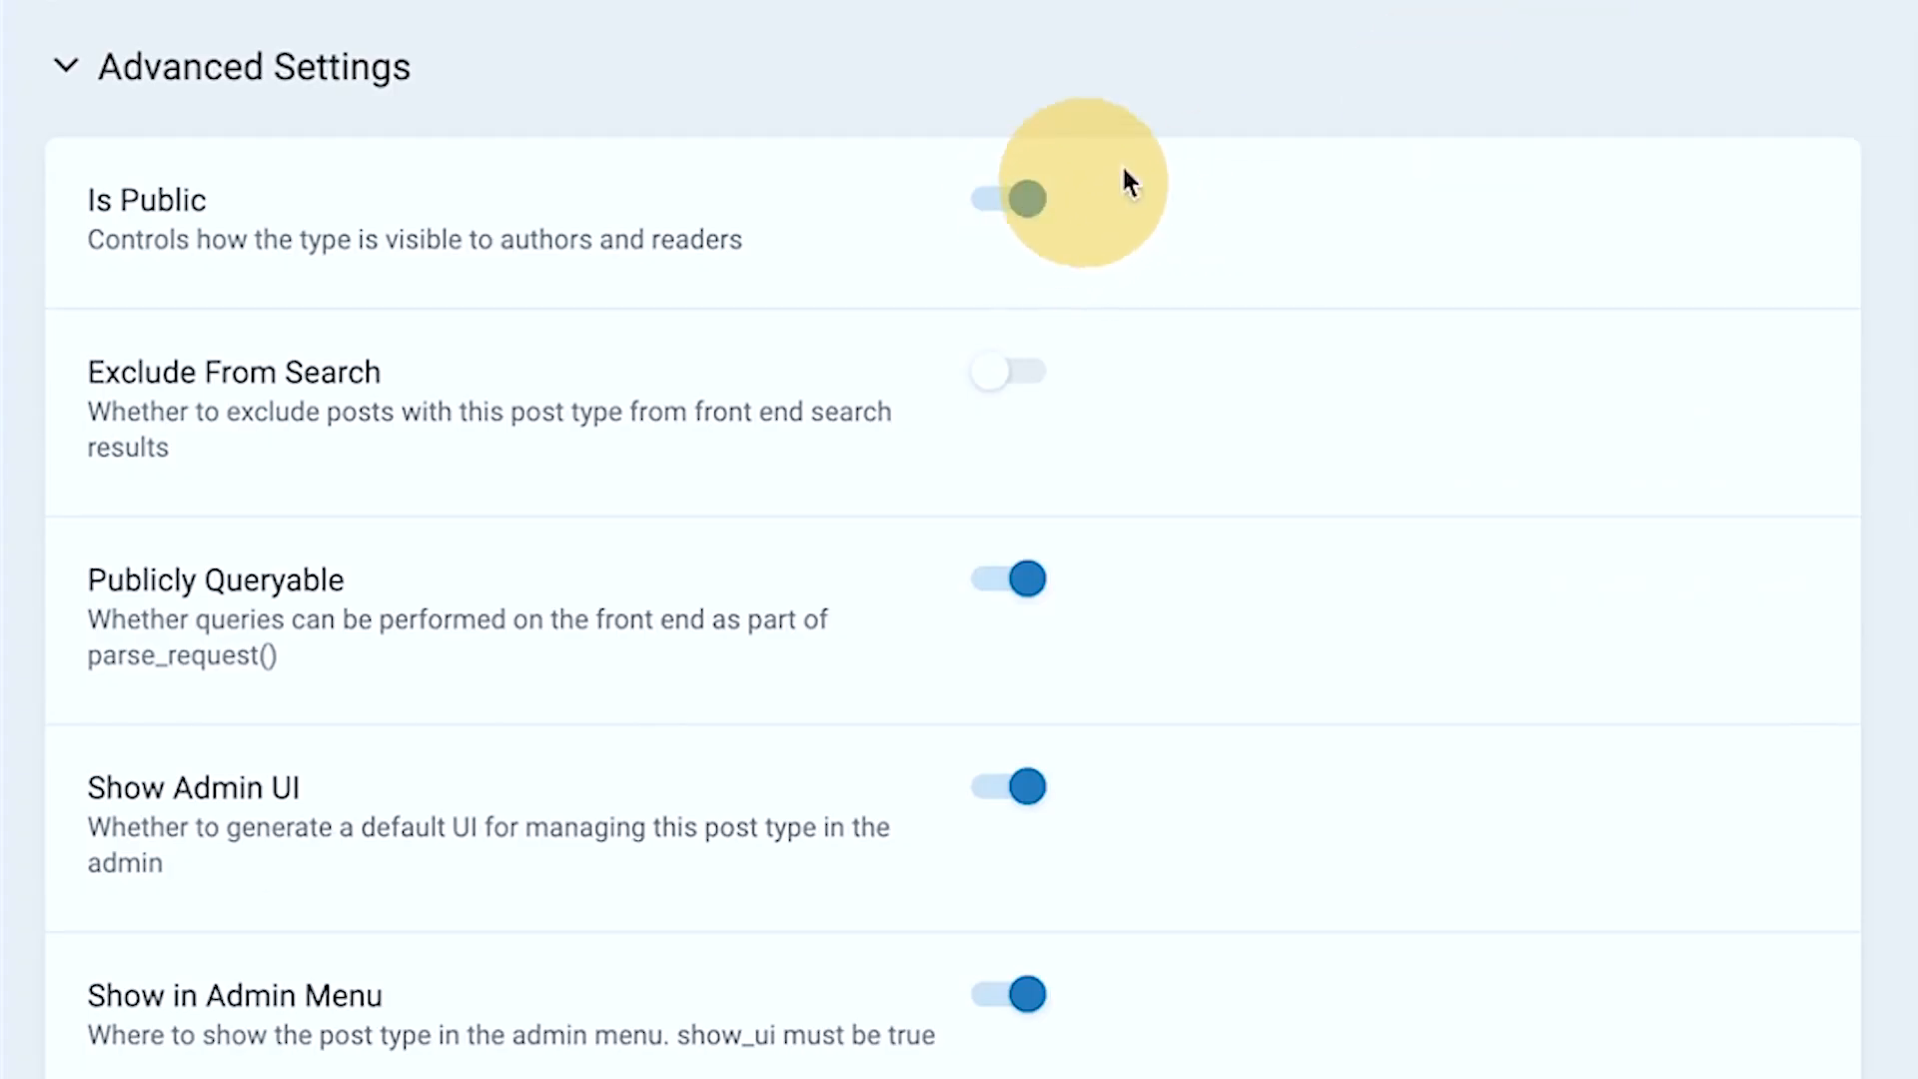
left_click(1005, 198)
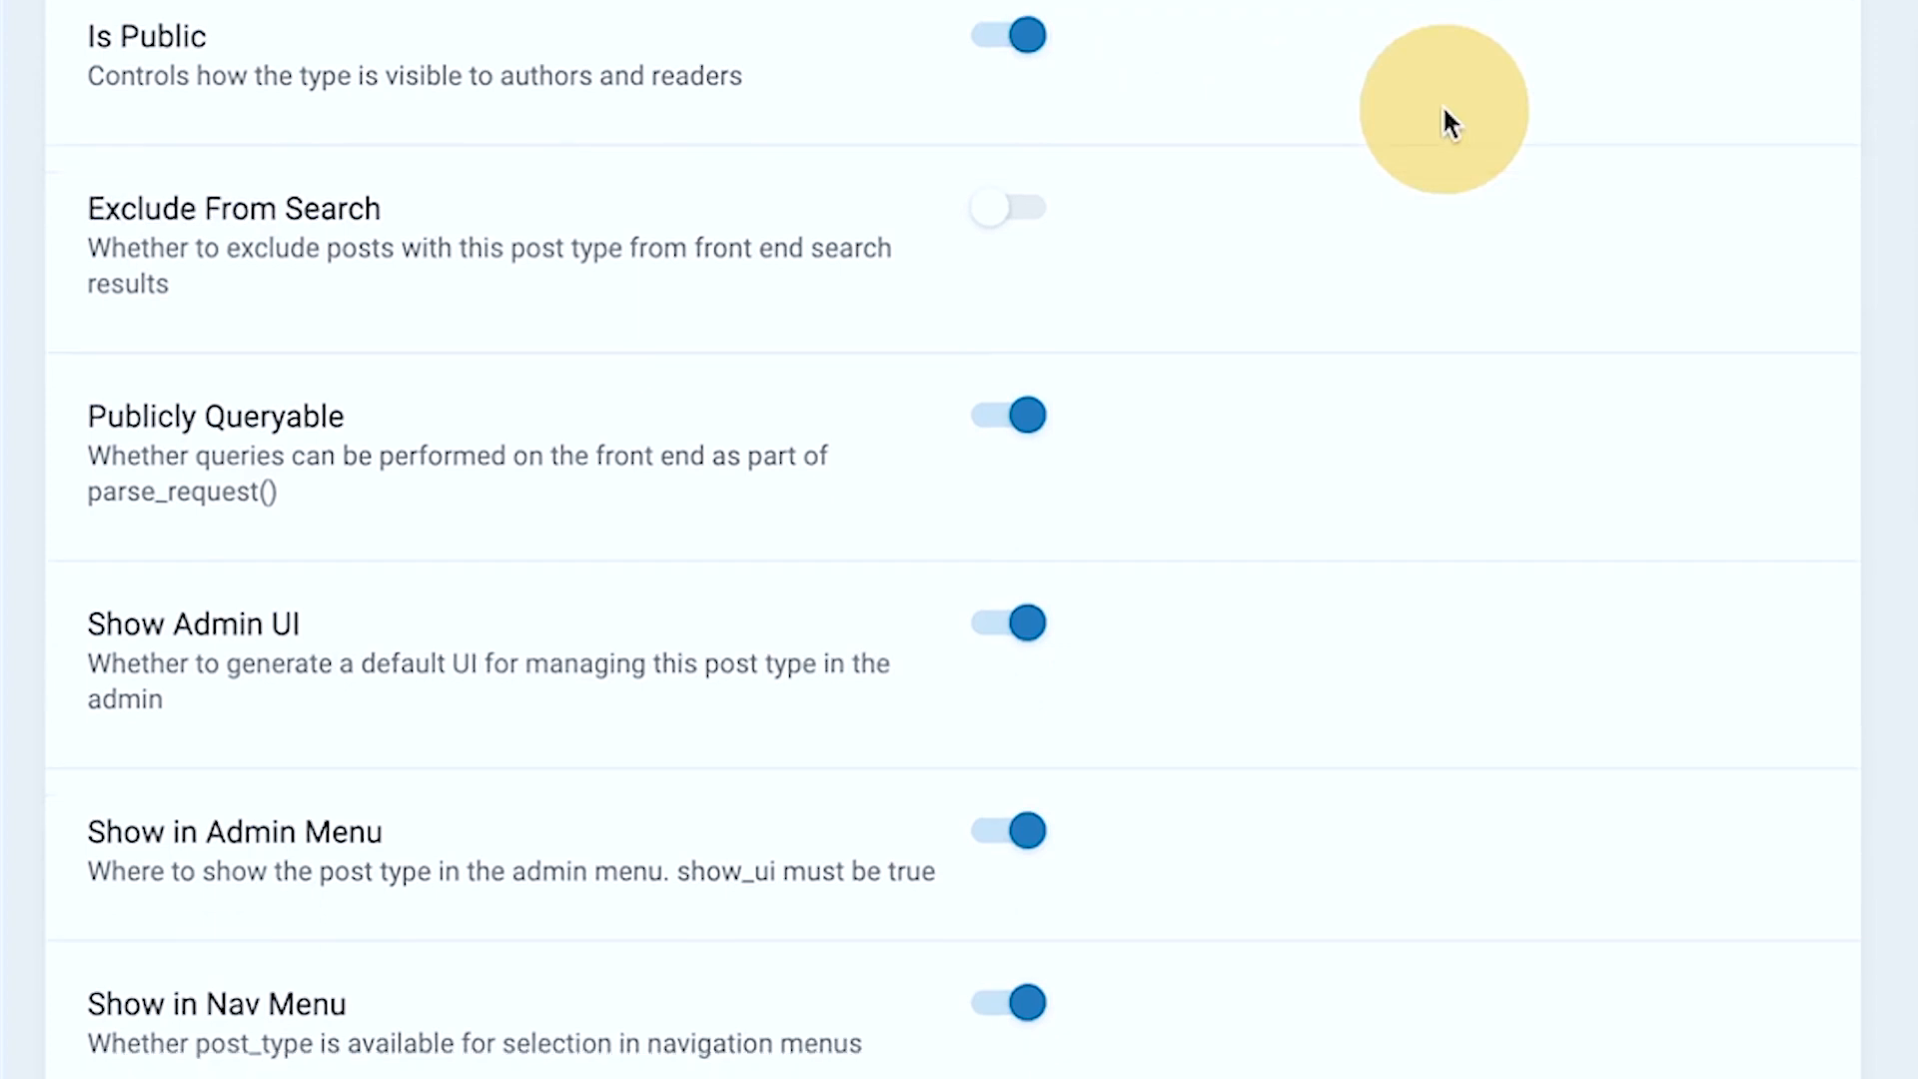
scroll("down", 3)
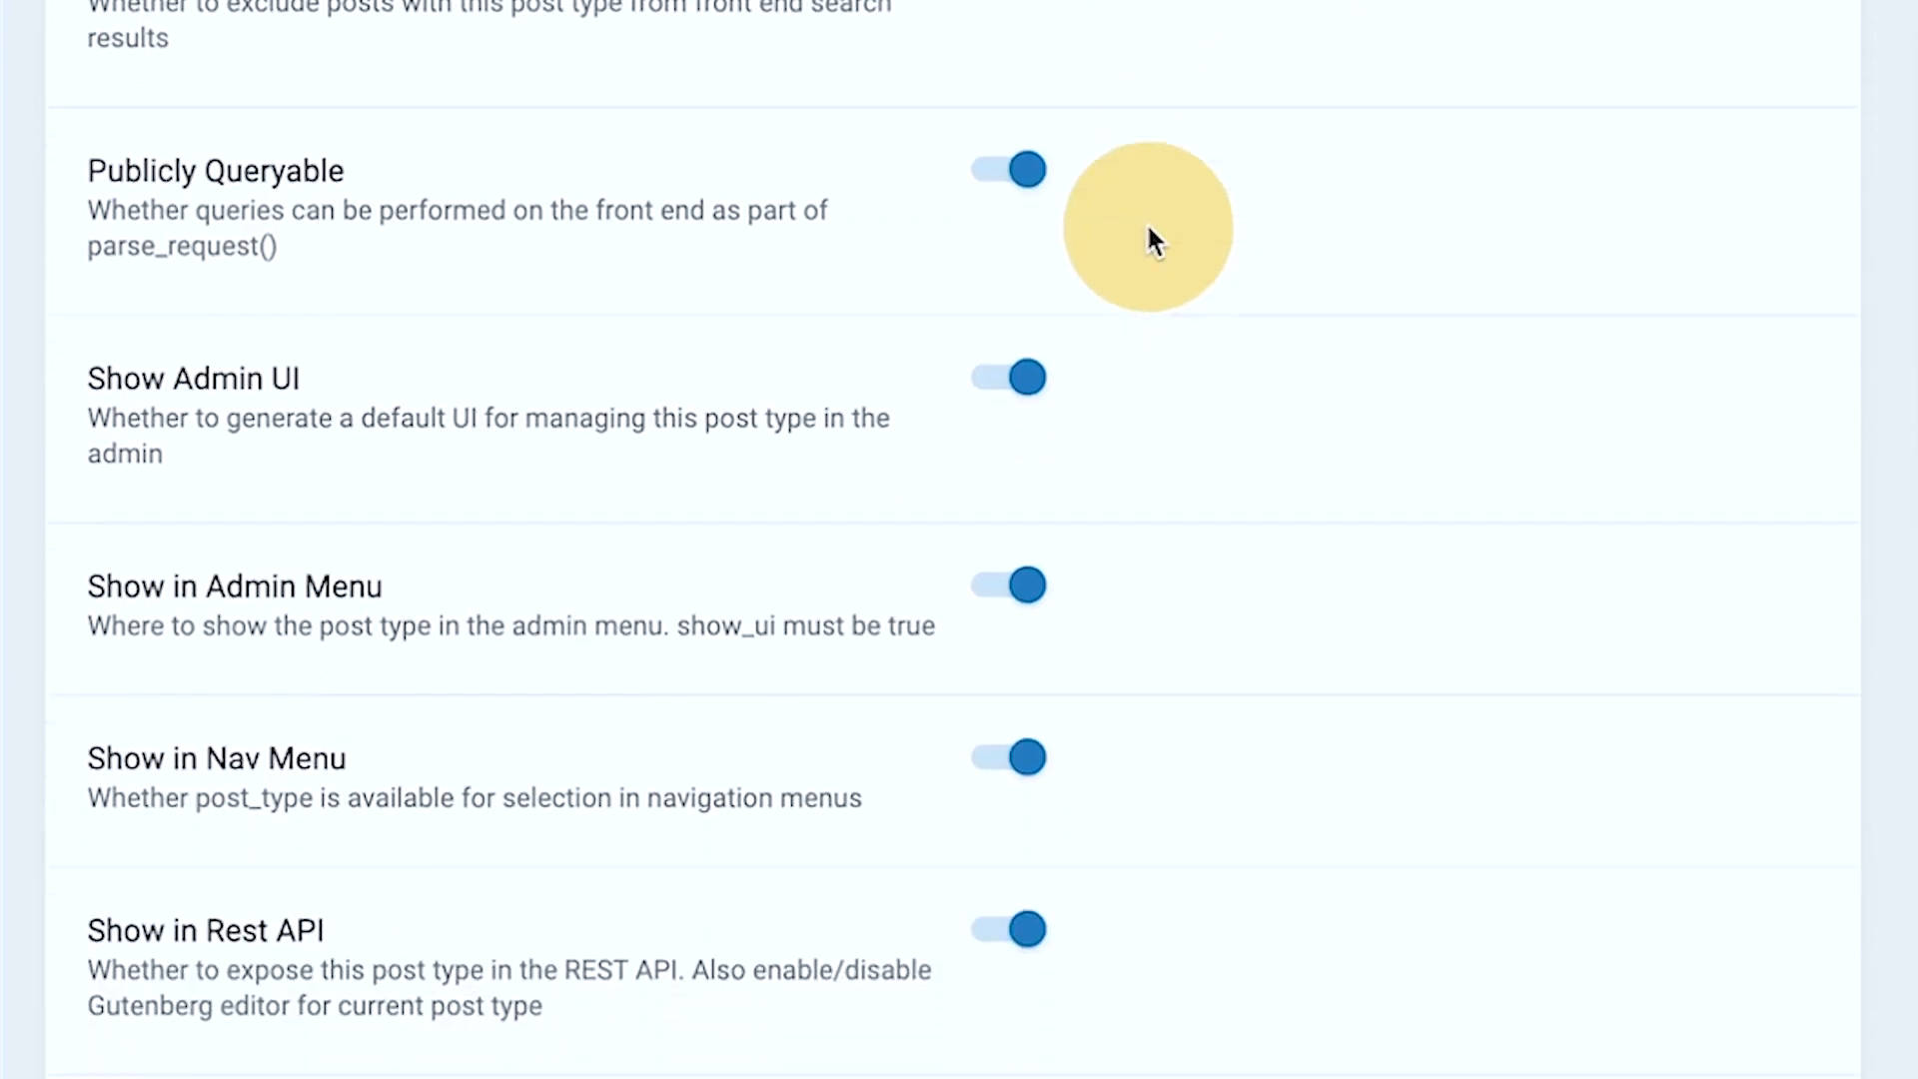
scroll("down", 3)
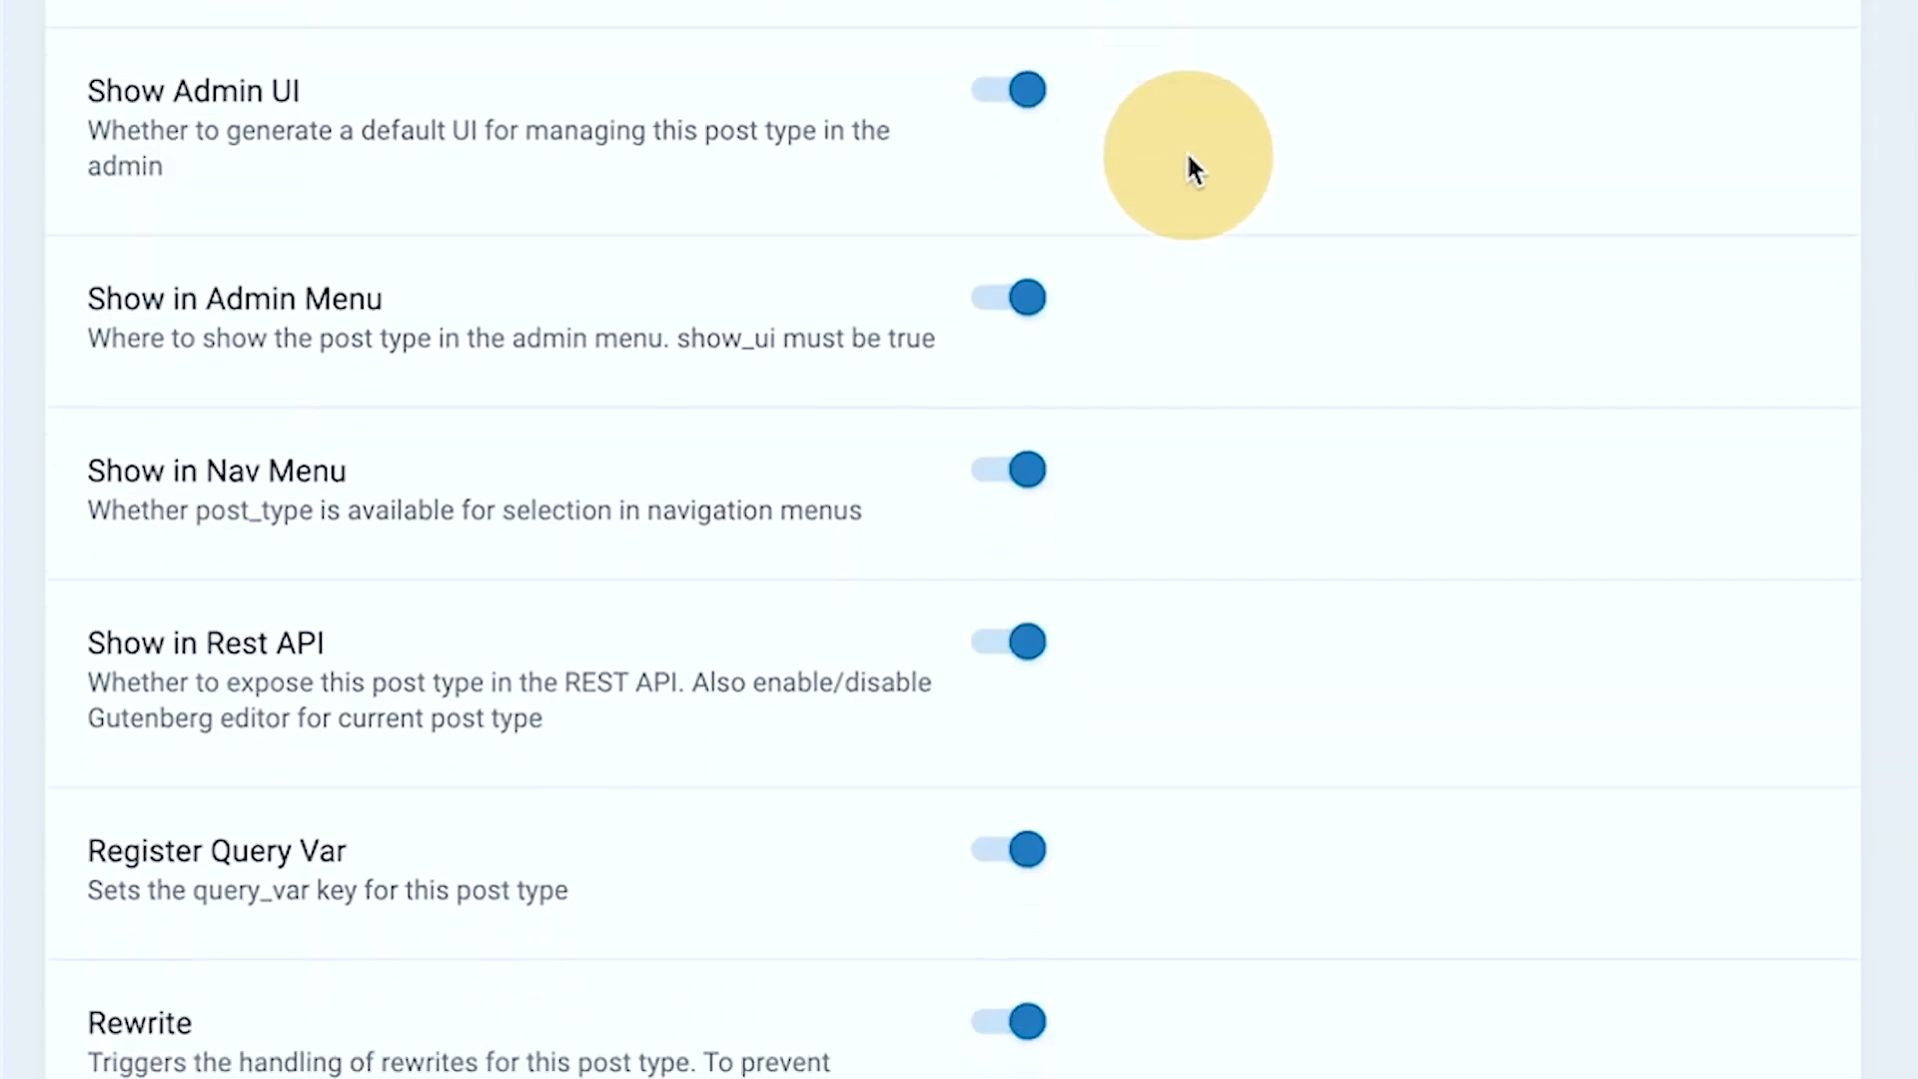
scroll("down", 3)
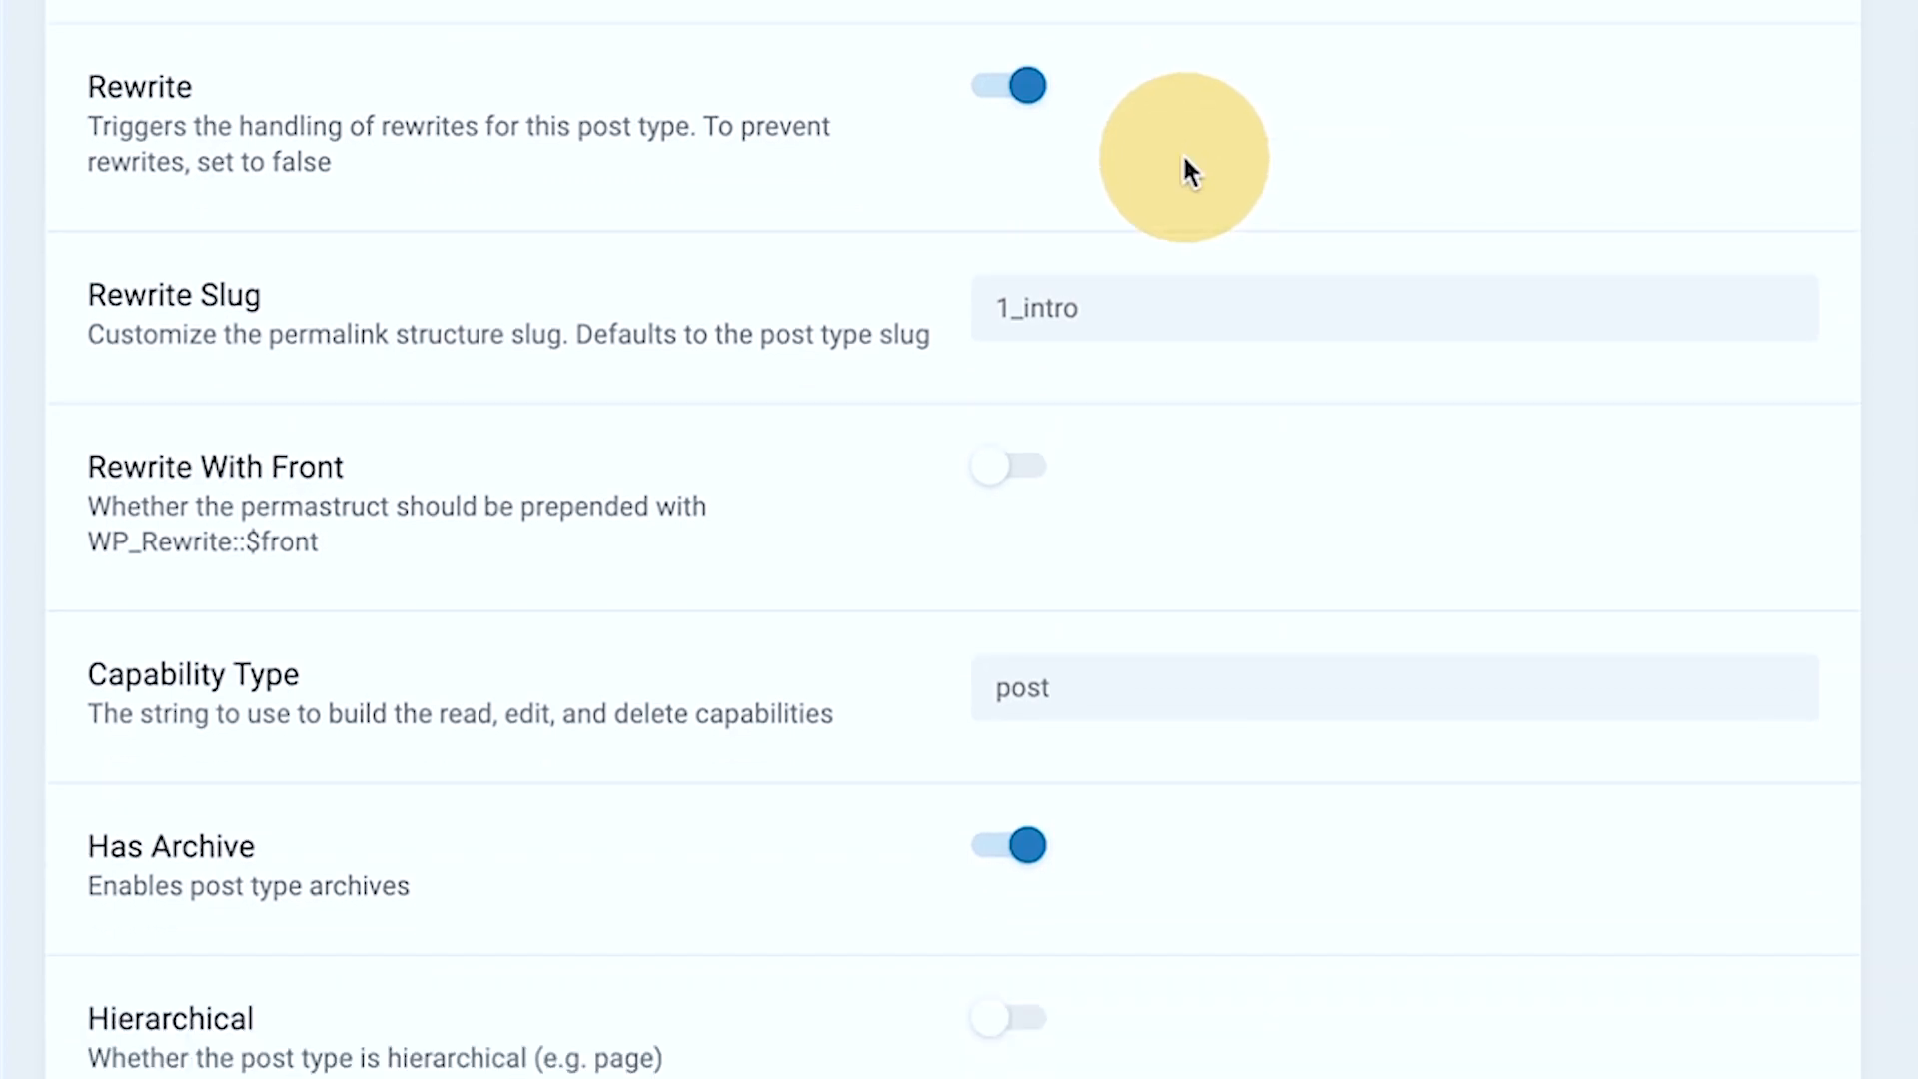
mouse_move(1169, 195)
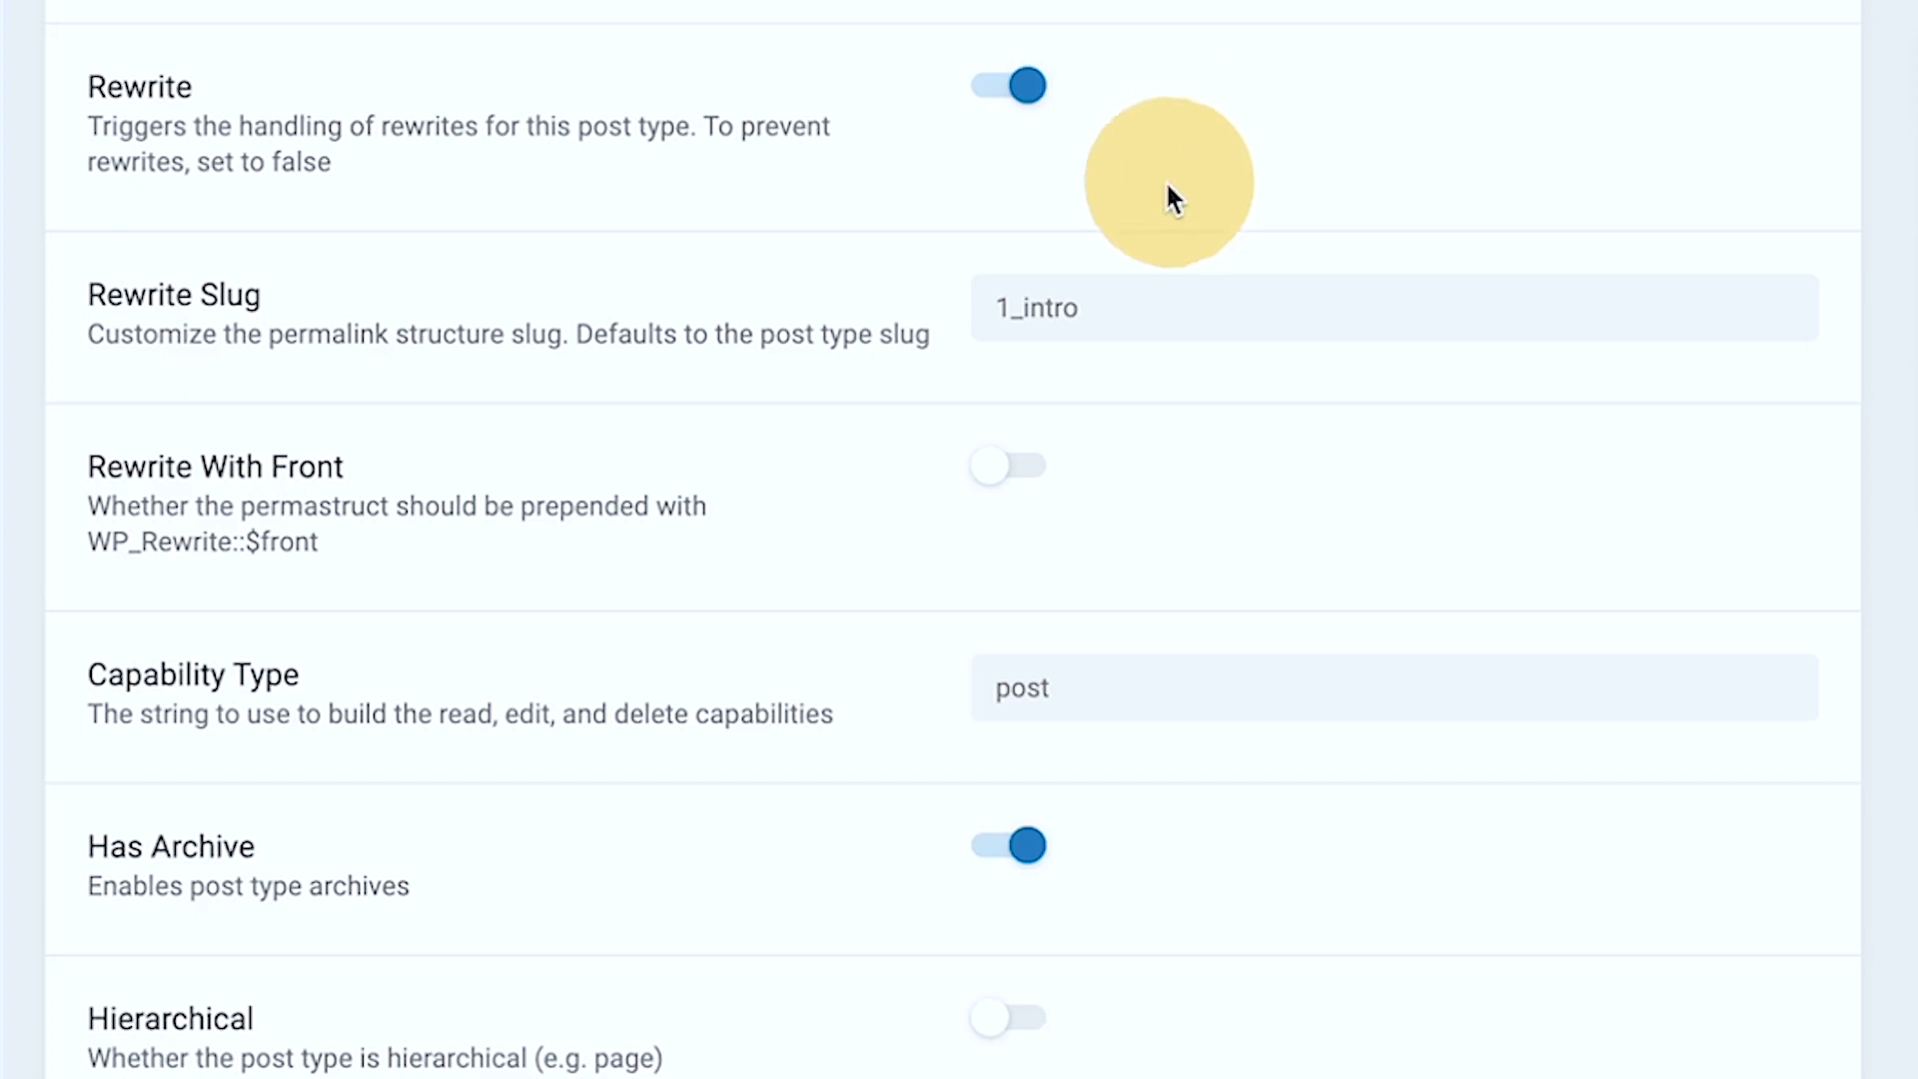
scroll("down", 3)
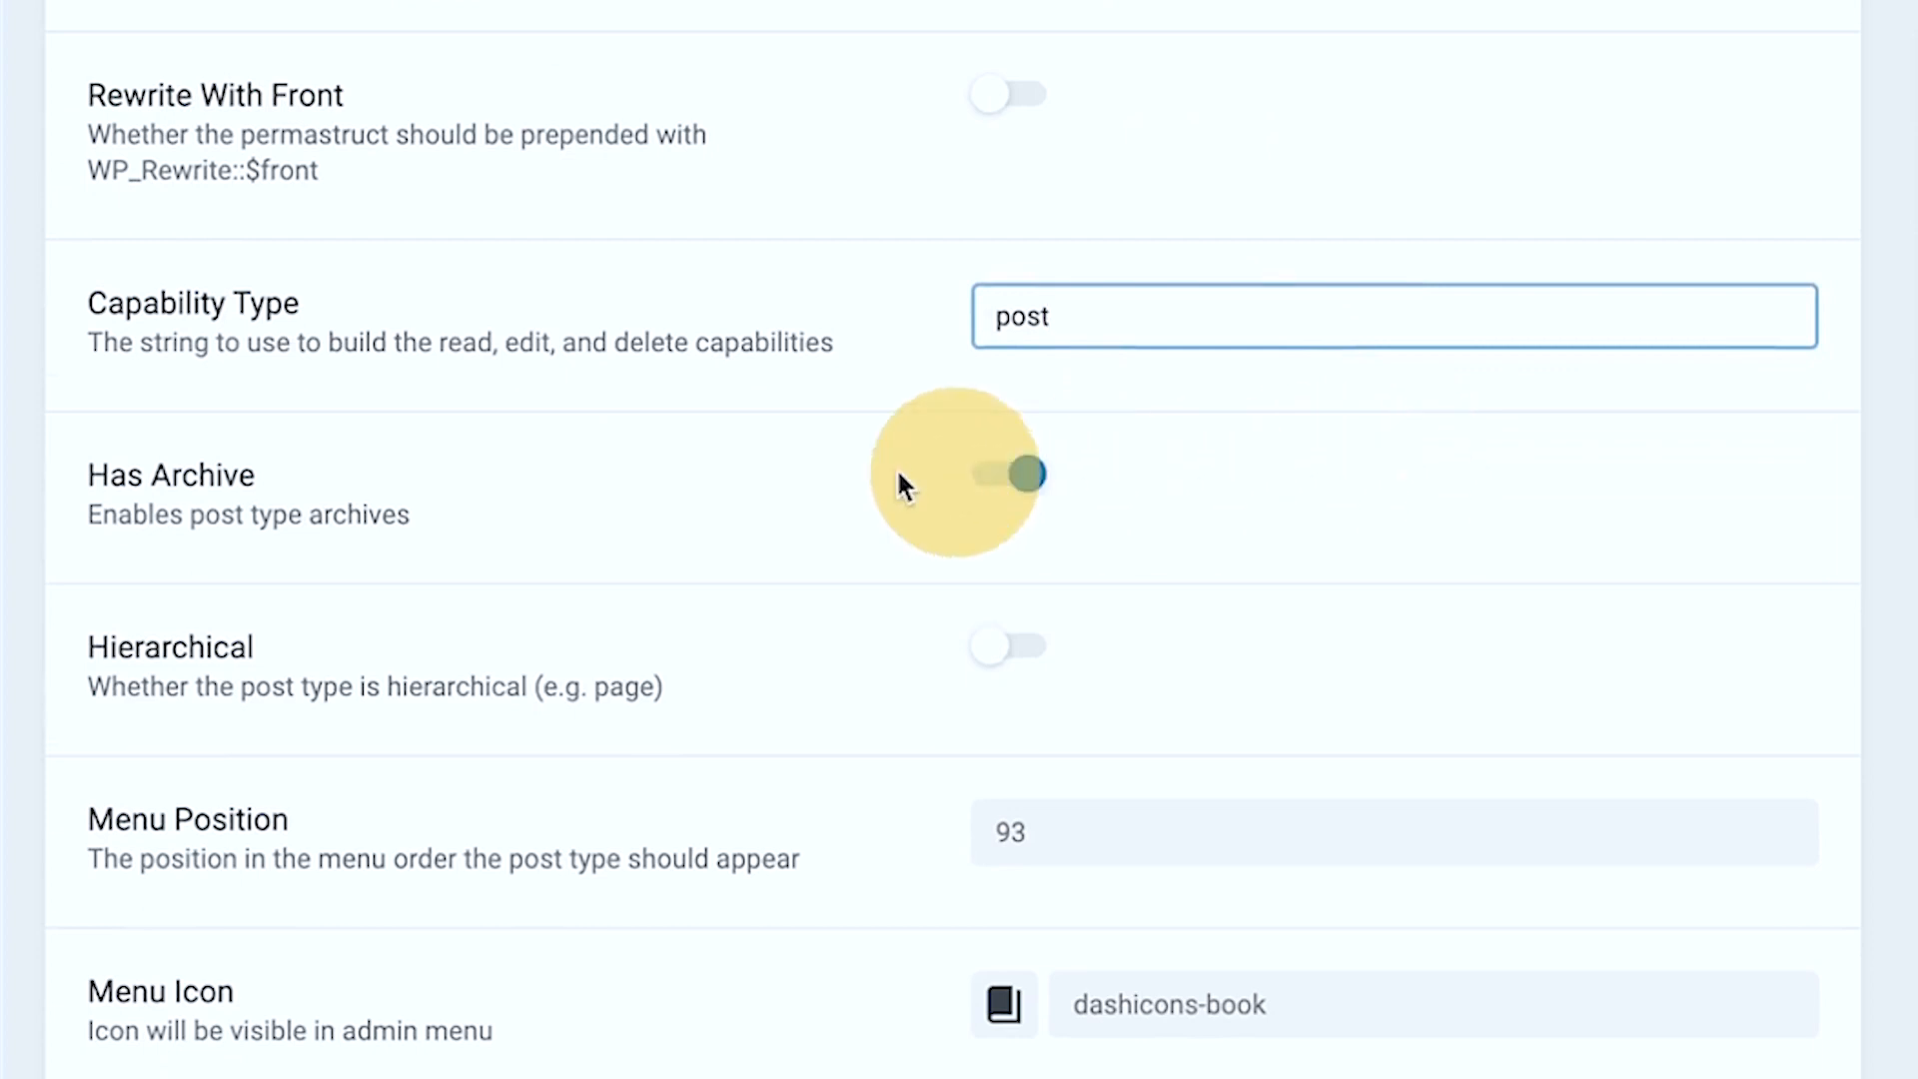
left_click(1007, 475)
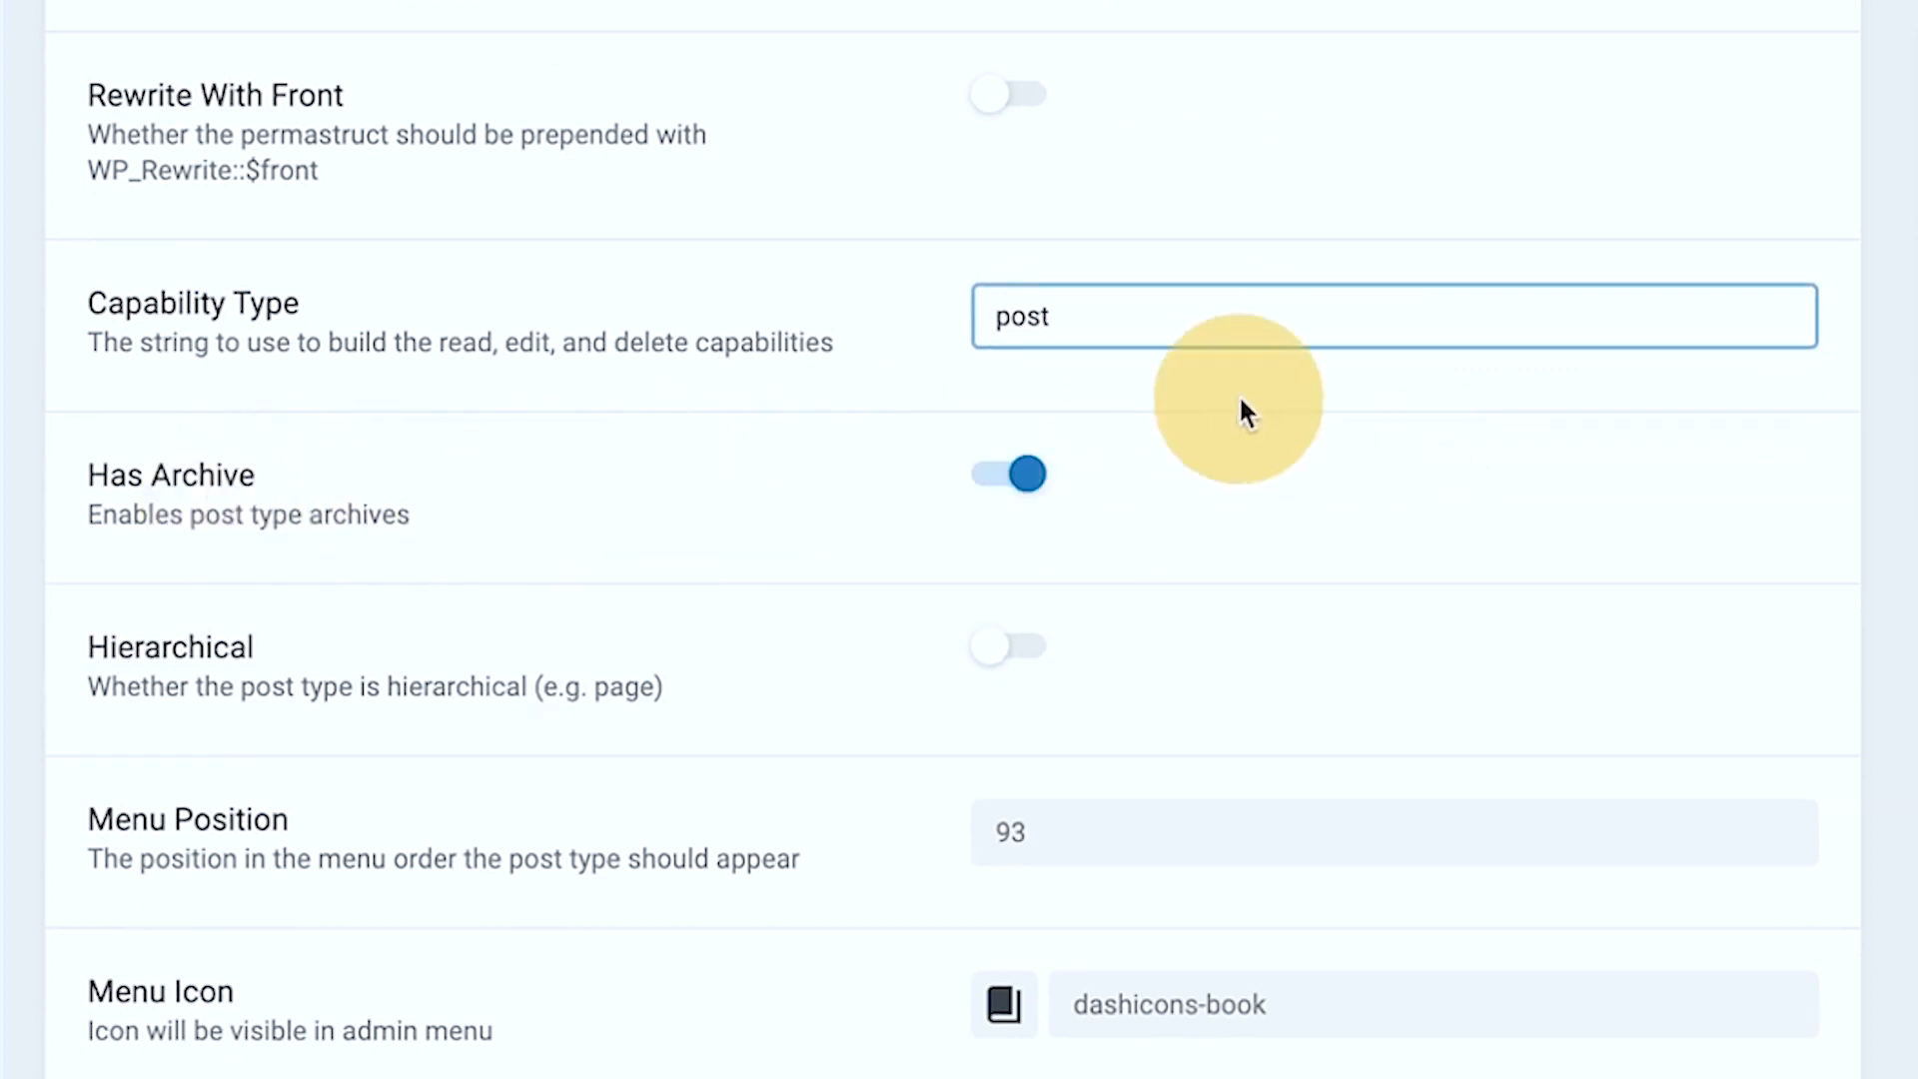
scroll("down", 3)
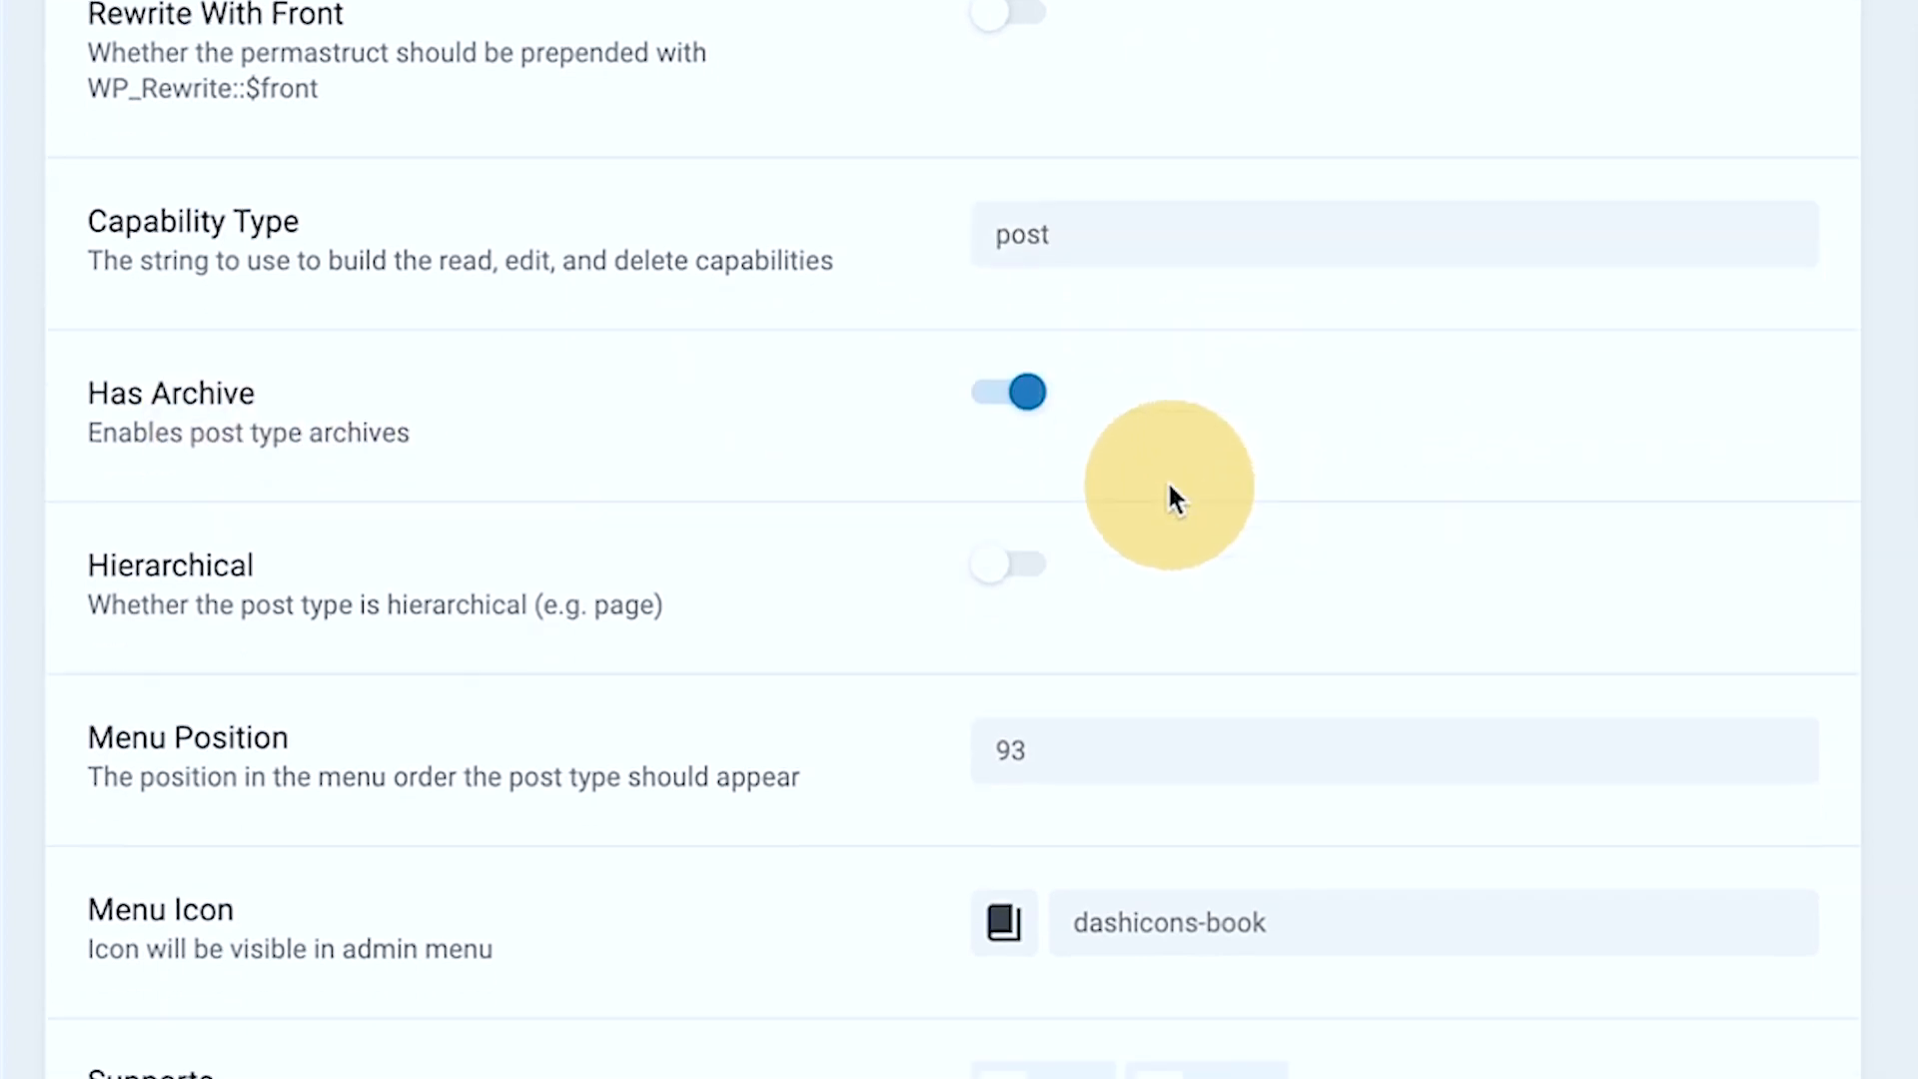
scroll("down", 3)
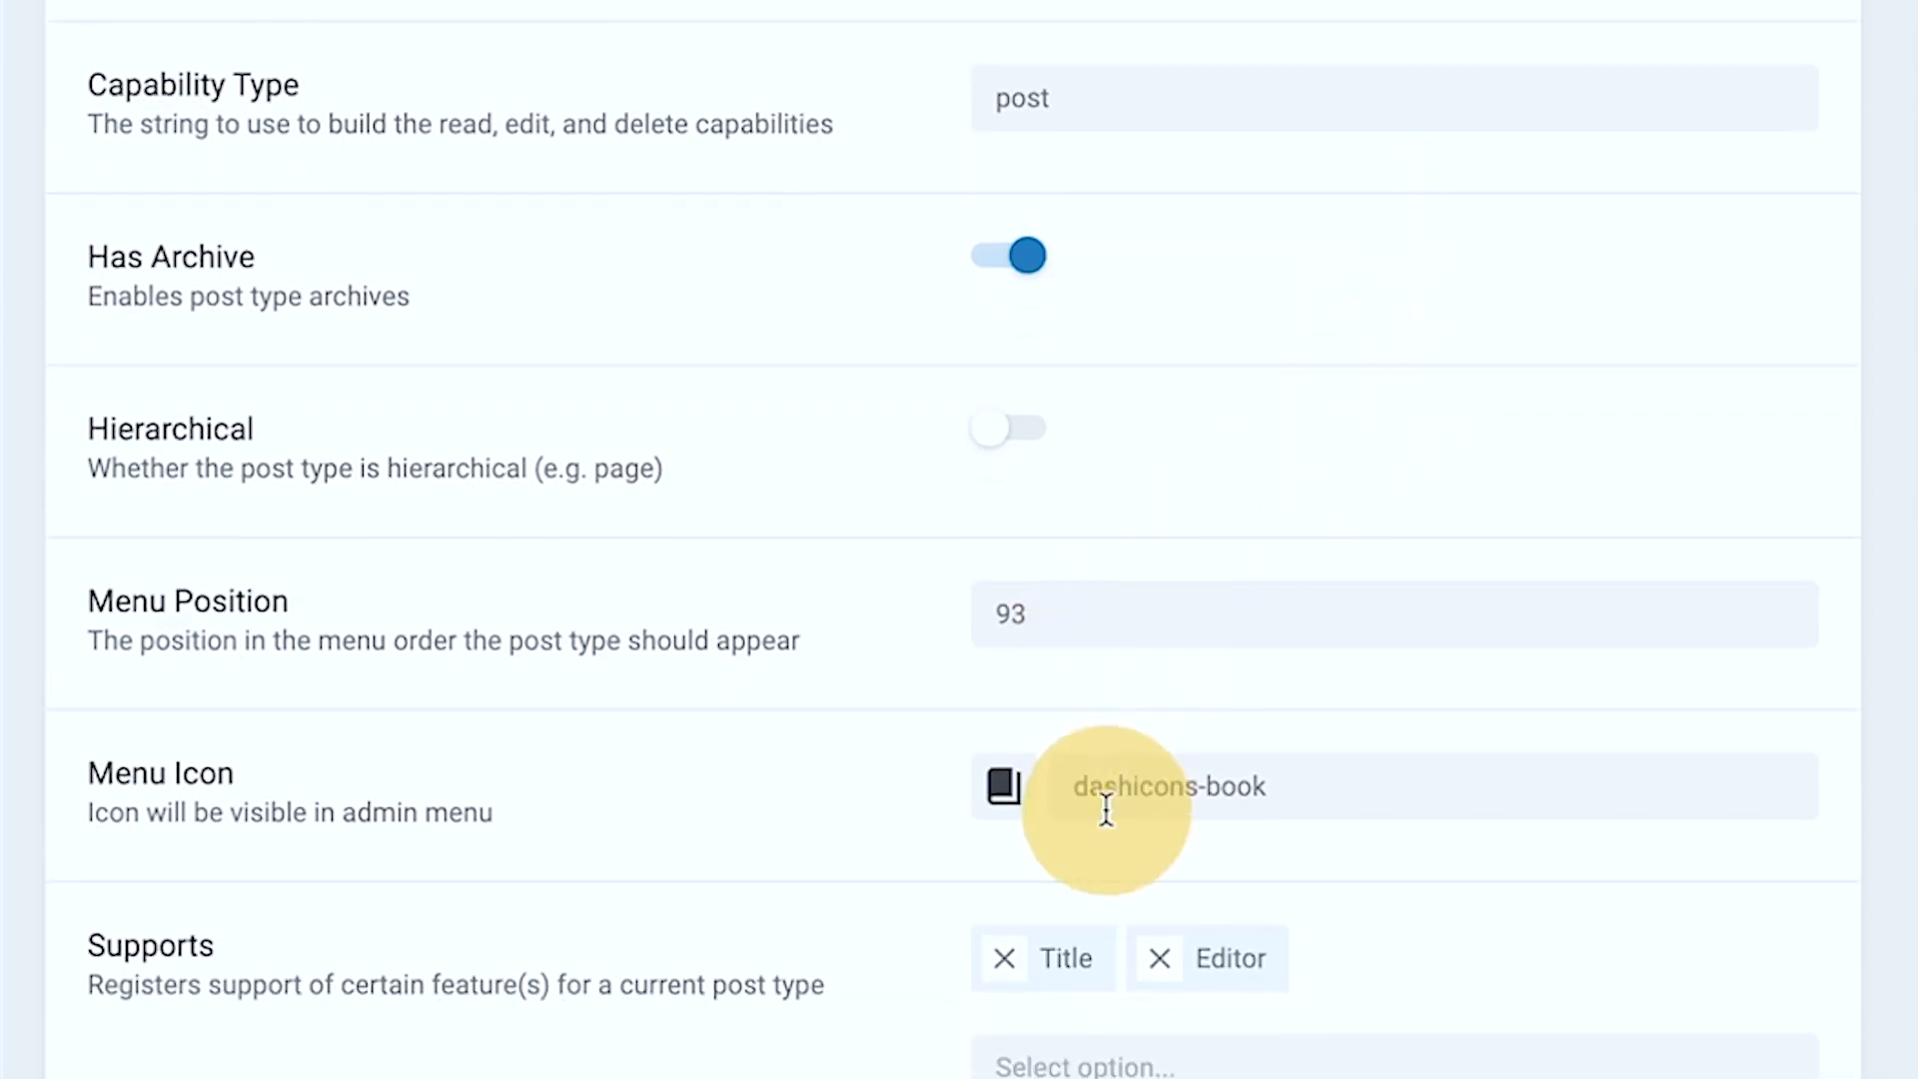
scroll("down", 3)
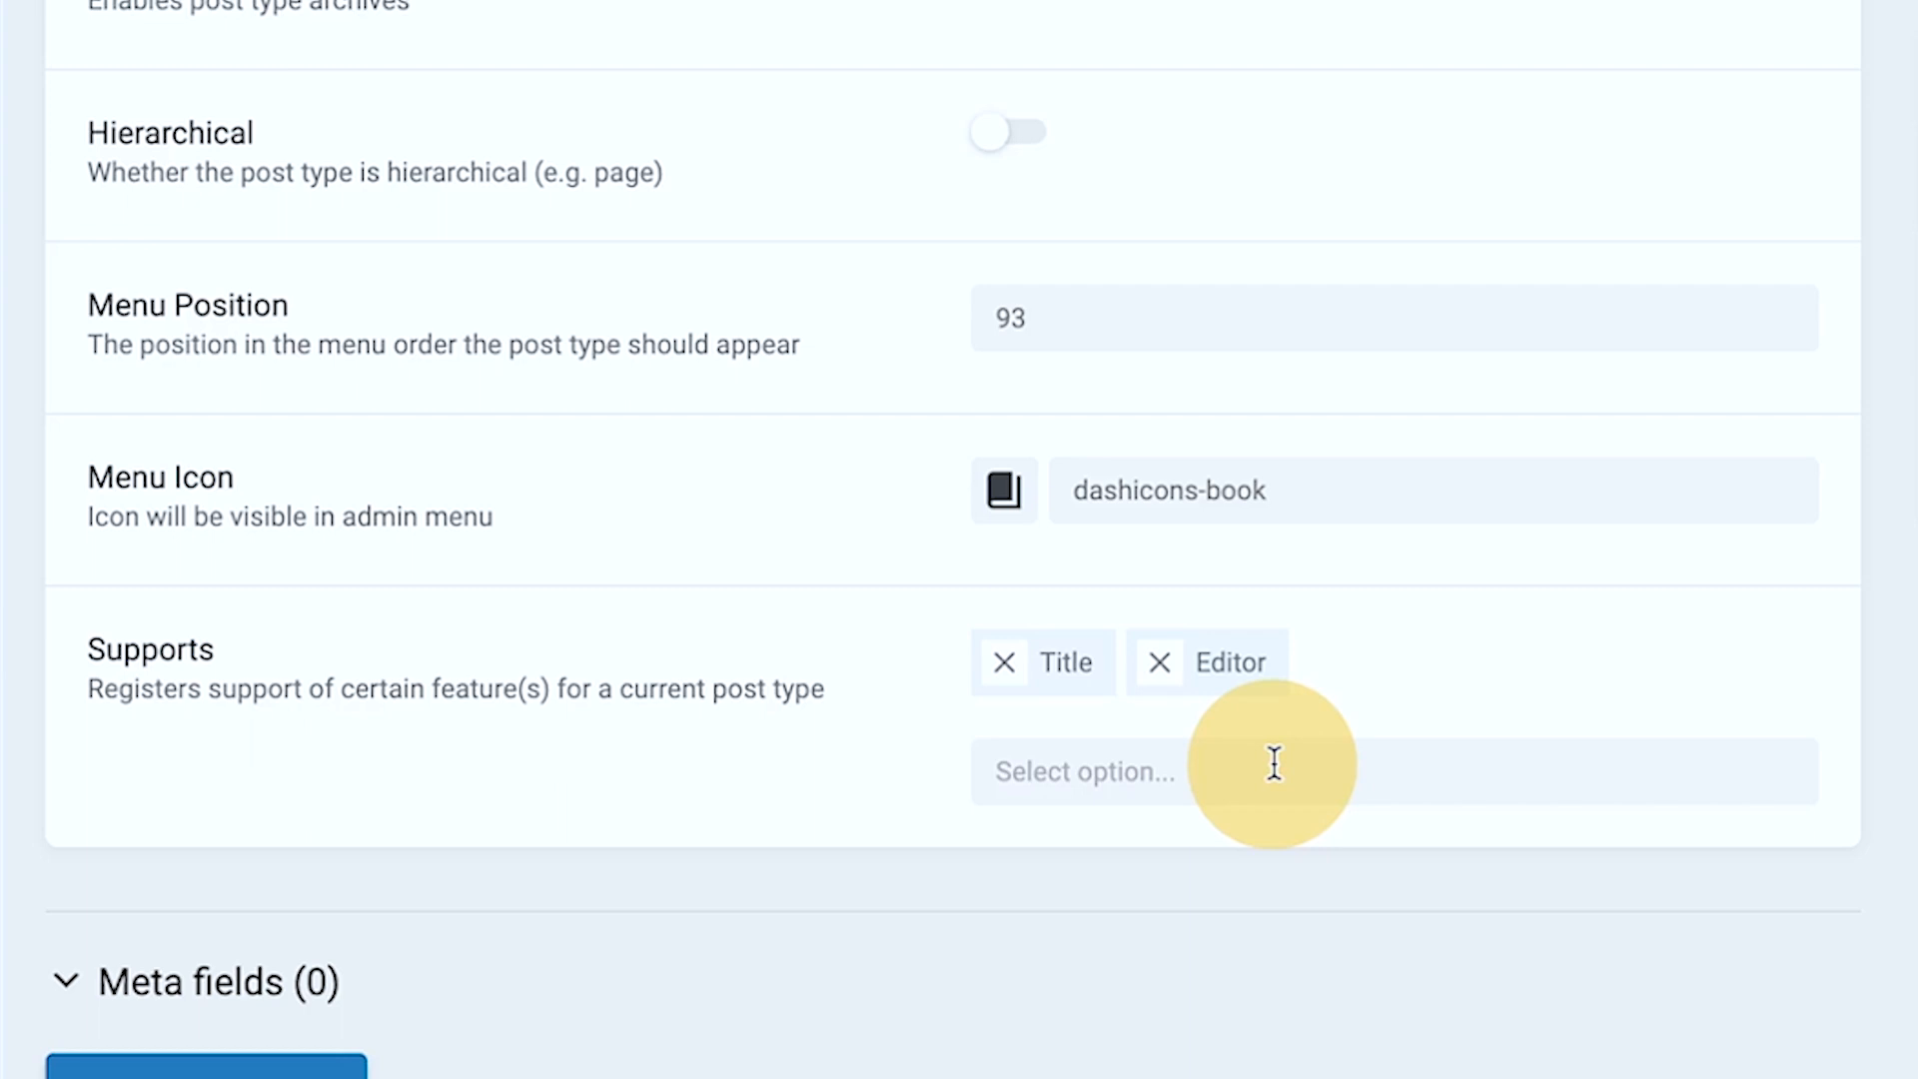
left_click(1273, 771)
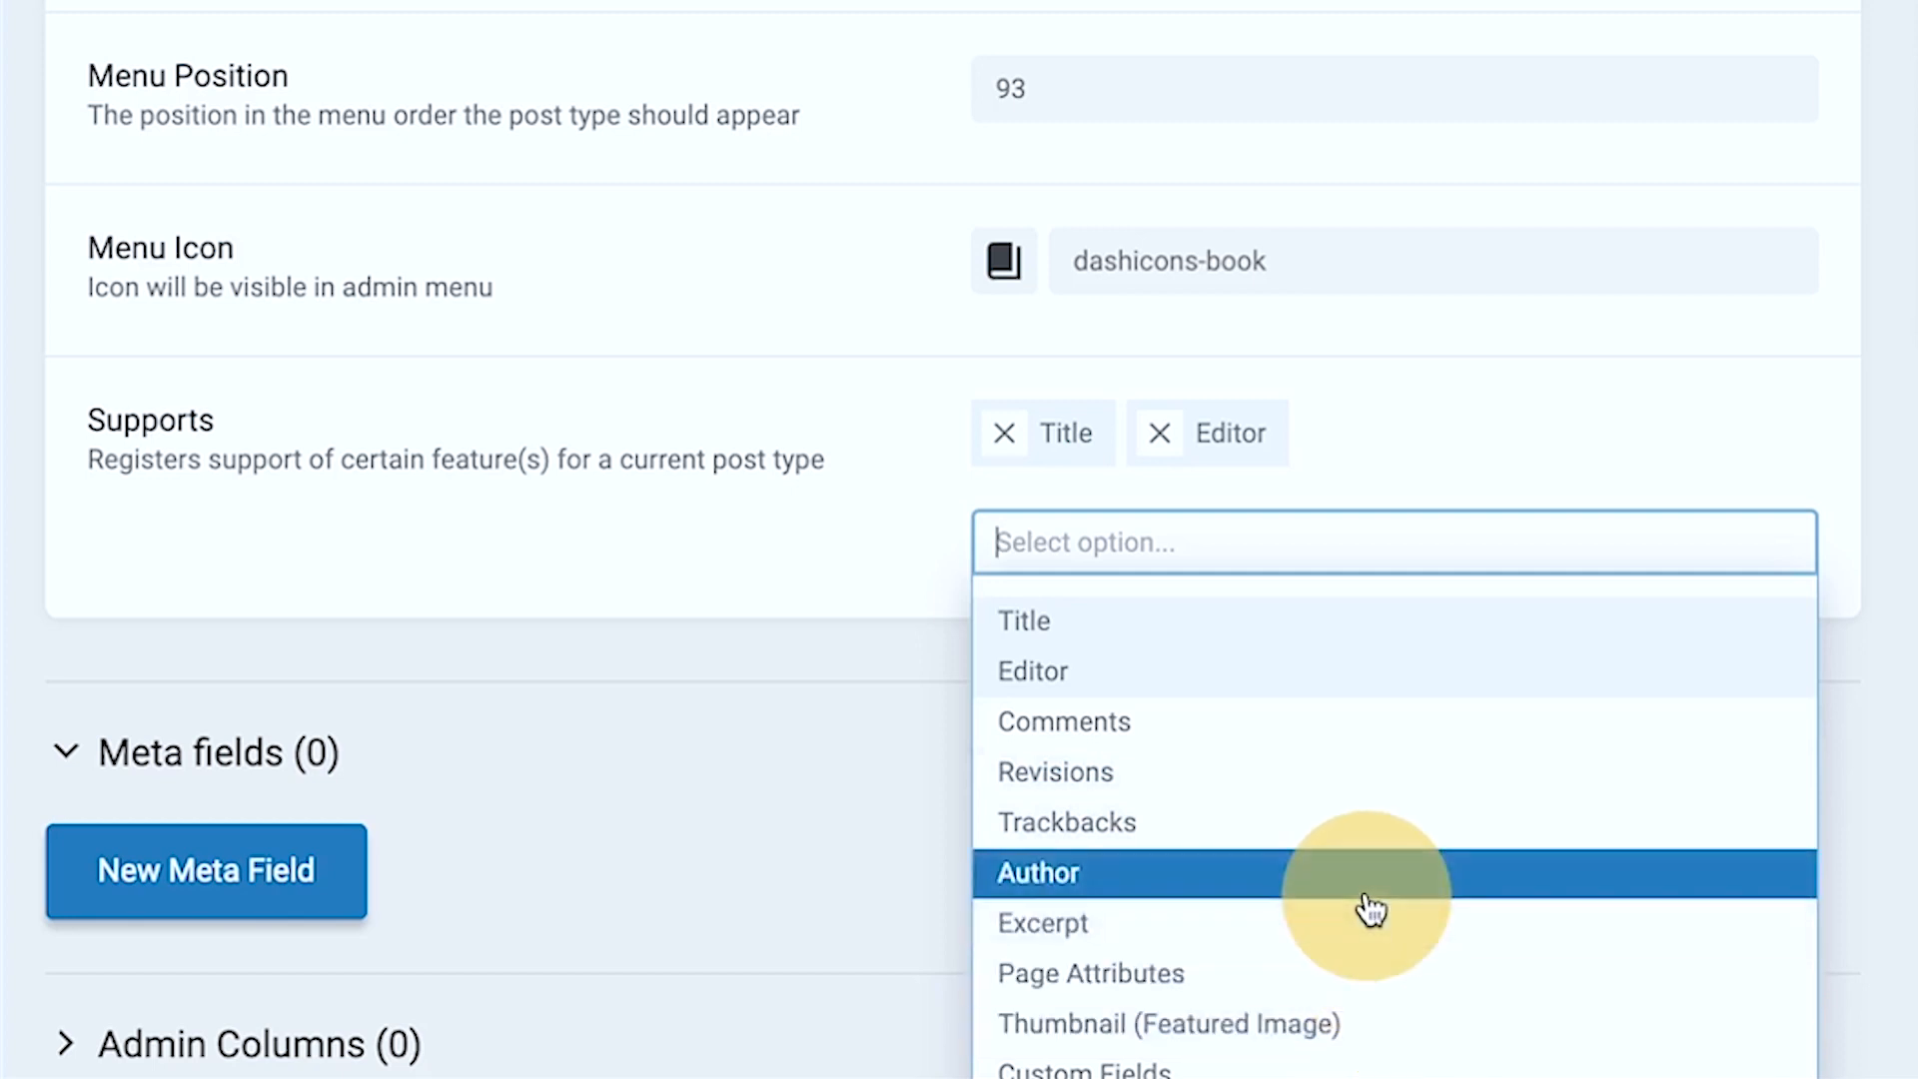
scroll("down", 3)
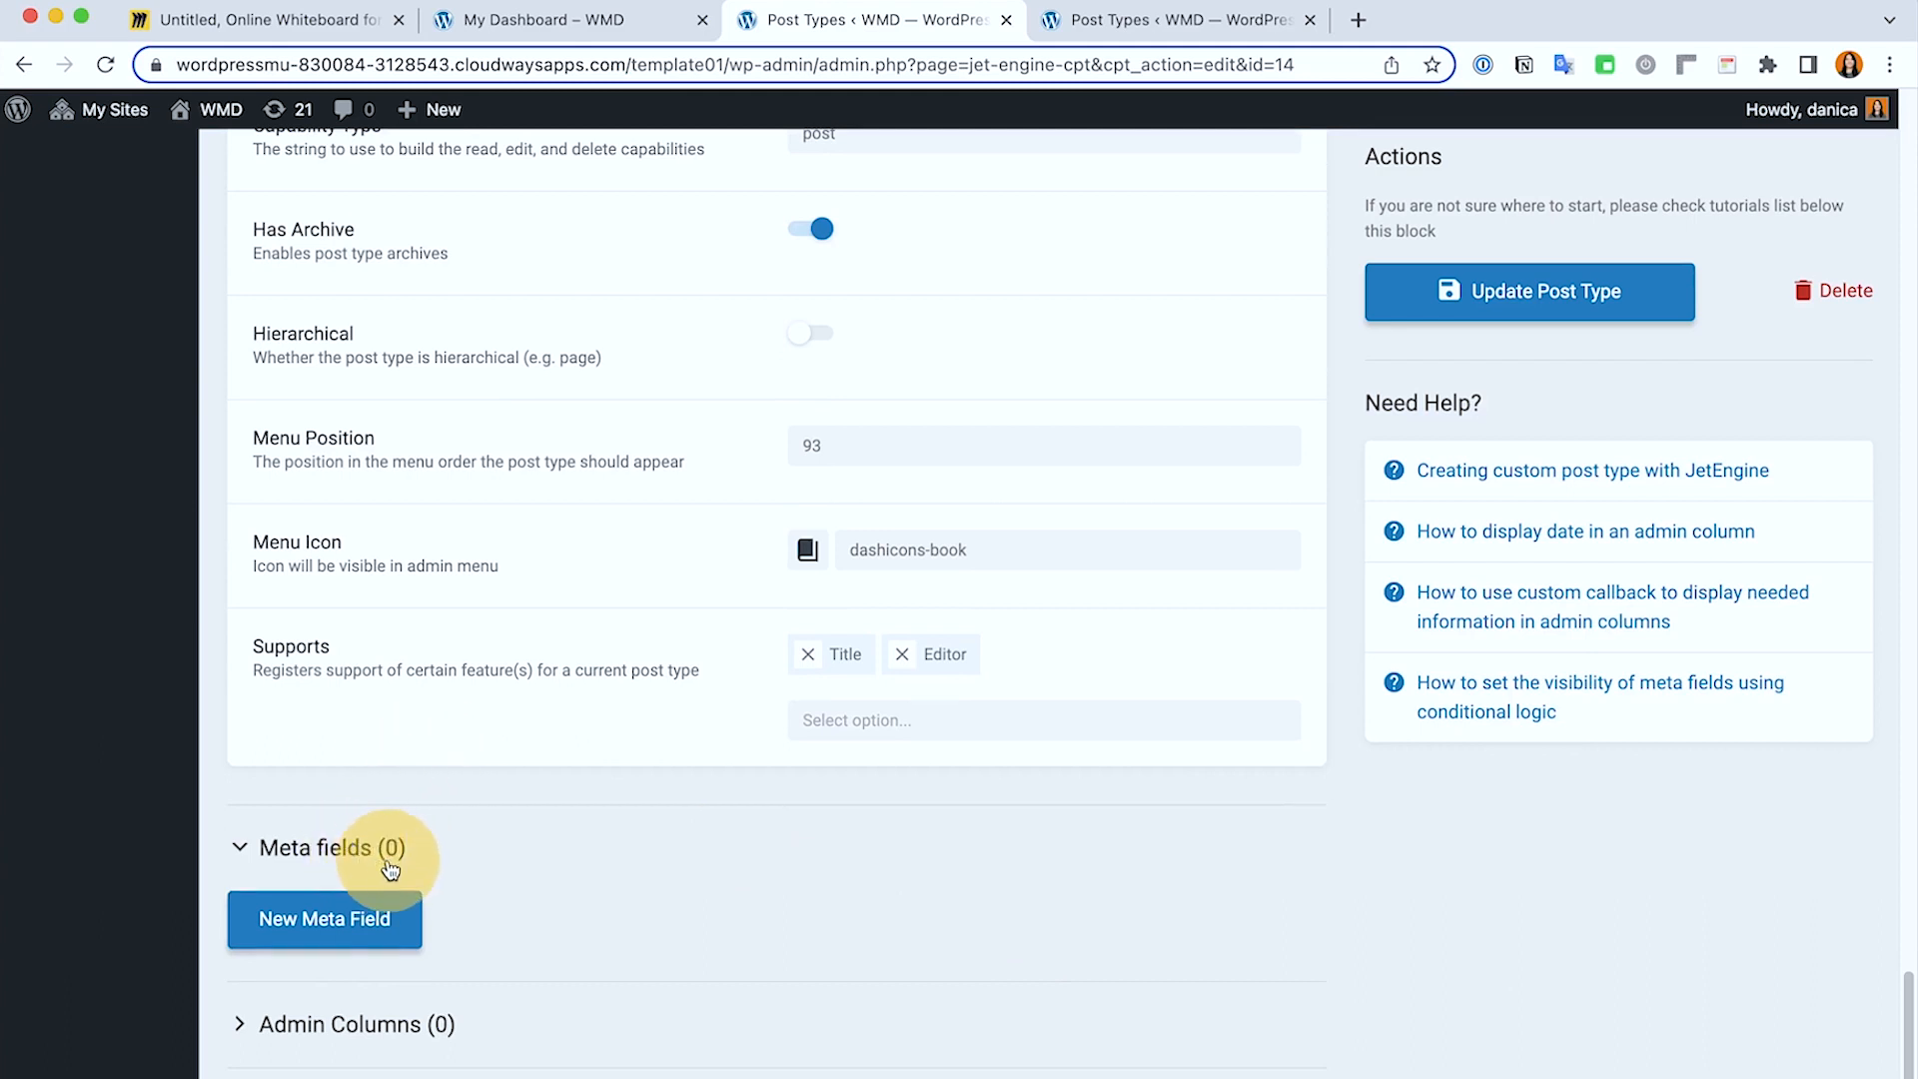
mouse_move(472, 863)
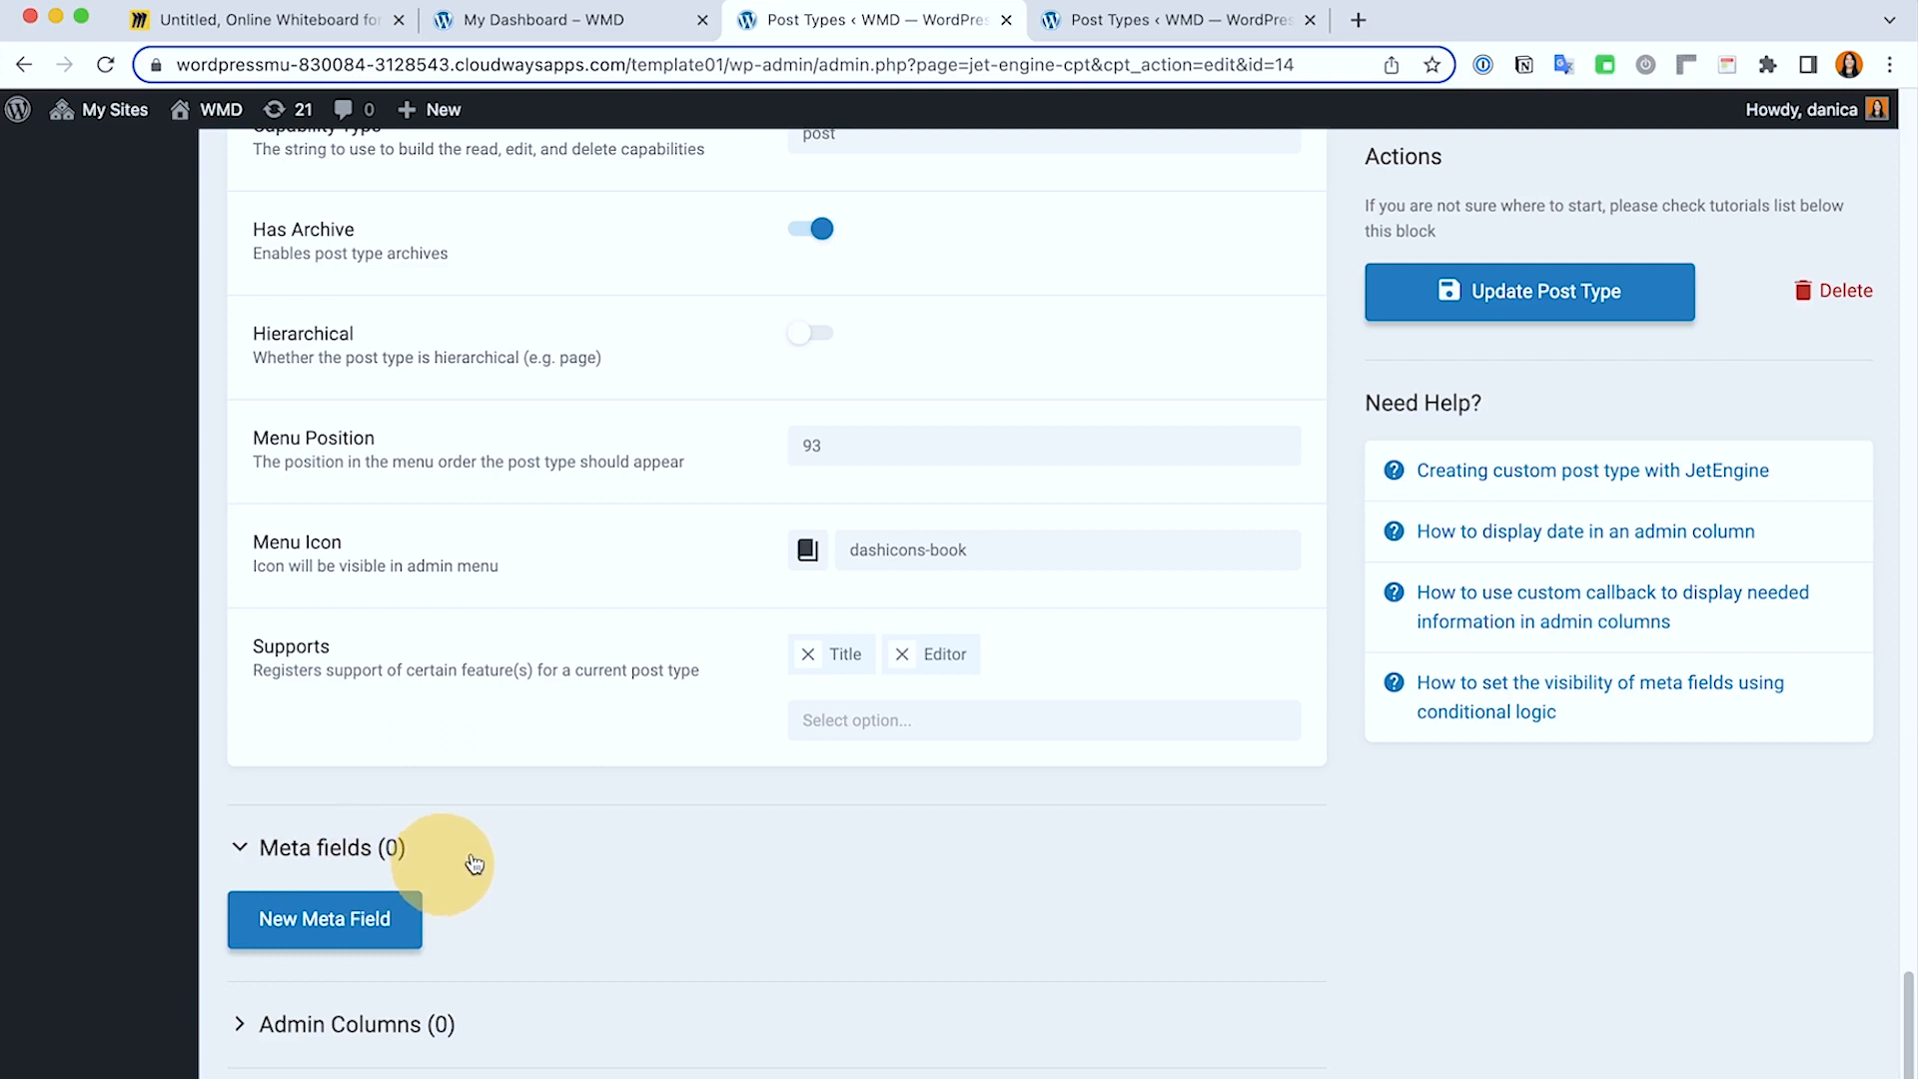
mouse_move(605, 851)
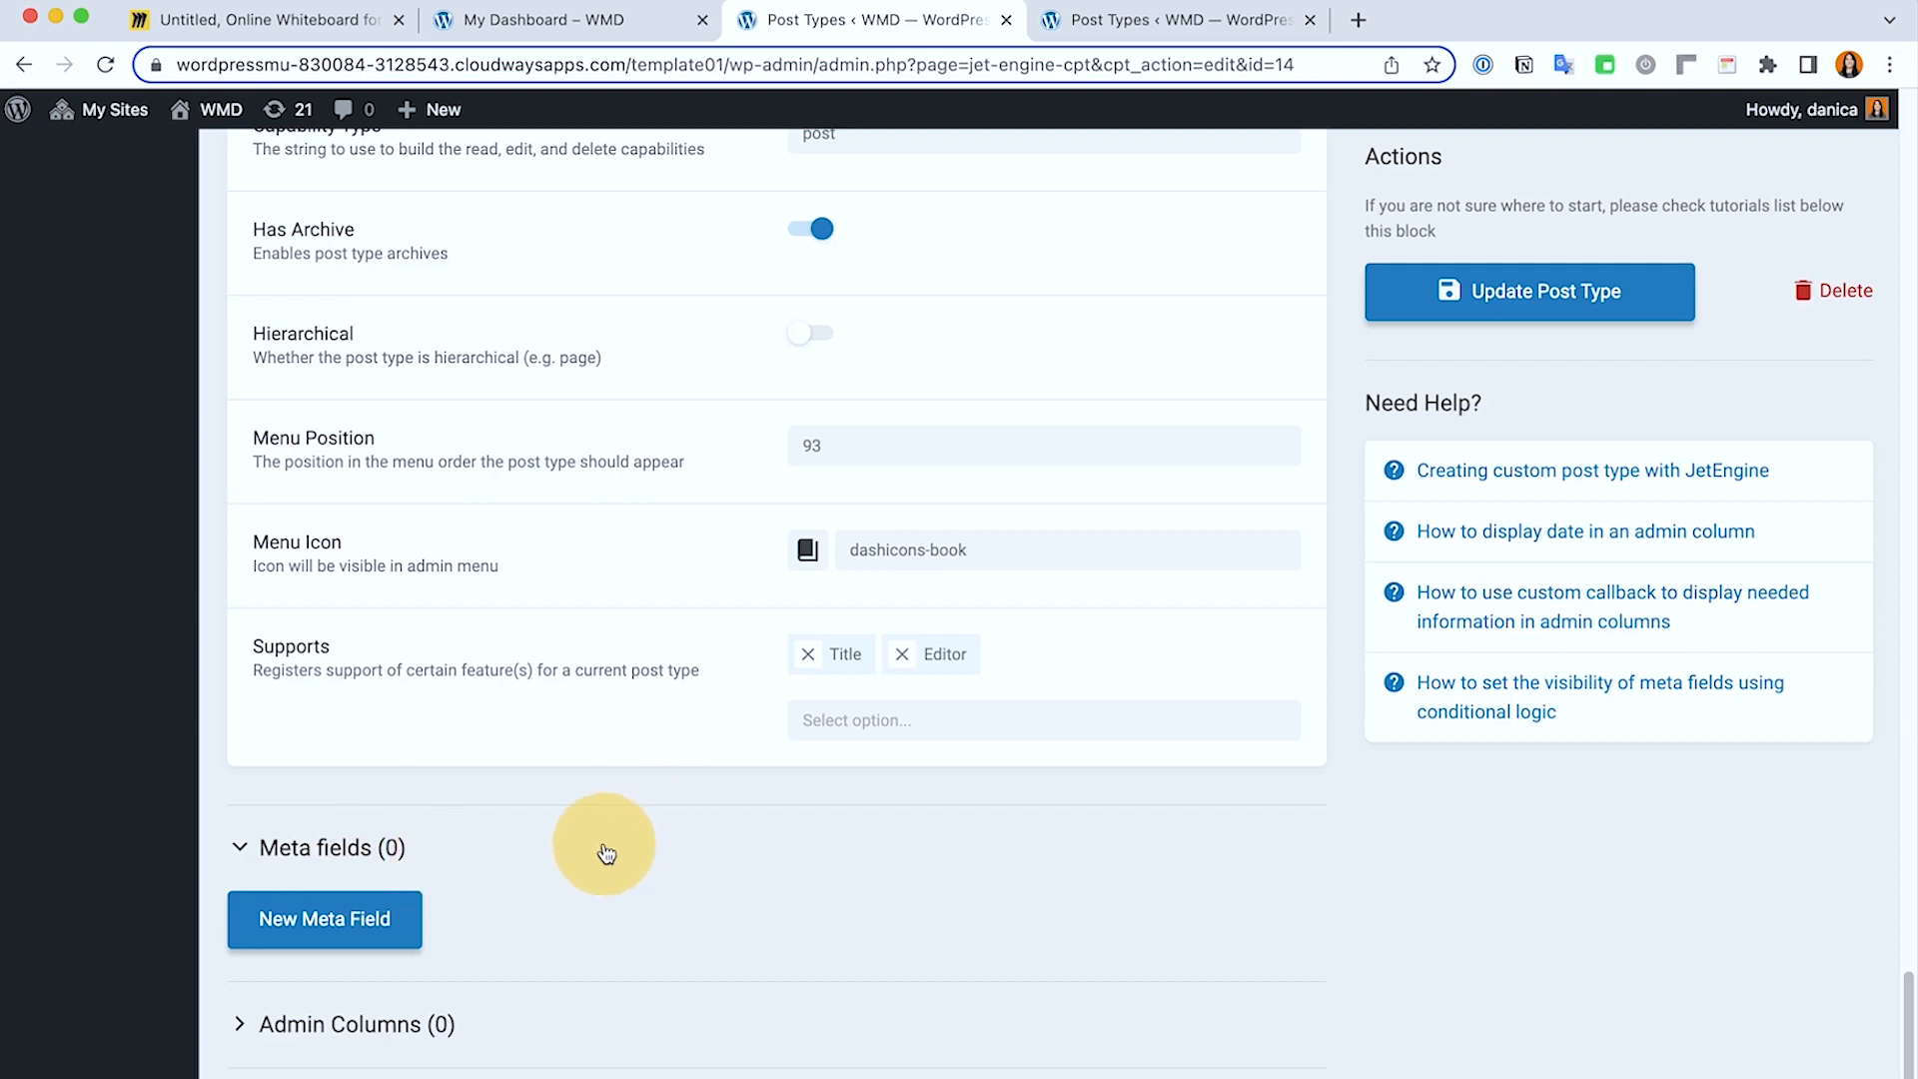
Step: Leave the 1_Intro edit page and go back to the Post Types list
scroll("down", 3)
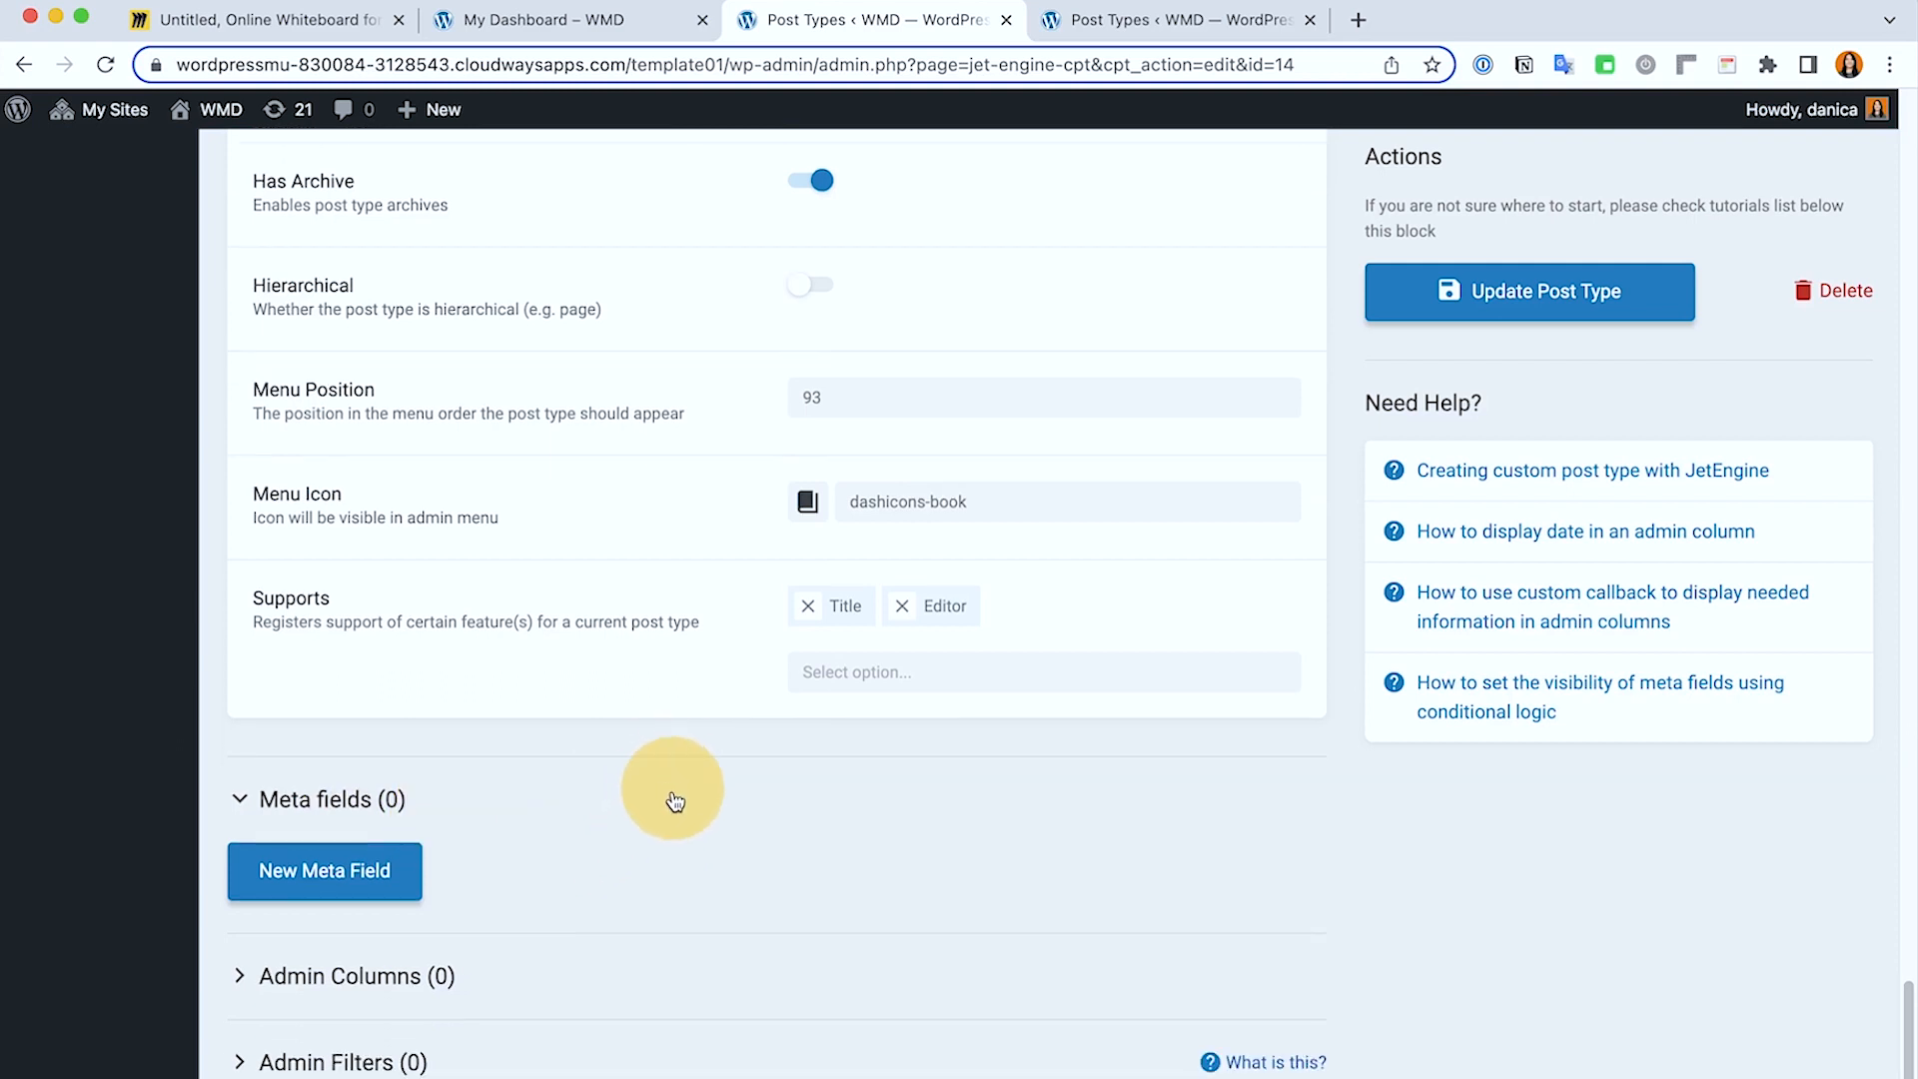
scroll("down", 3)
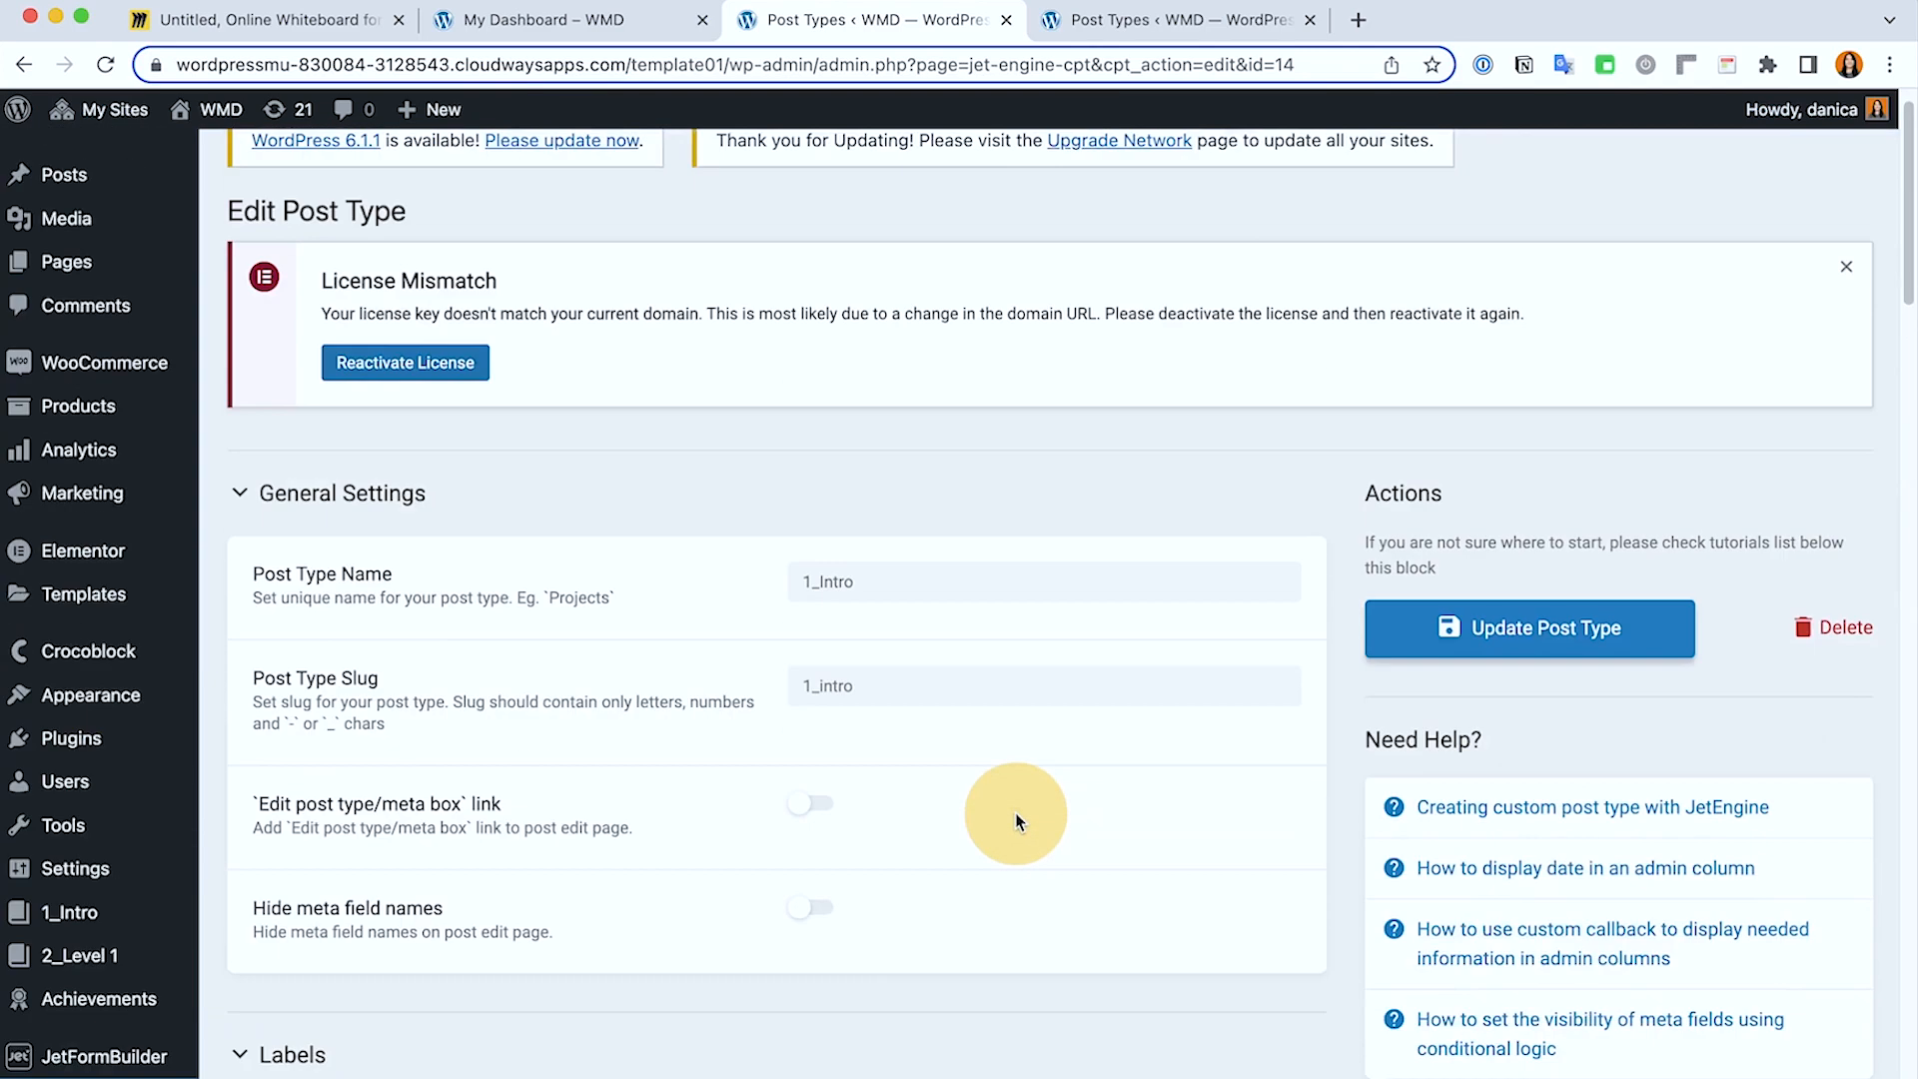
mouse_move(1217, 48)
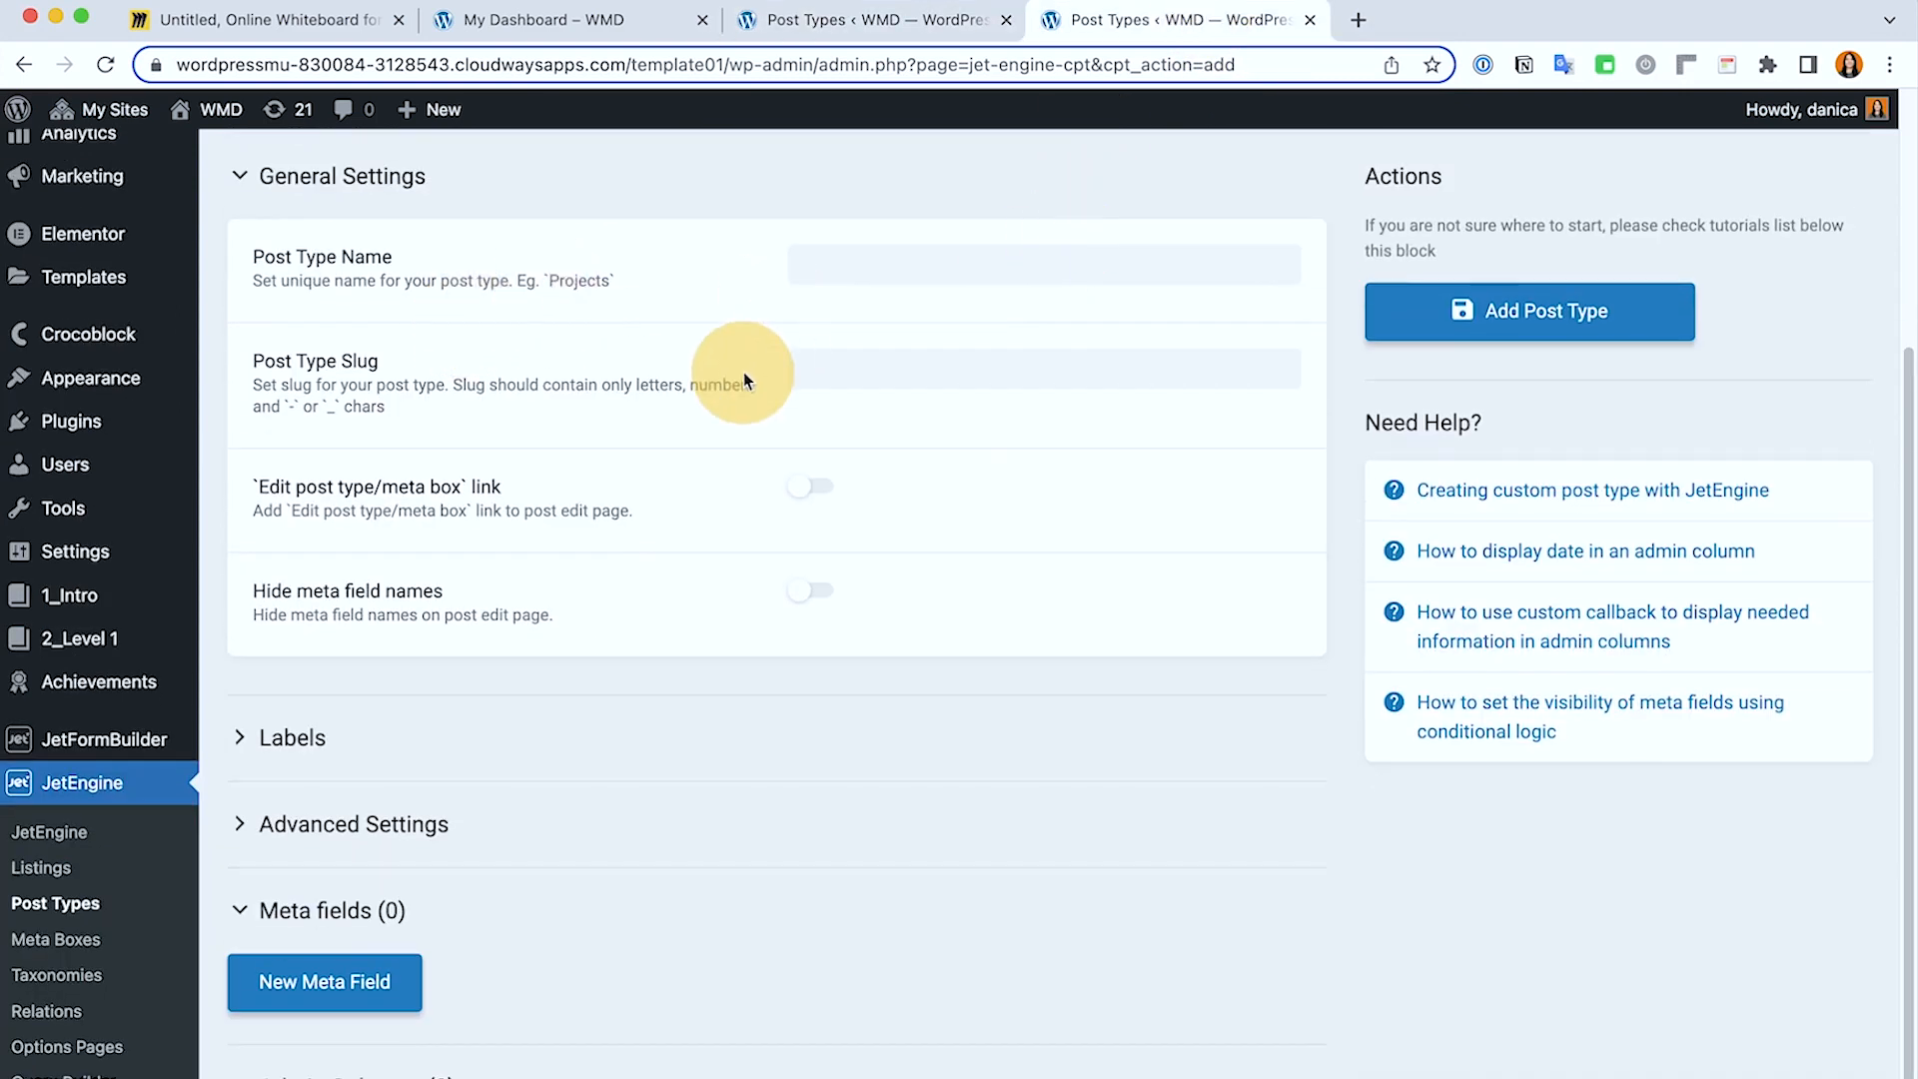
scroll("down", 3)
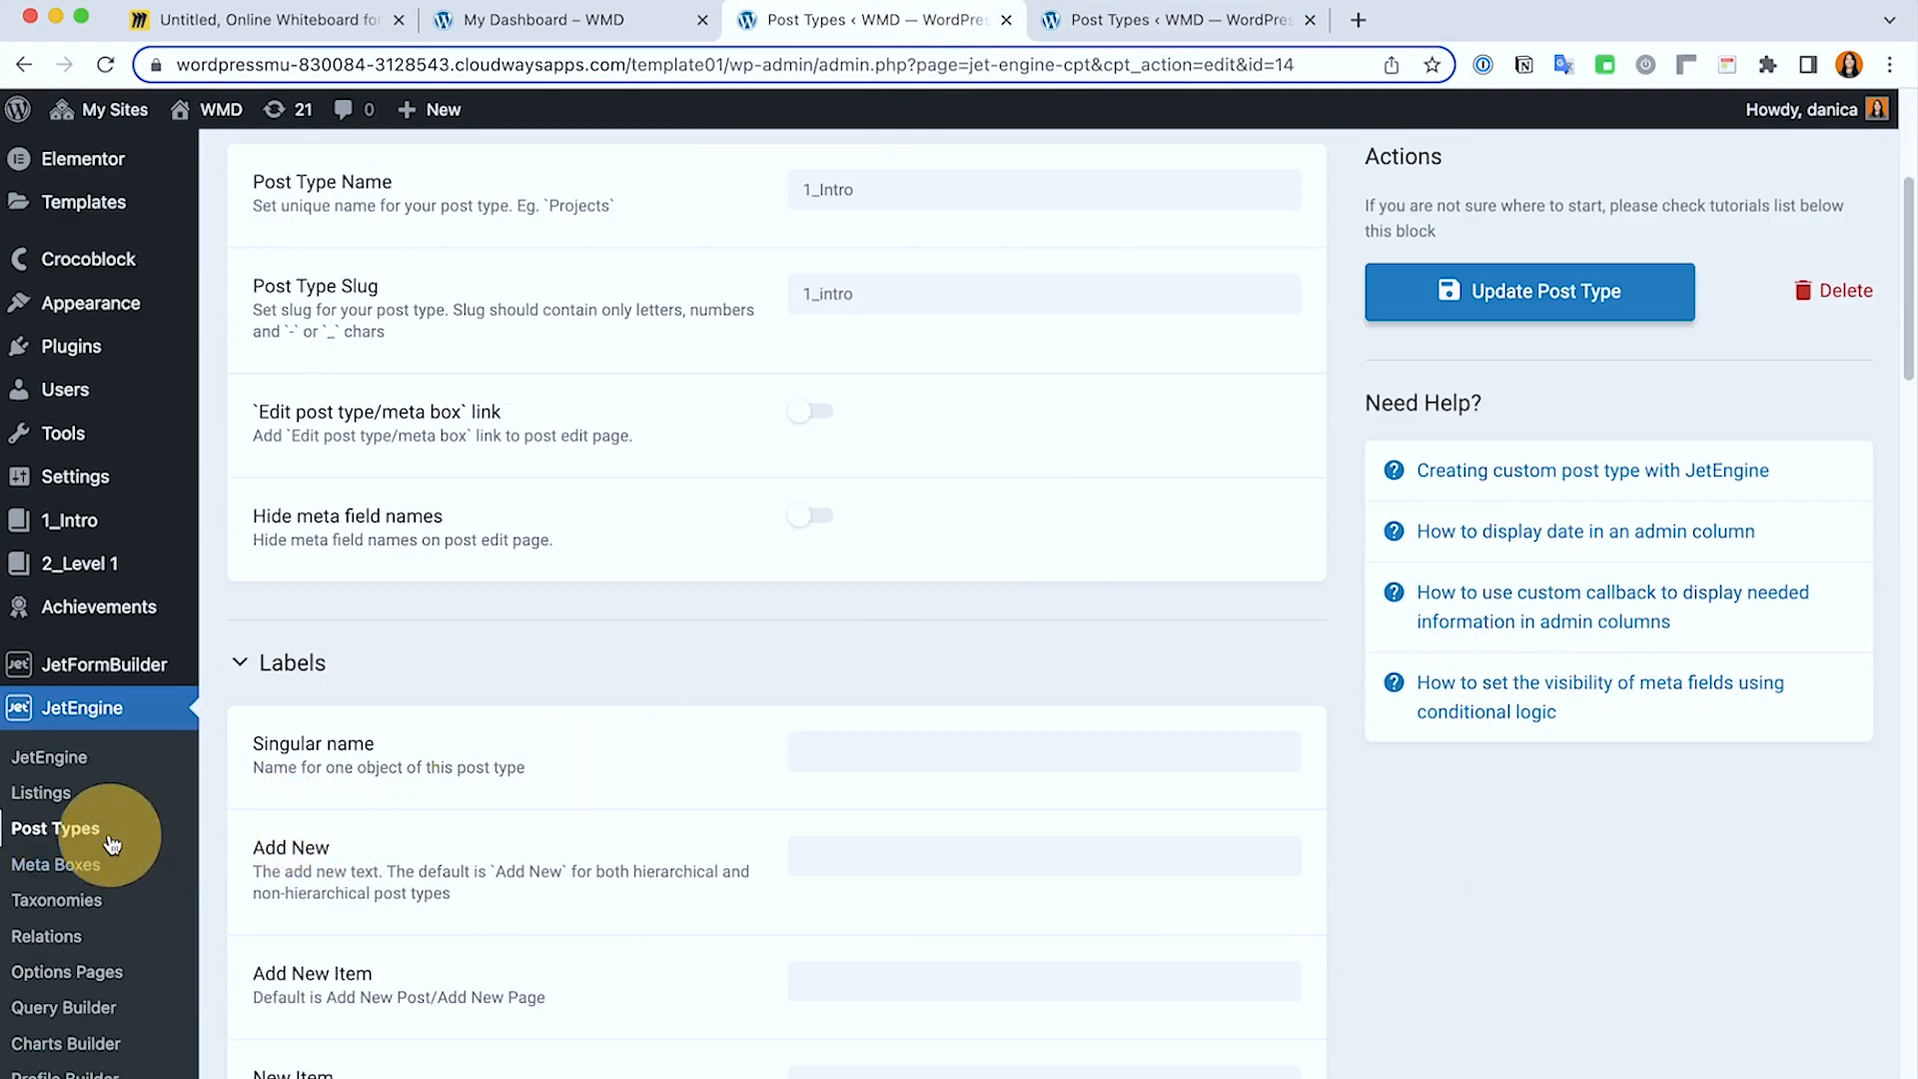
left_click(56, 827)
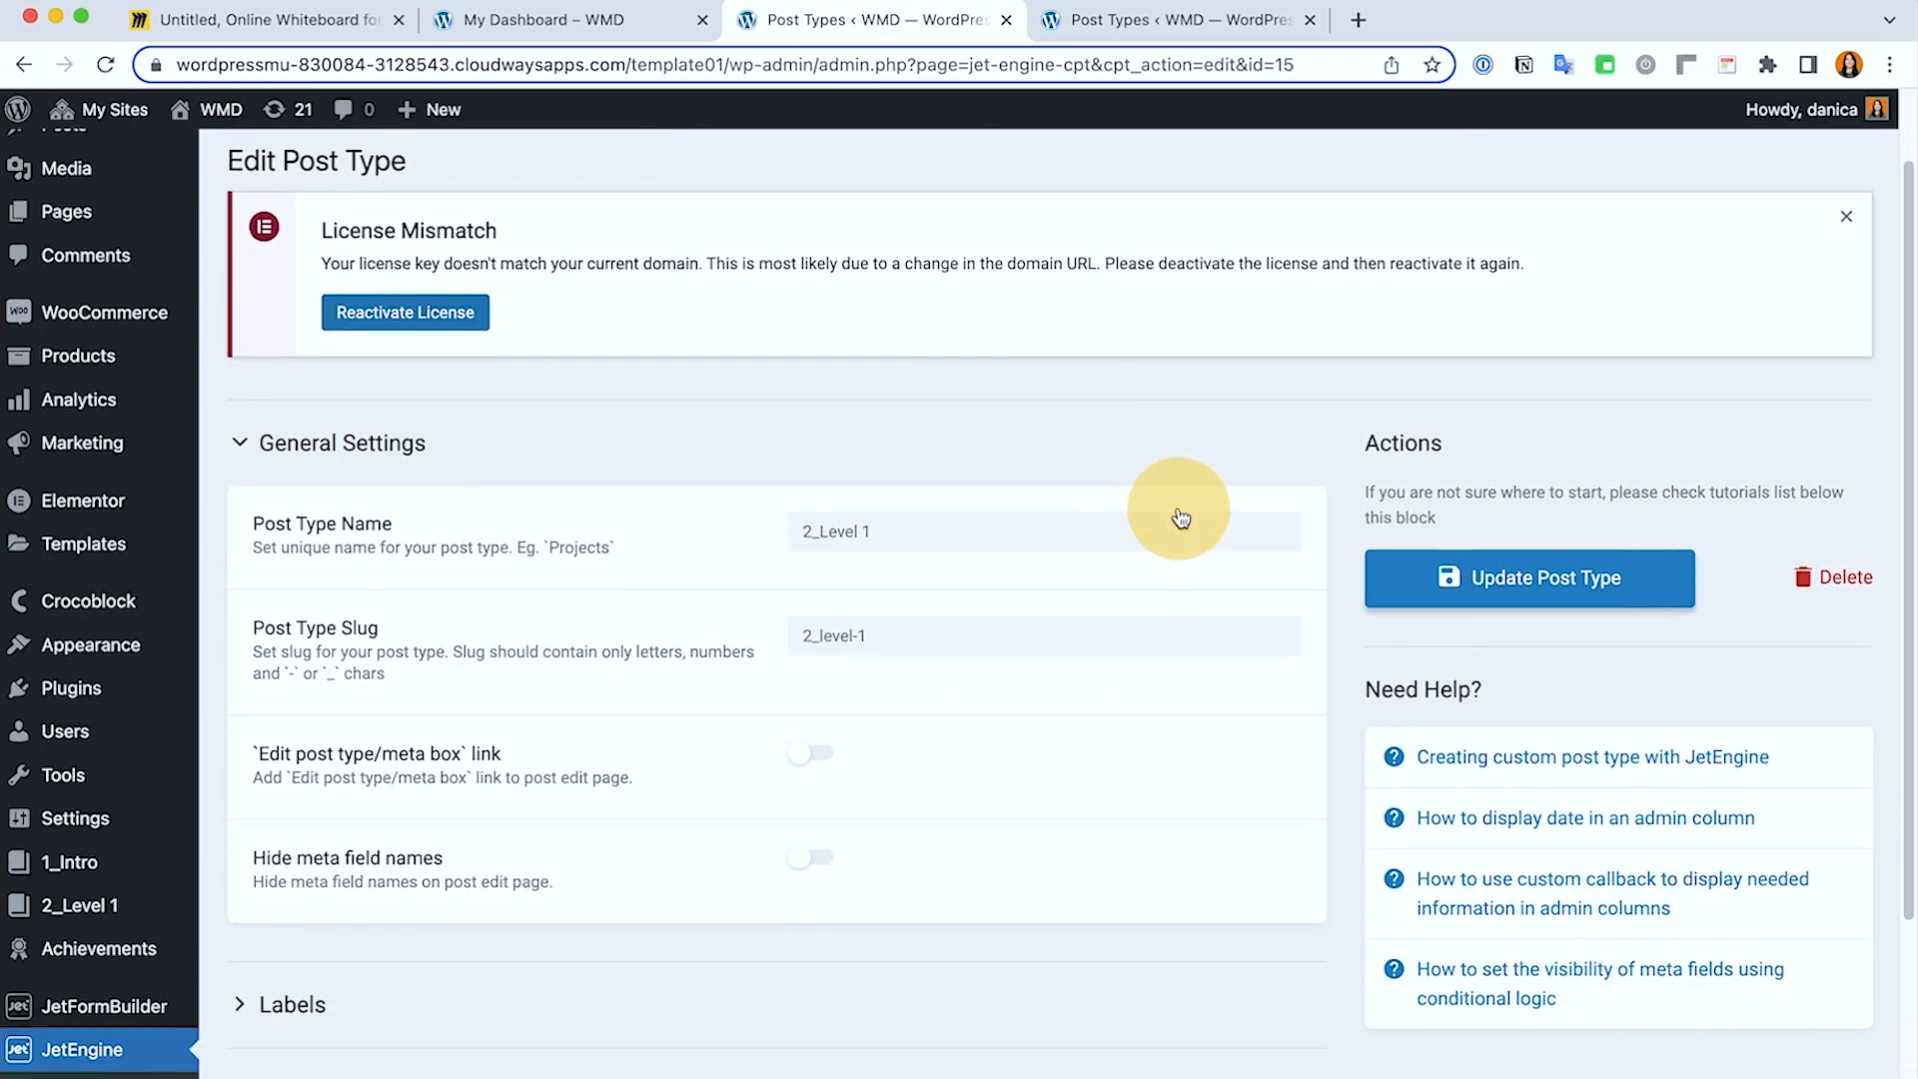
Step: Review 2_Level 1's advanced settings: rewrite slug 2_level-1, archive on, menu position 94, icon and supports
scroll("down", 3)
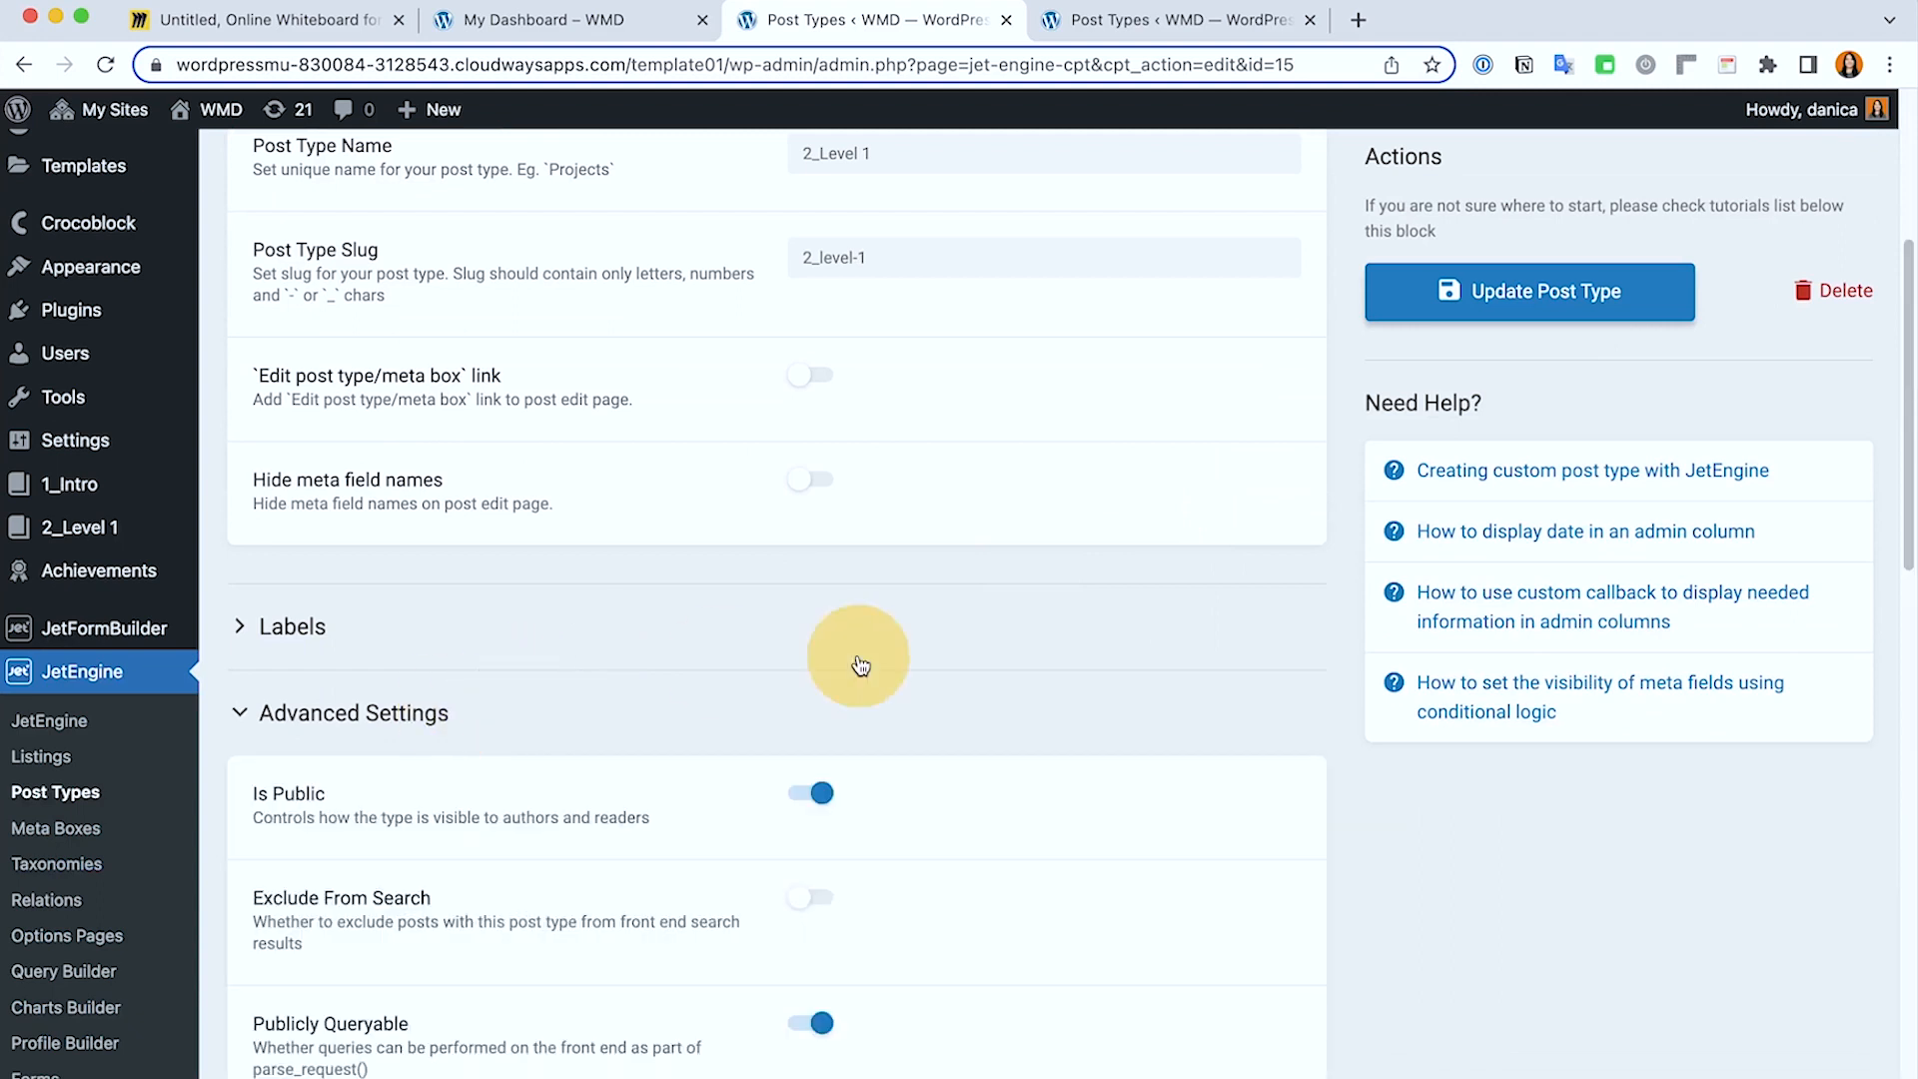
scroll("down", 3)
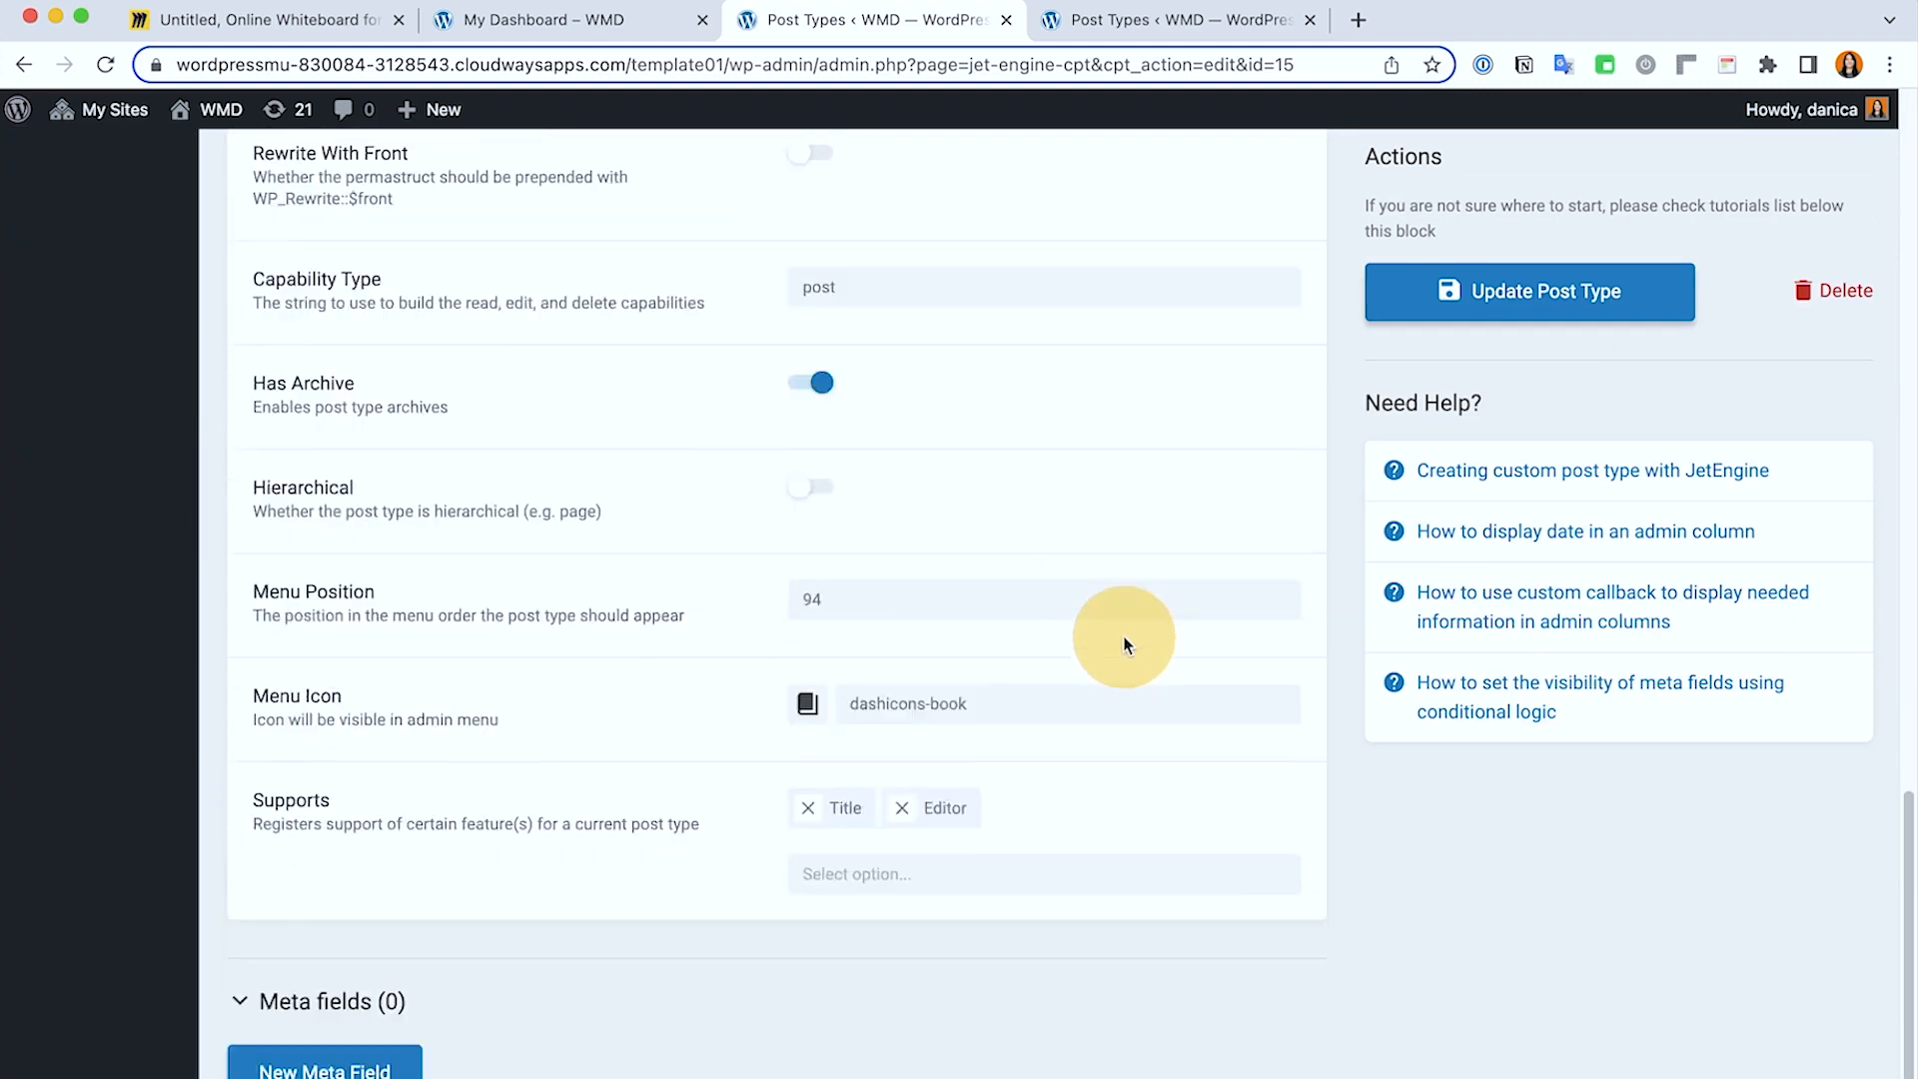
scroll("down", 3)
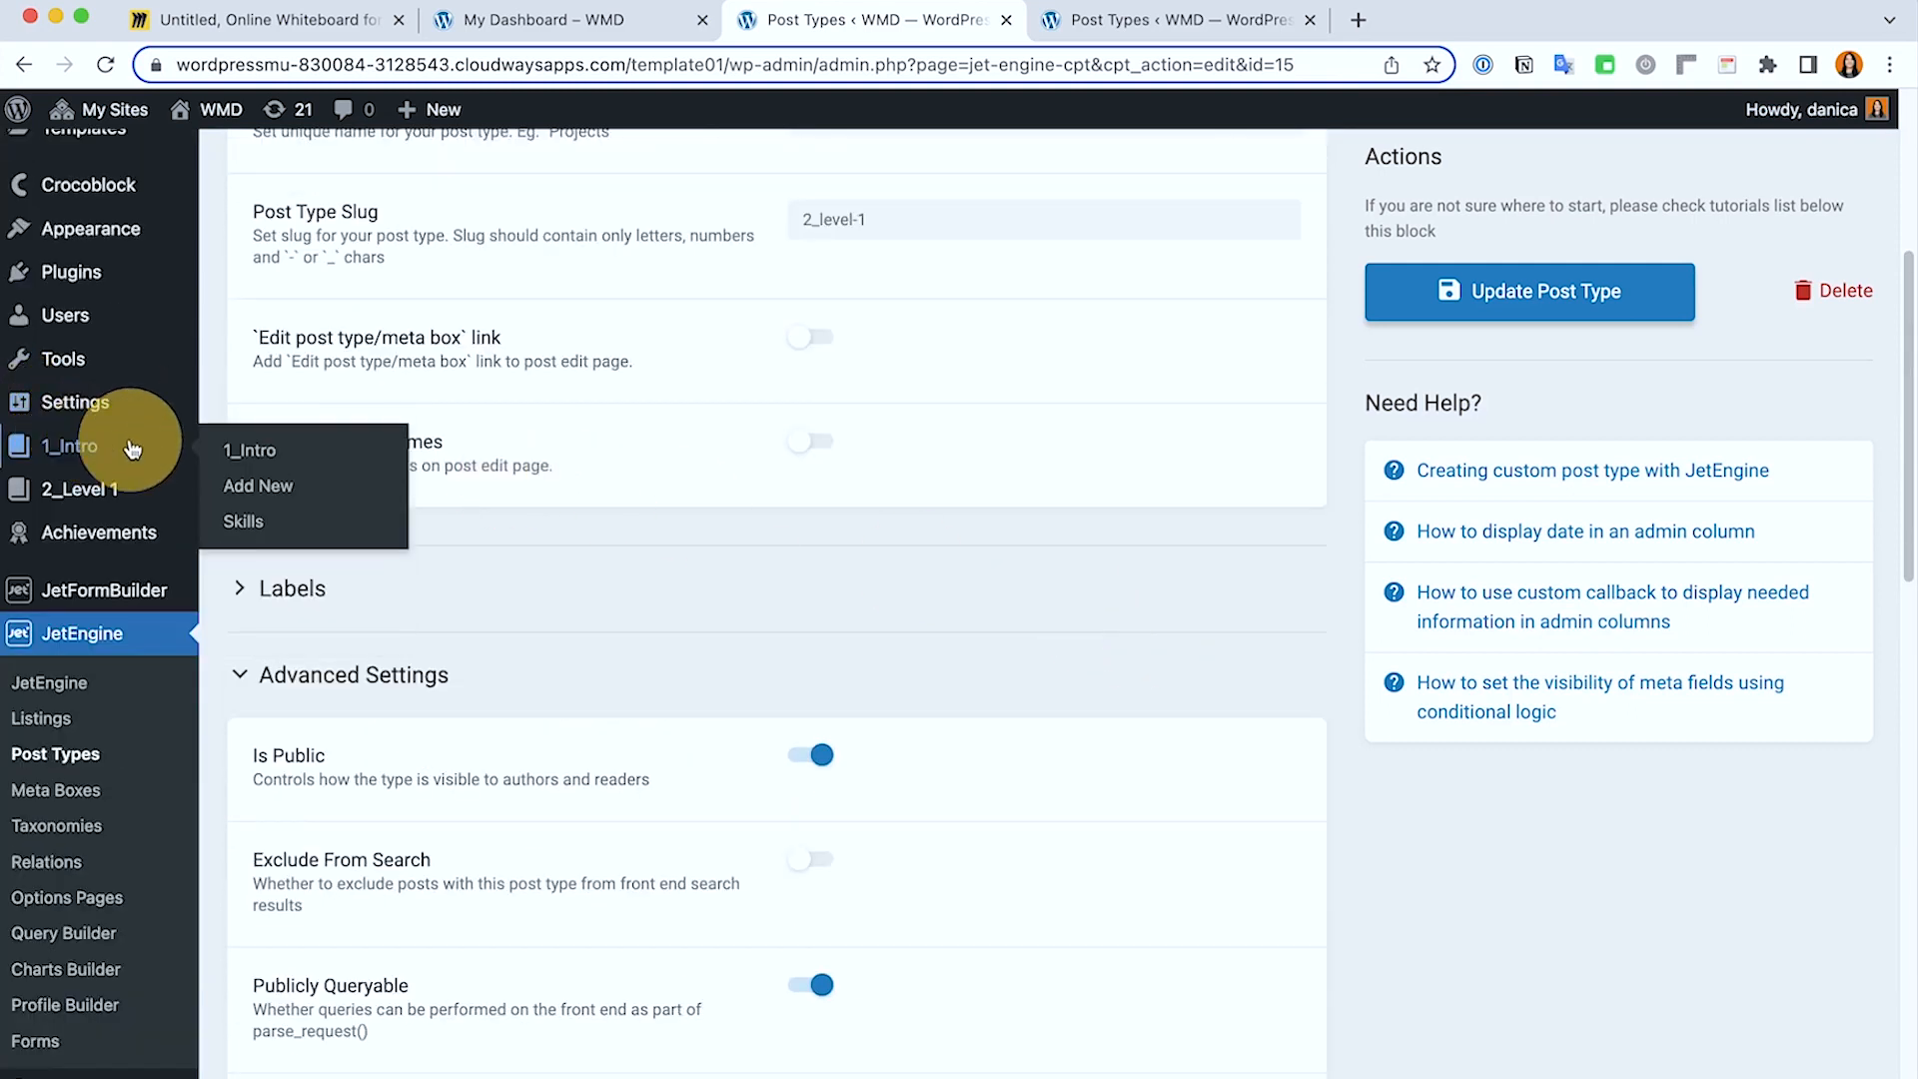
scroll("down", 3)
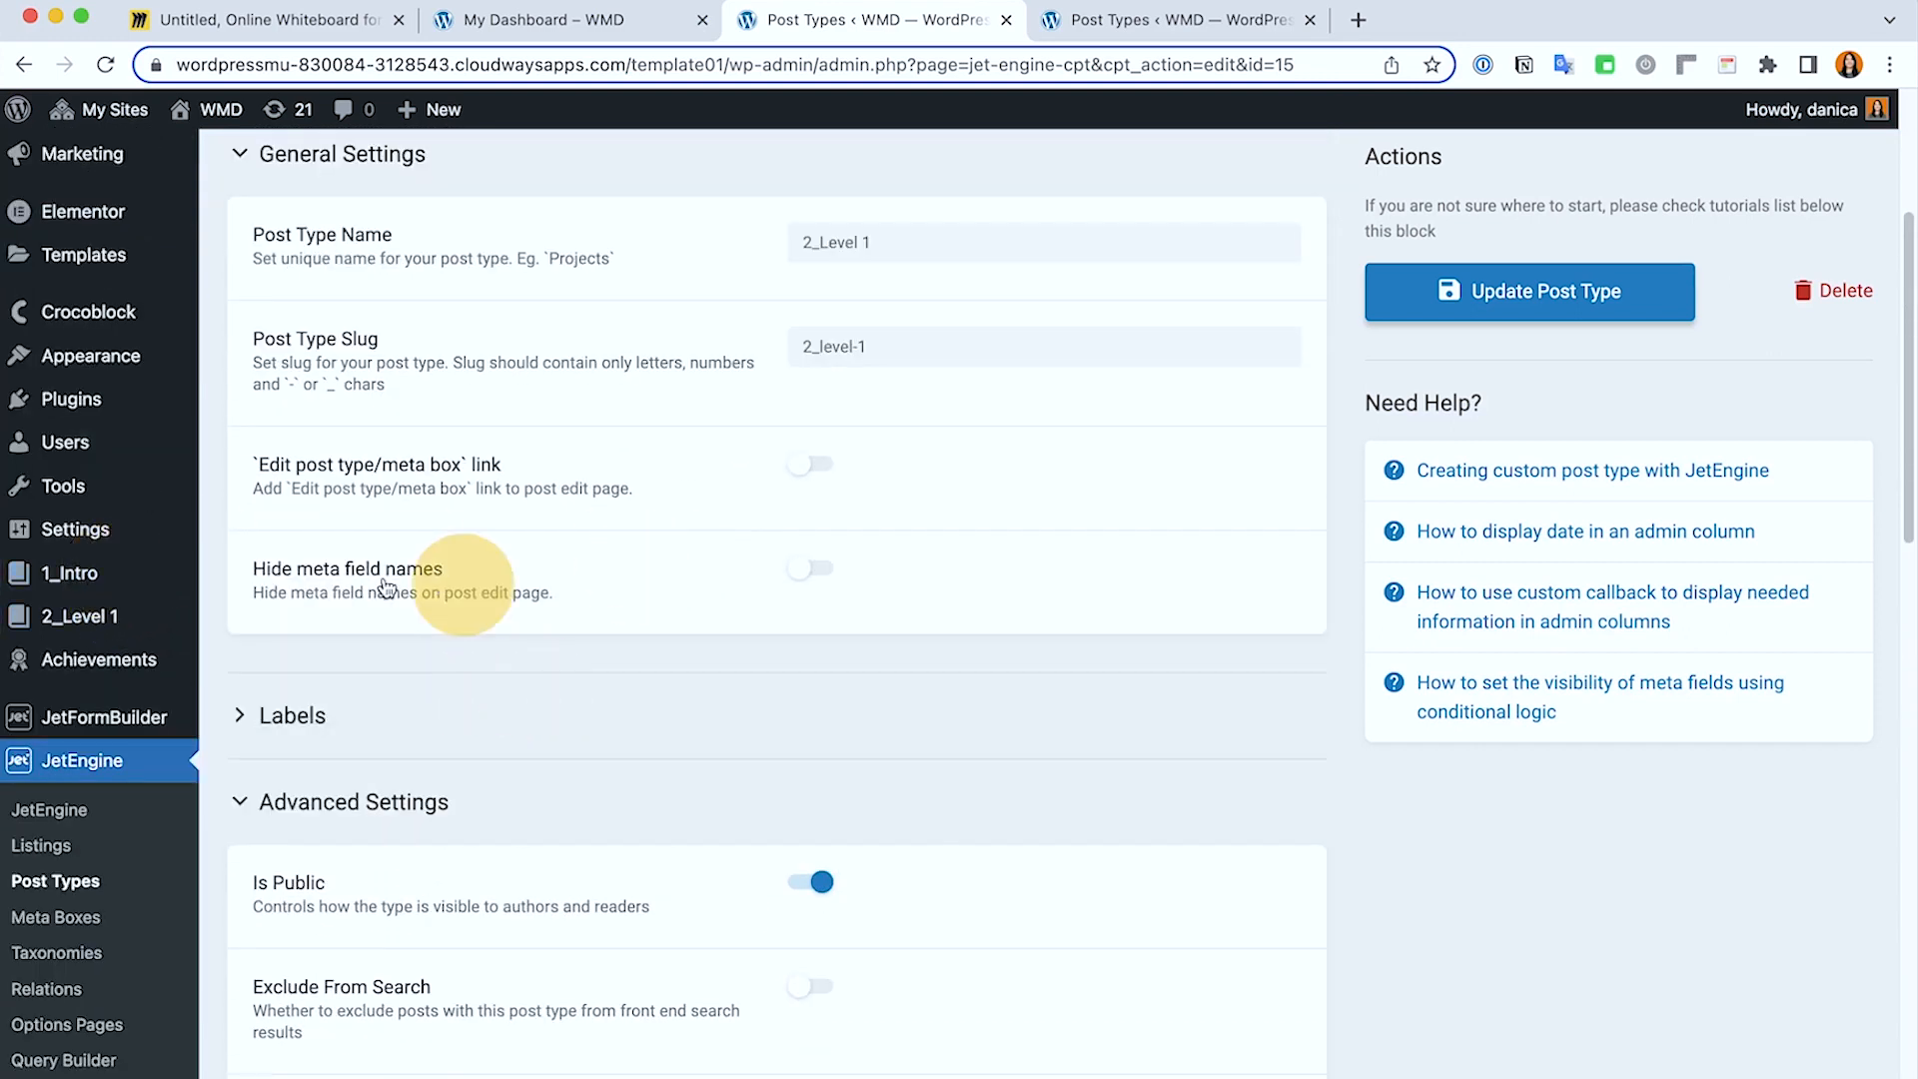
scroll("down", 3)
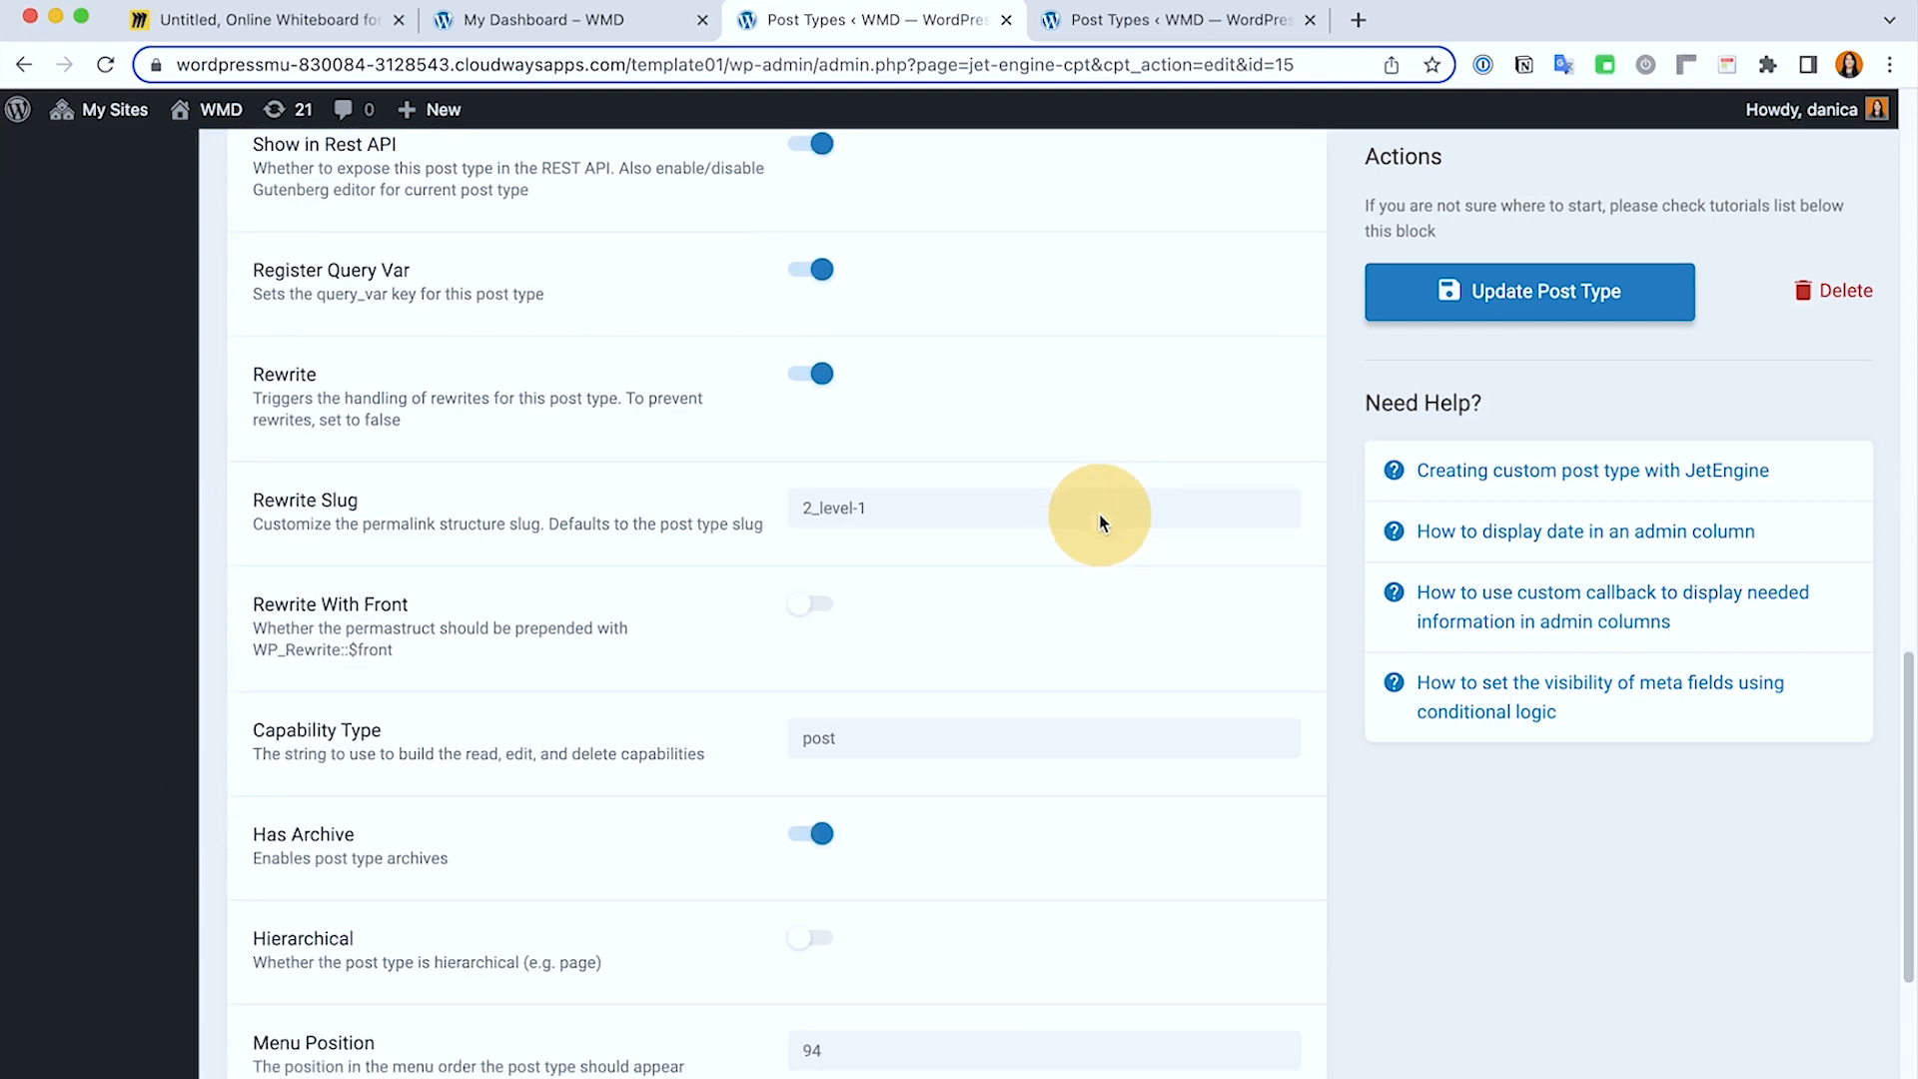
scroll("down", 3)
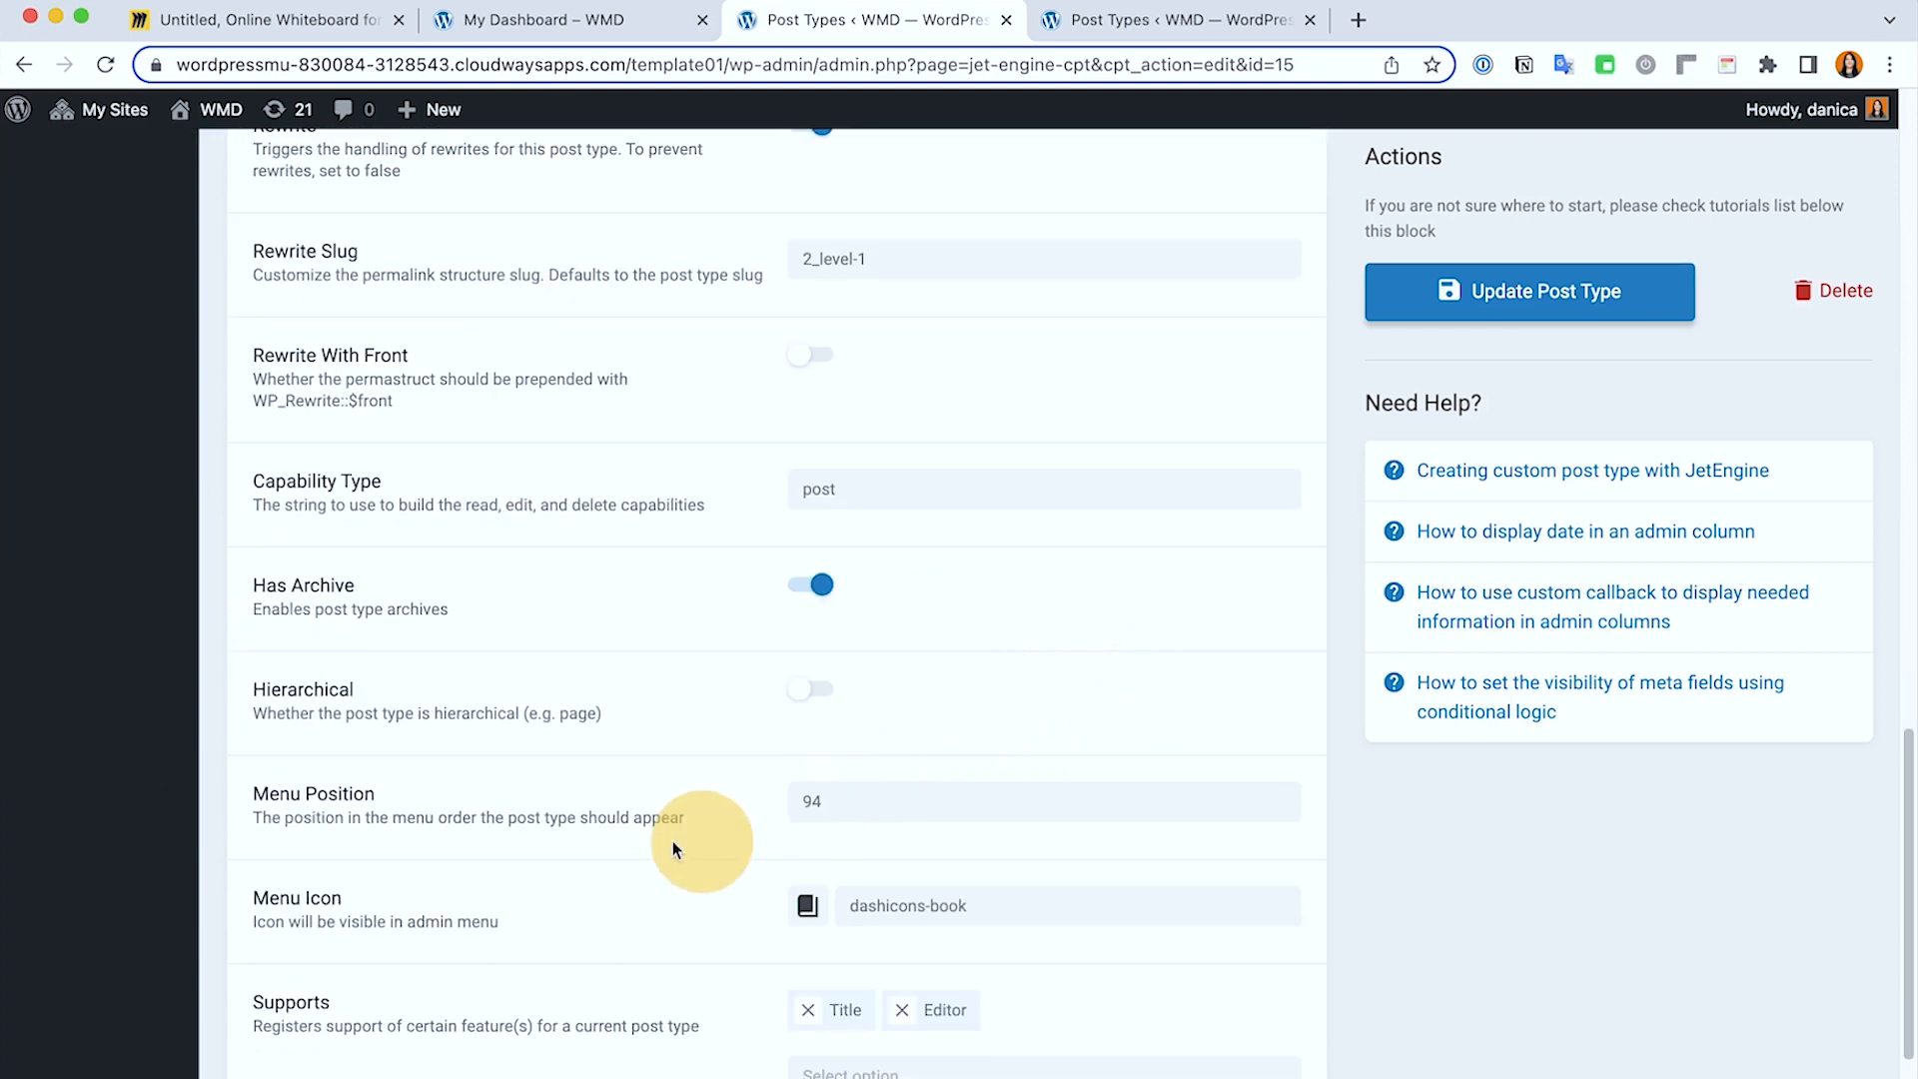
mouse_move(705, 815)
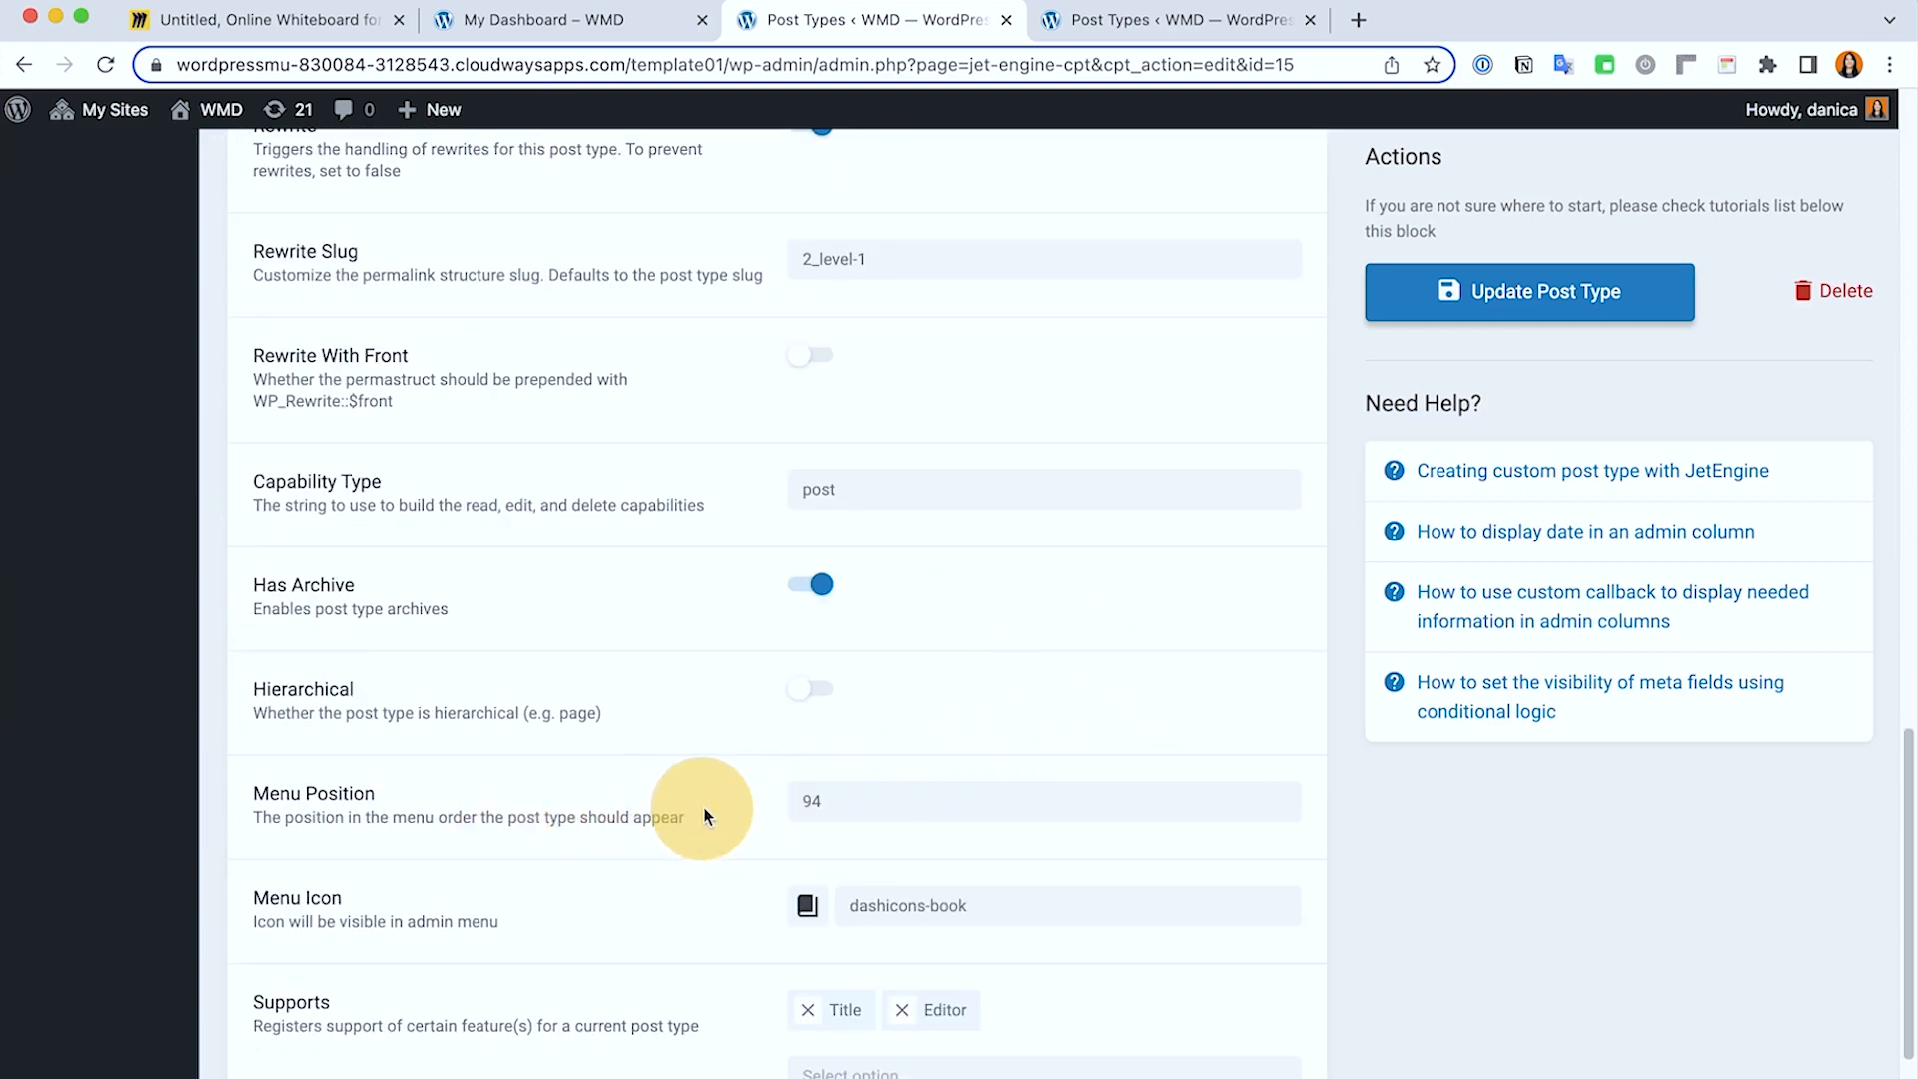
left_click_drag(254, 793, 685, 817)
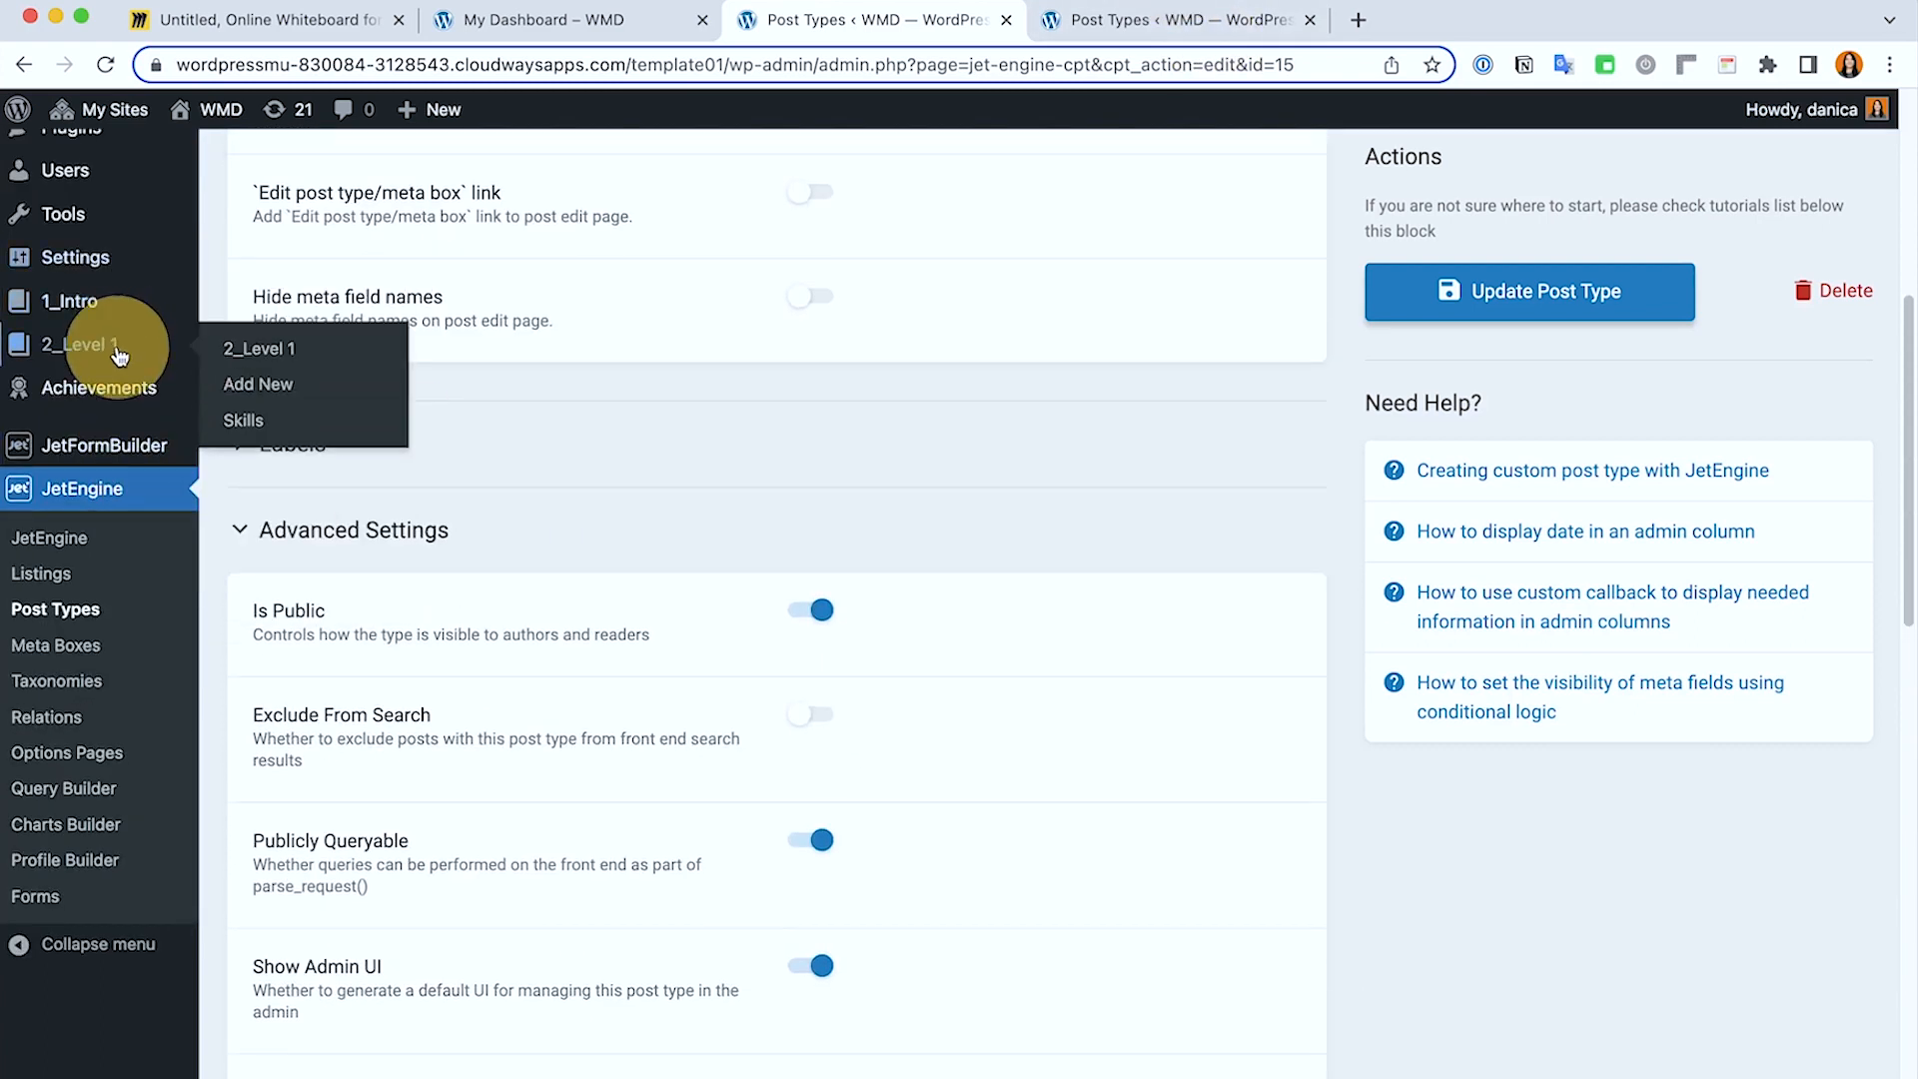
mouse_move(72, 302)
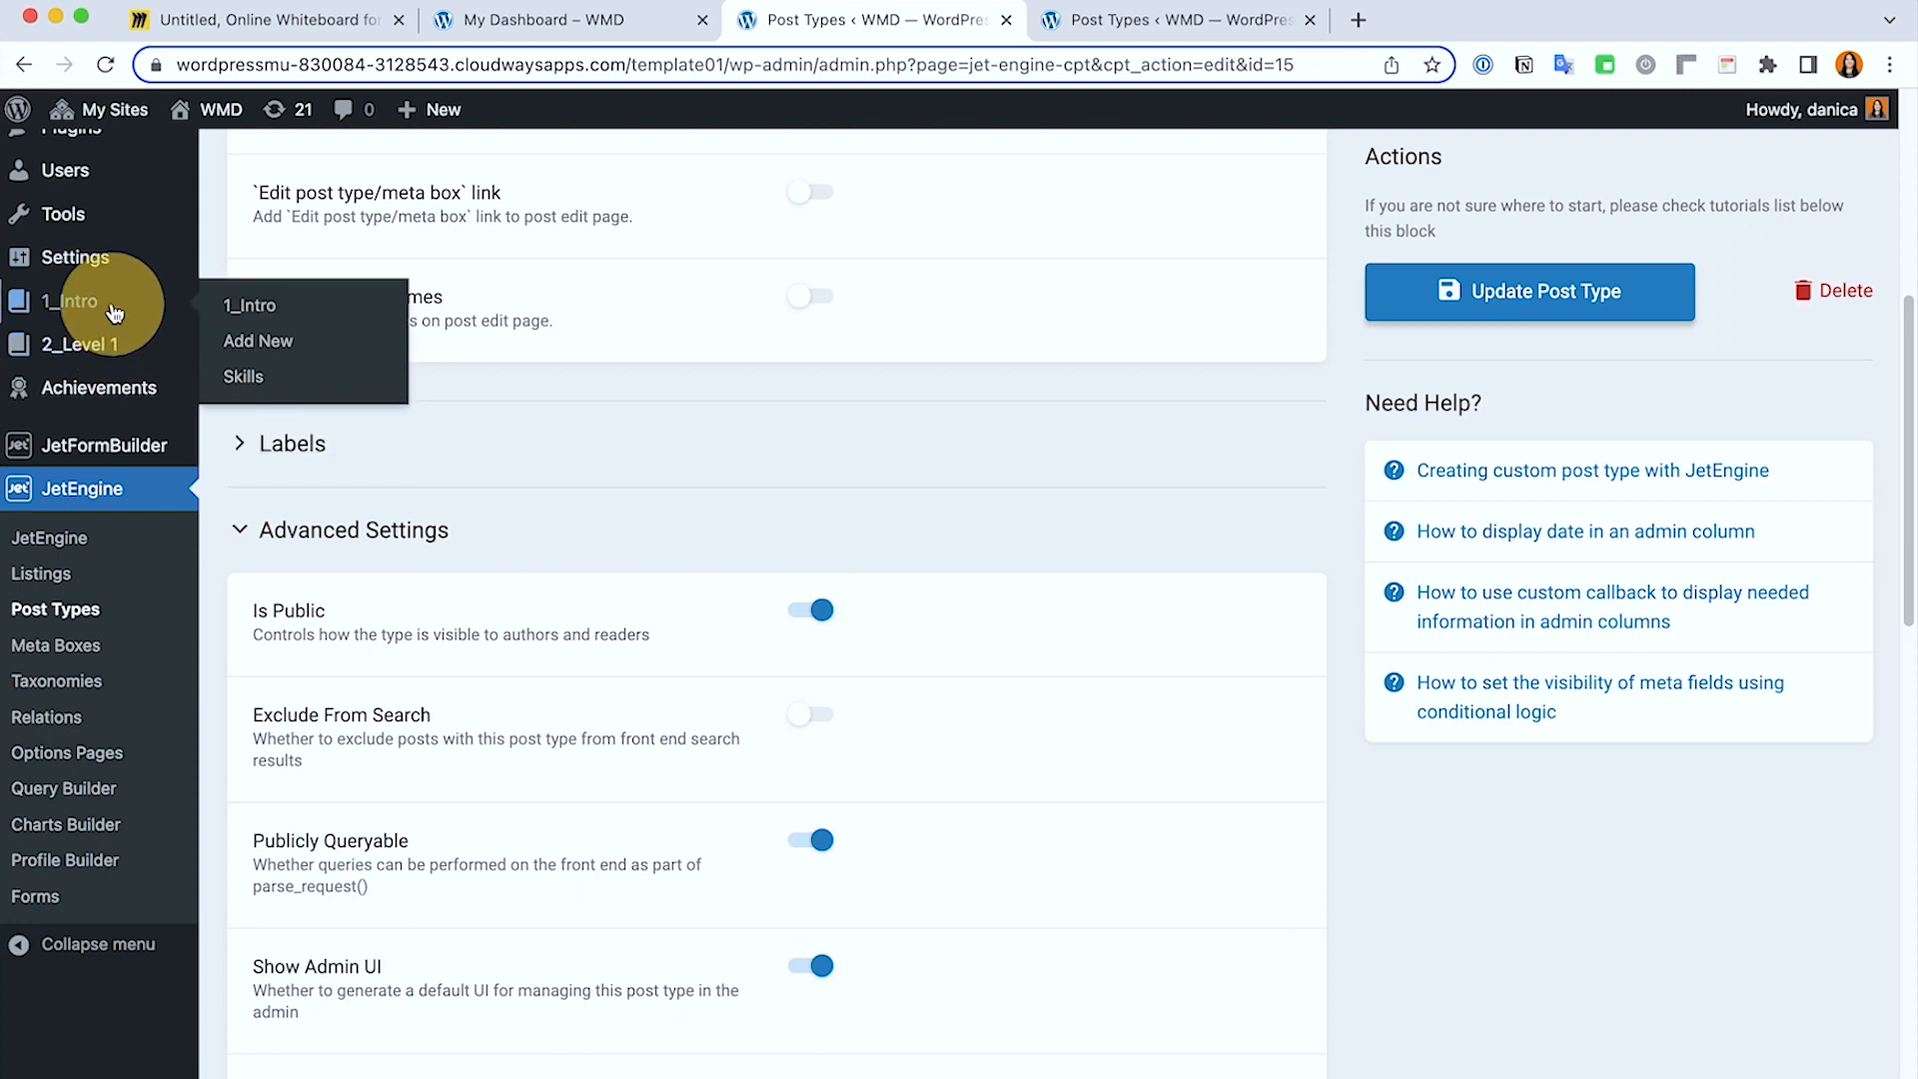
scroll("down", 3)
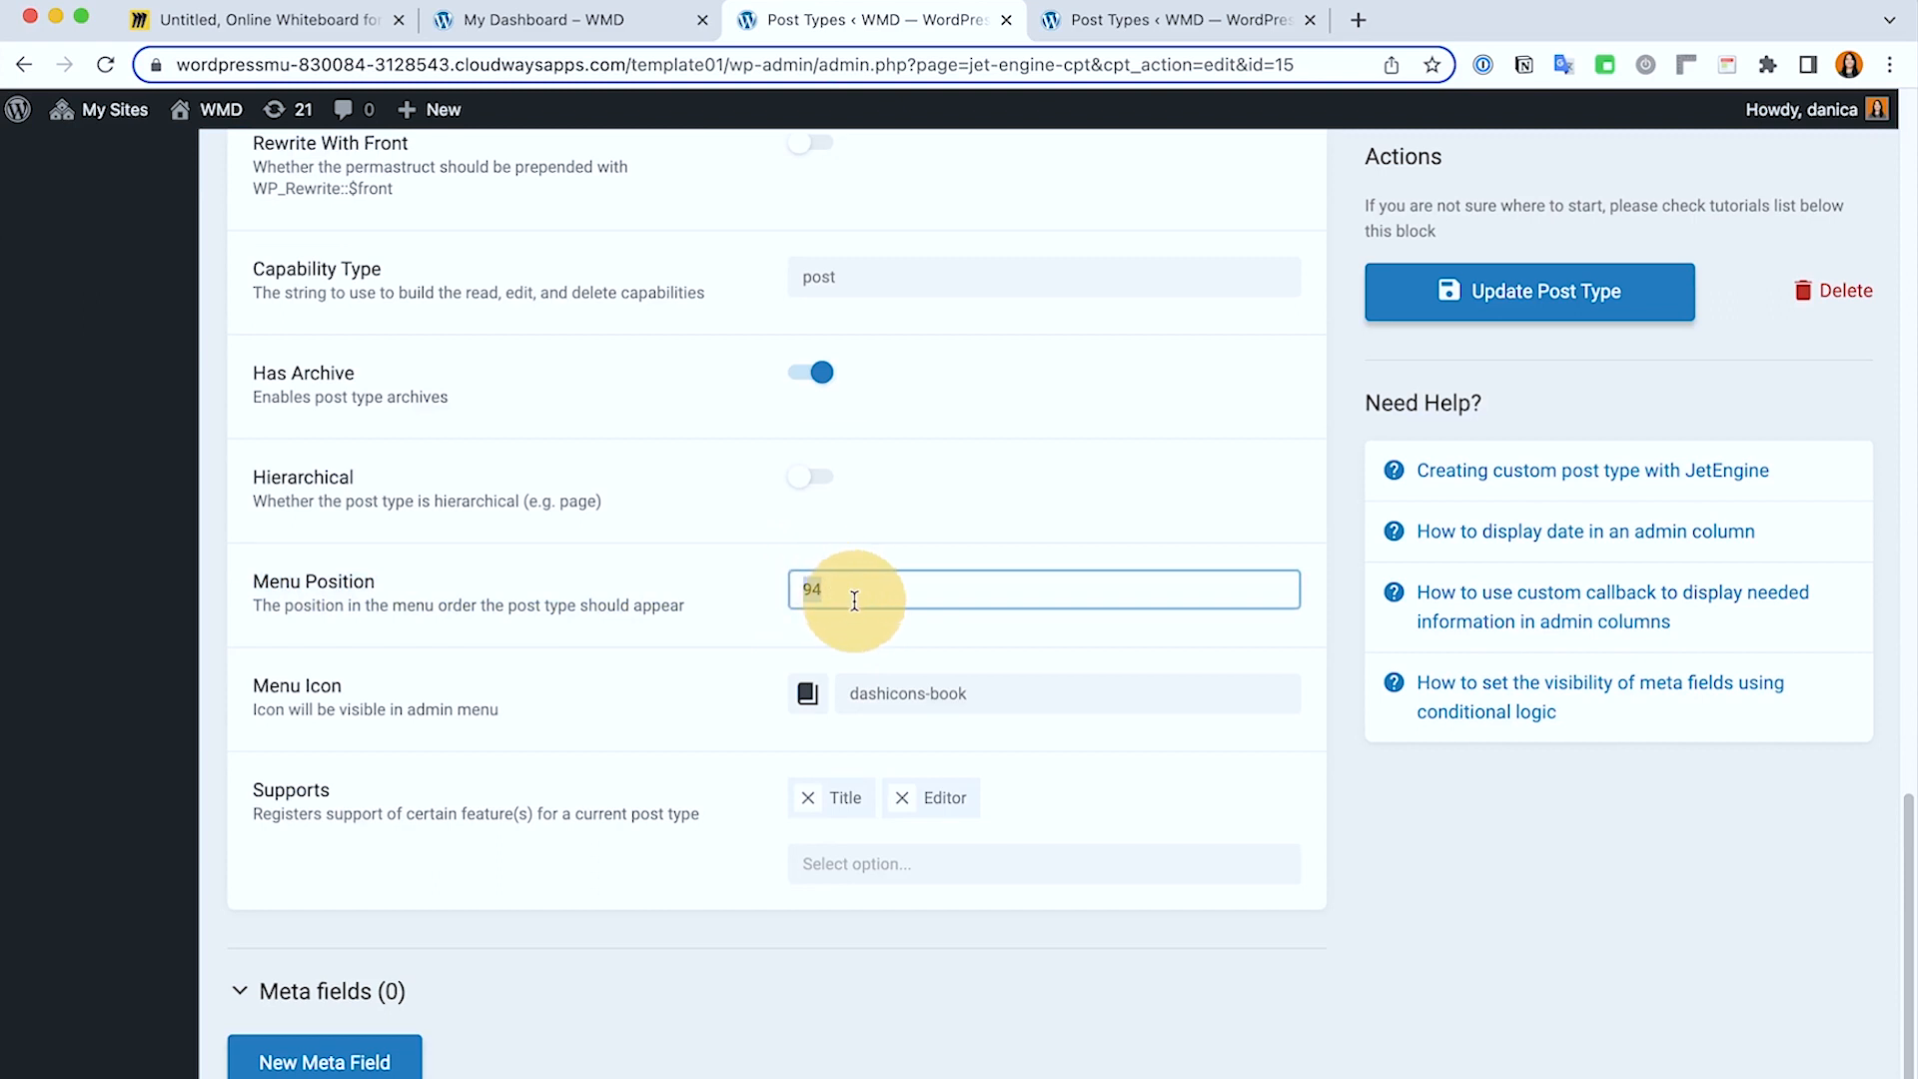
mouse_move(1227, 416)
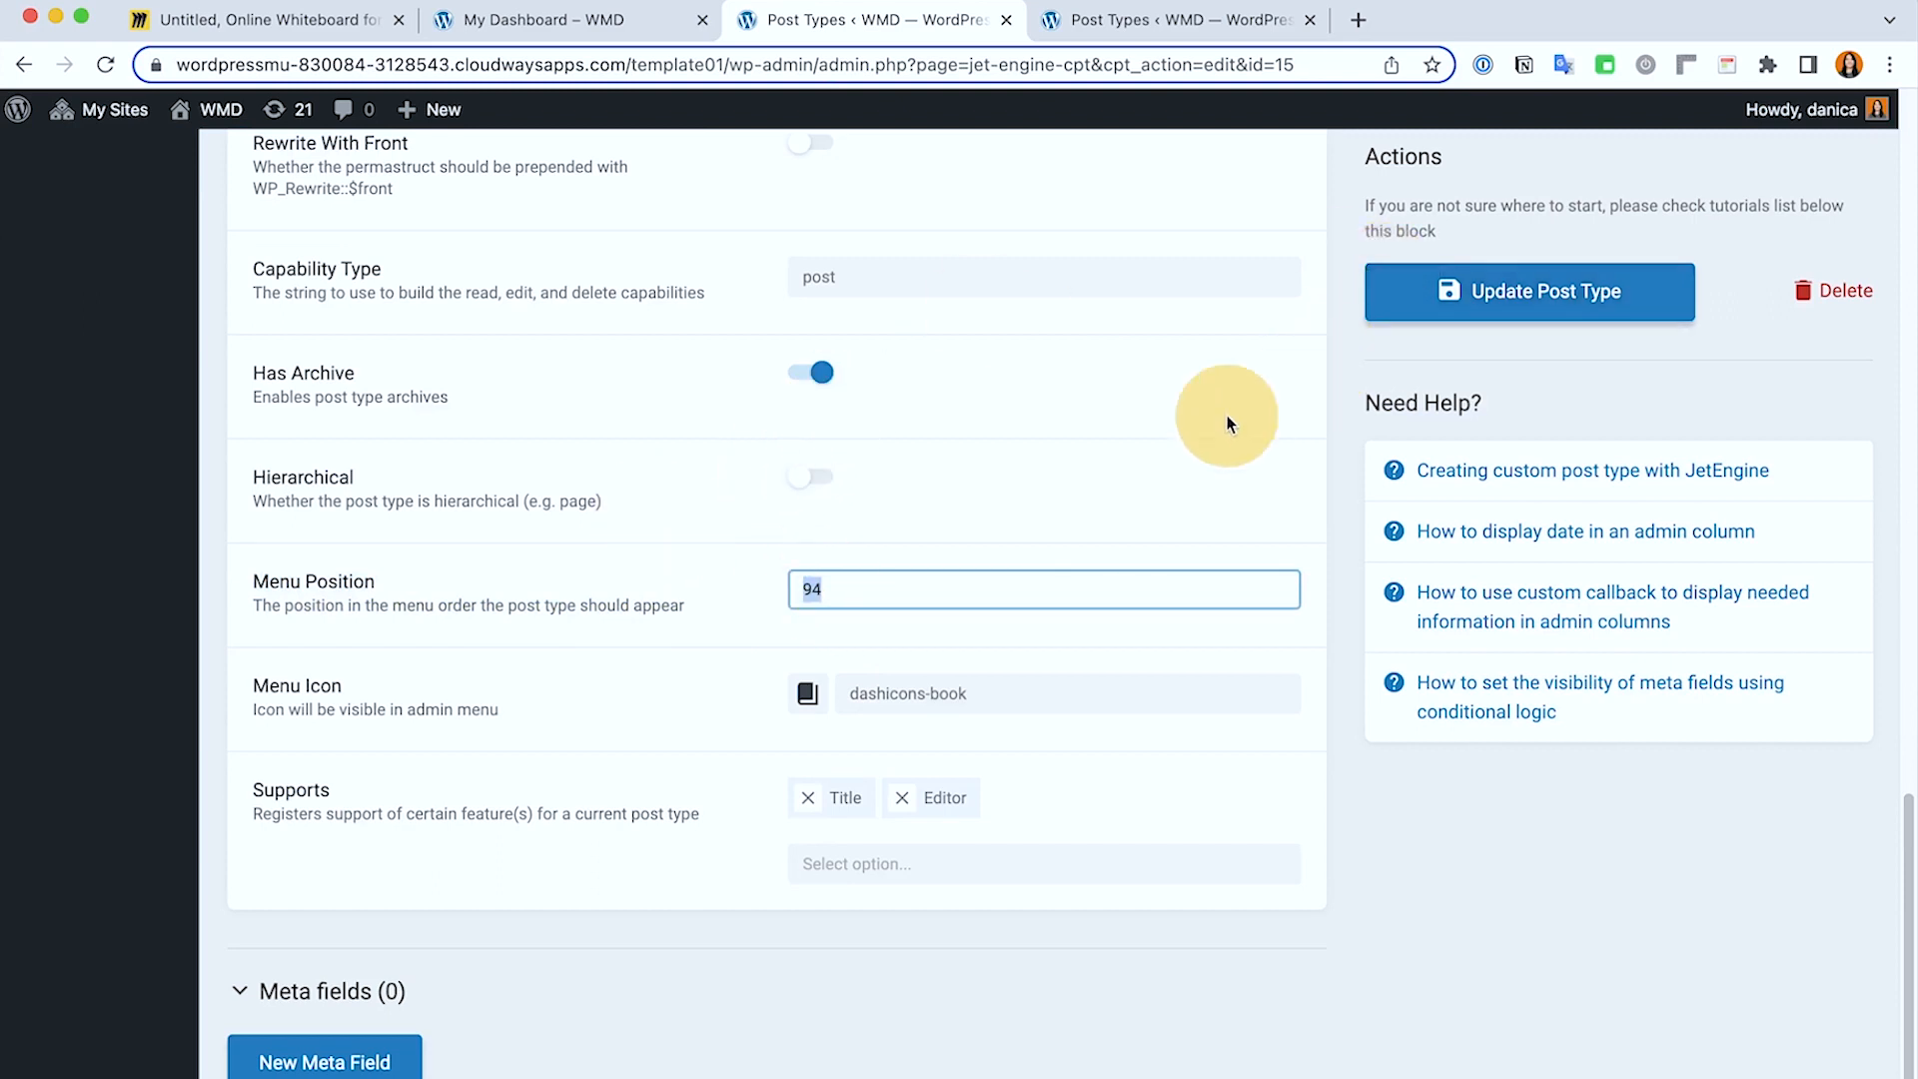